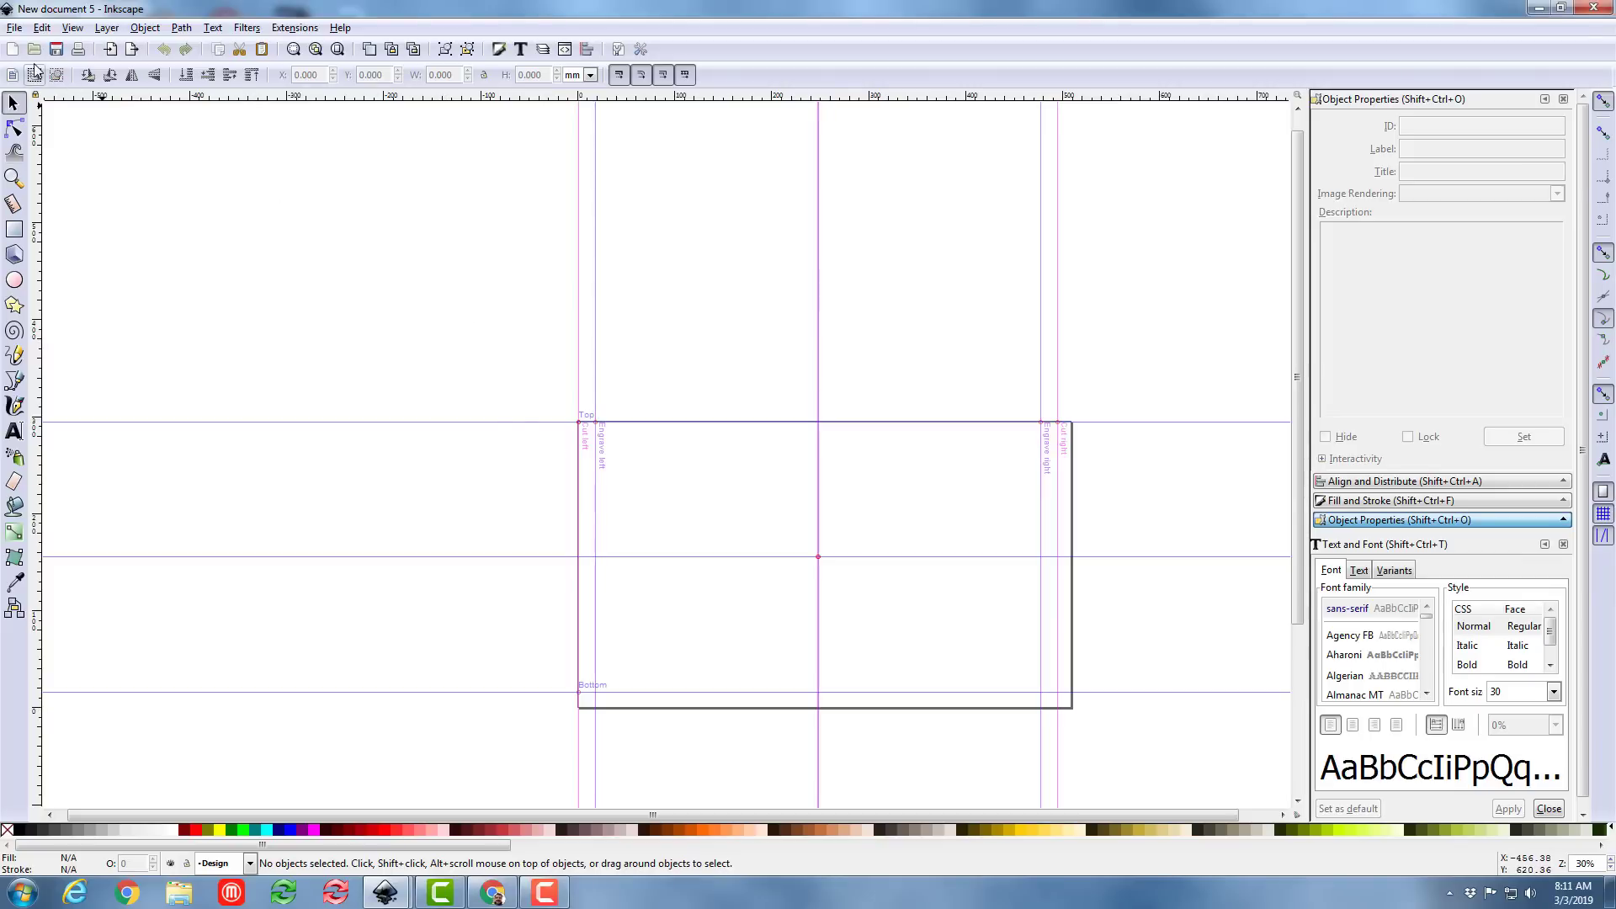
mouse_move(173, 48)
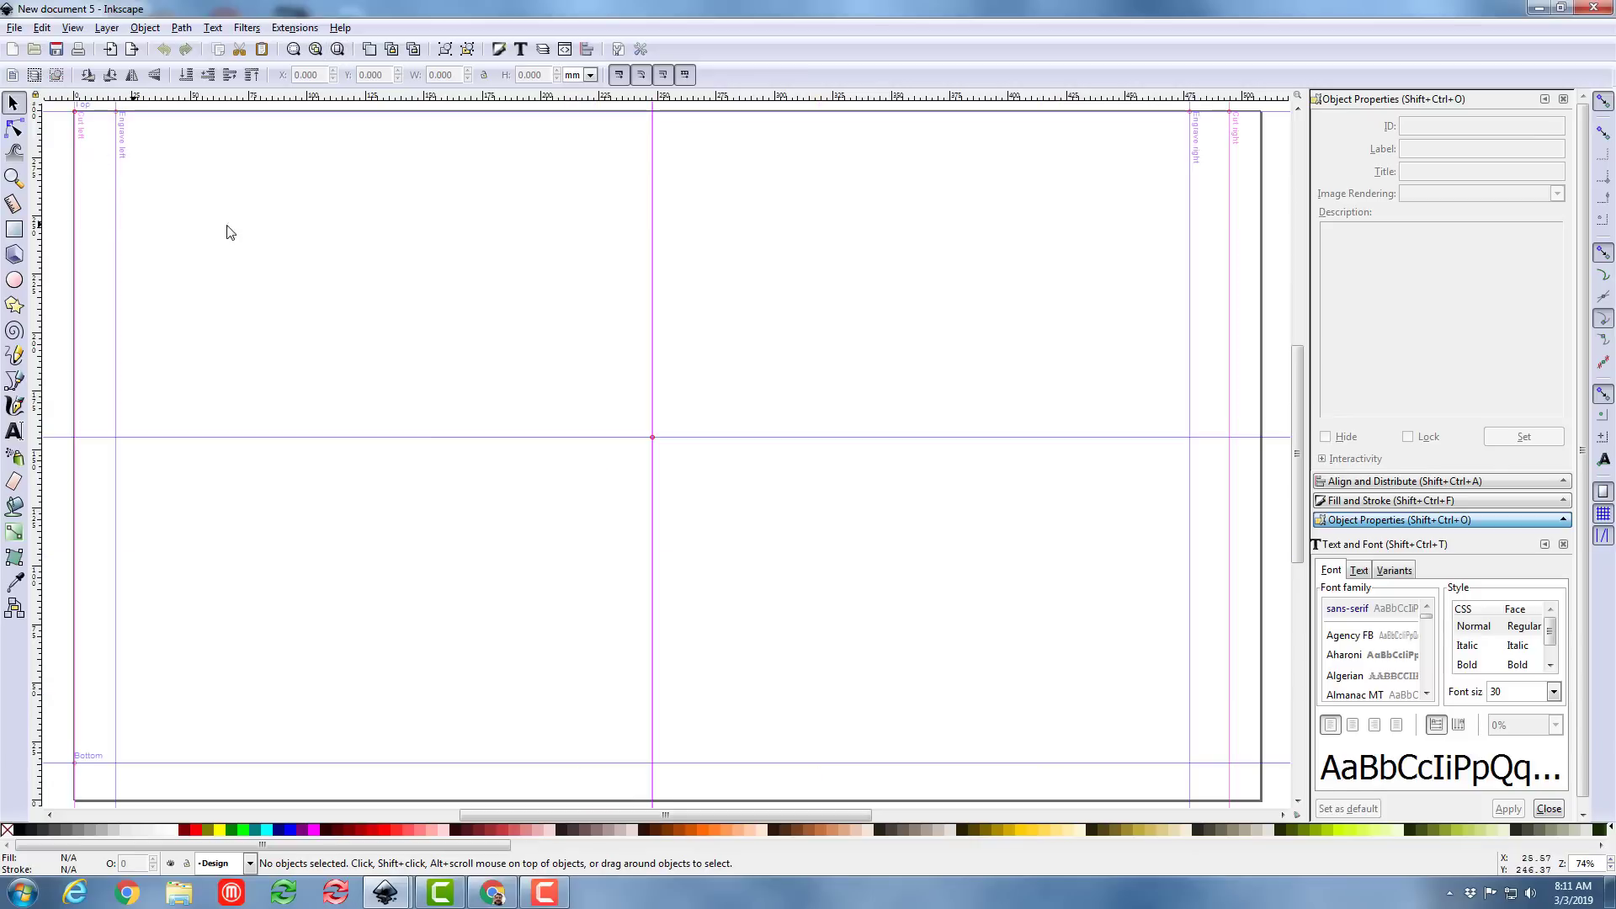
mouse_move(16, 431)
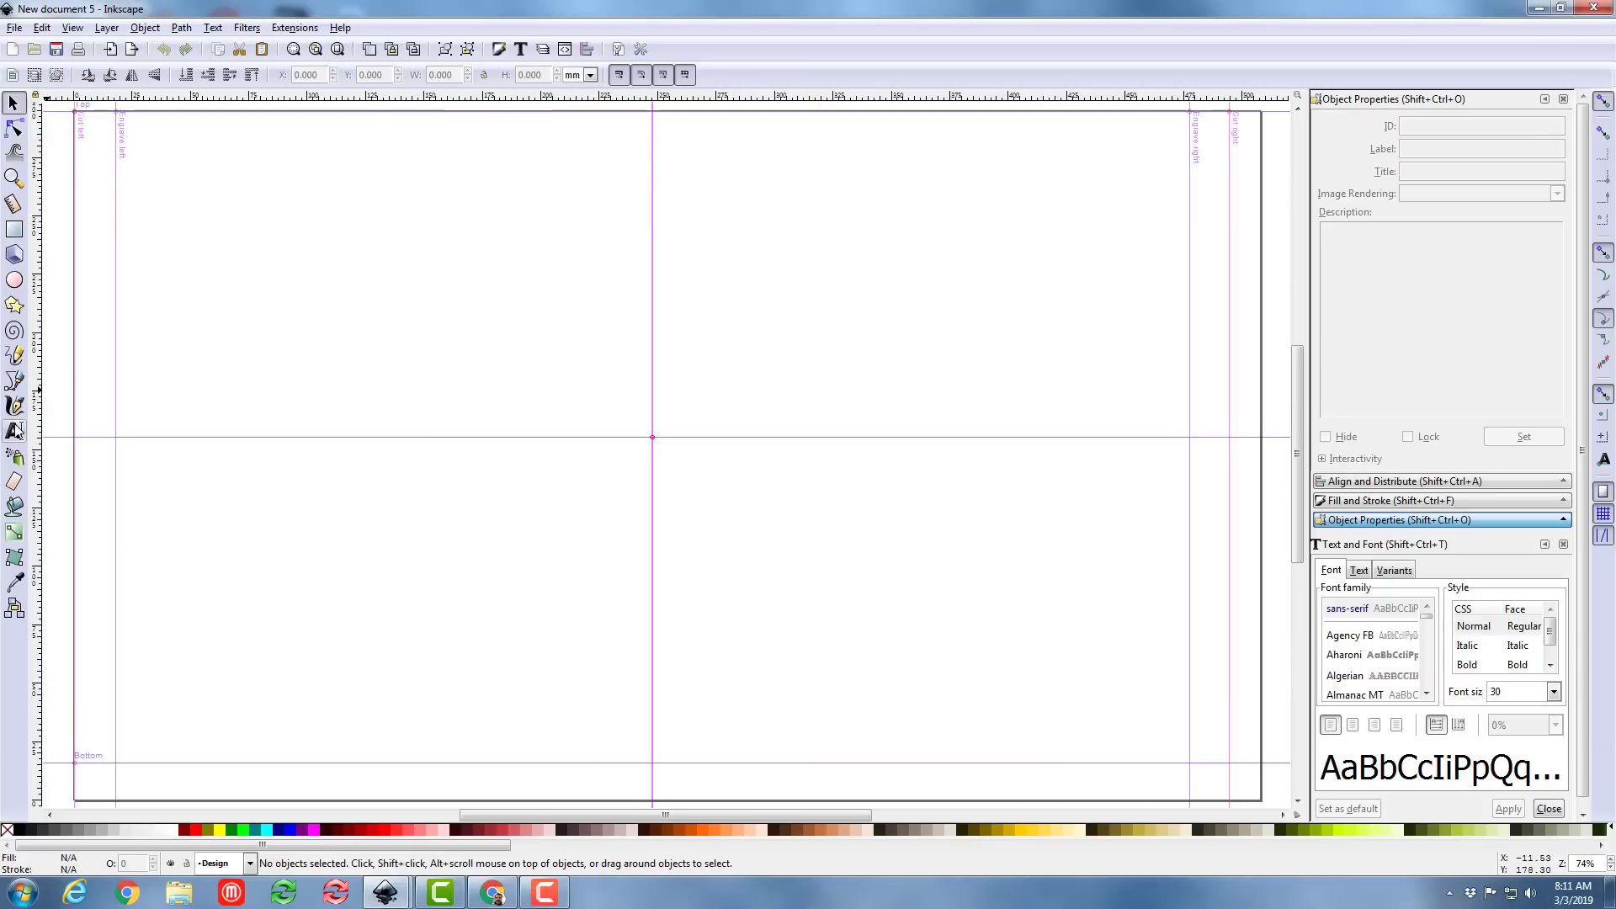
Place the text 'Love' near the page's top-left in Brush Script MT and select it as an object
click(137, 190)
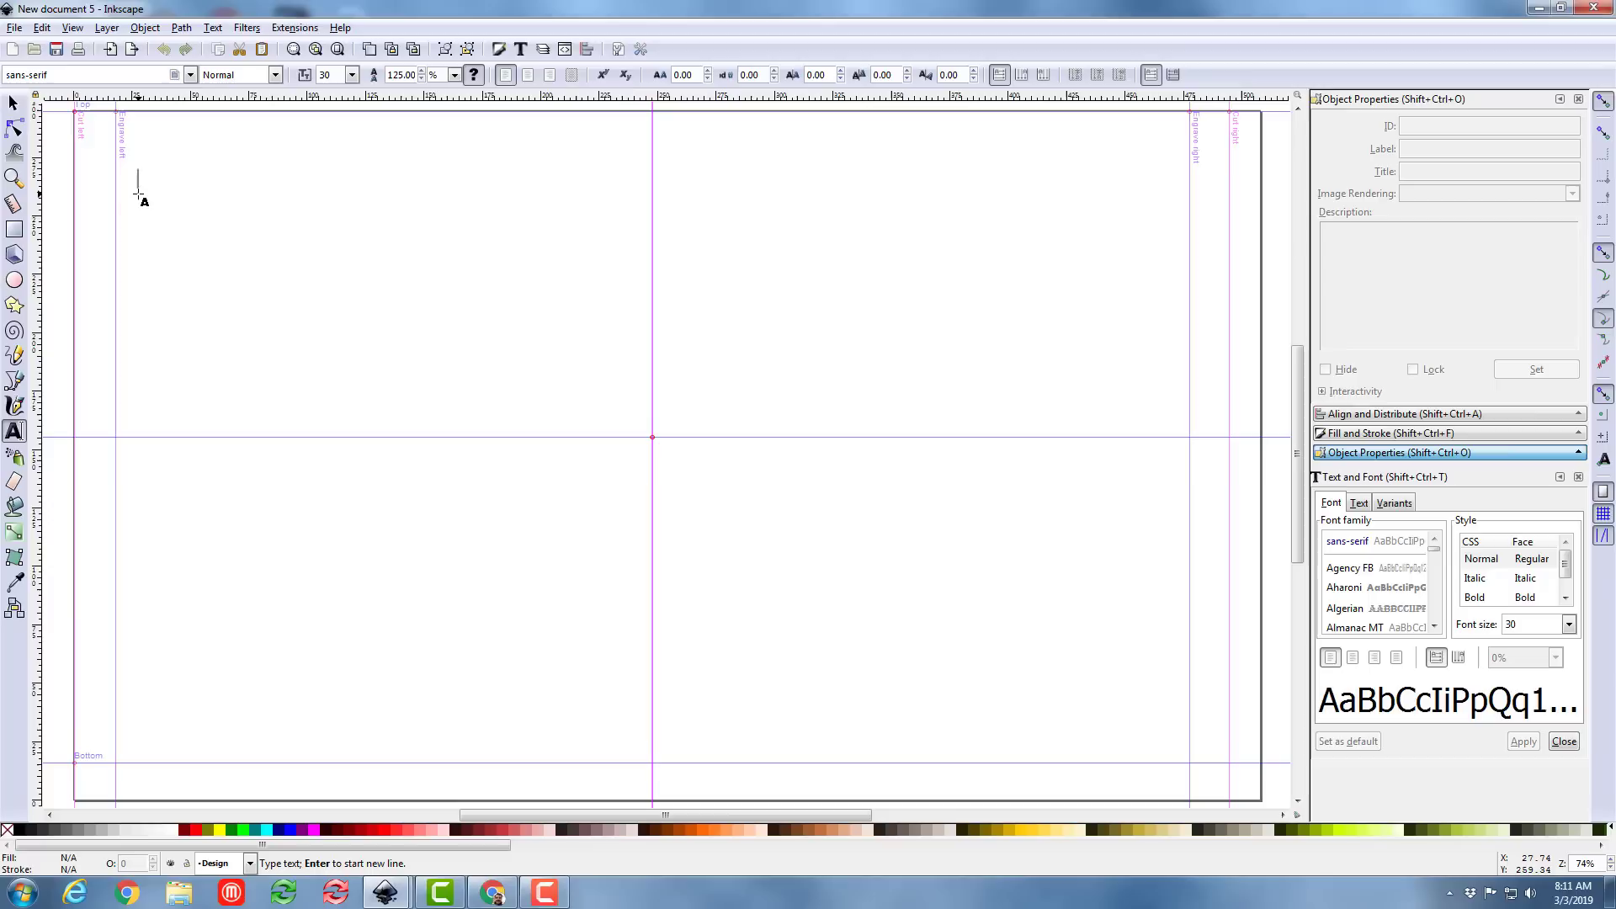
text(Love)
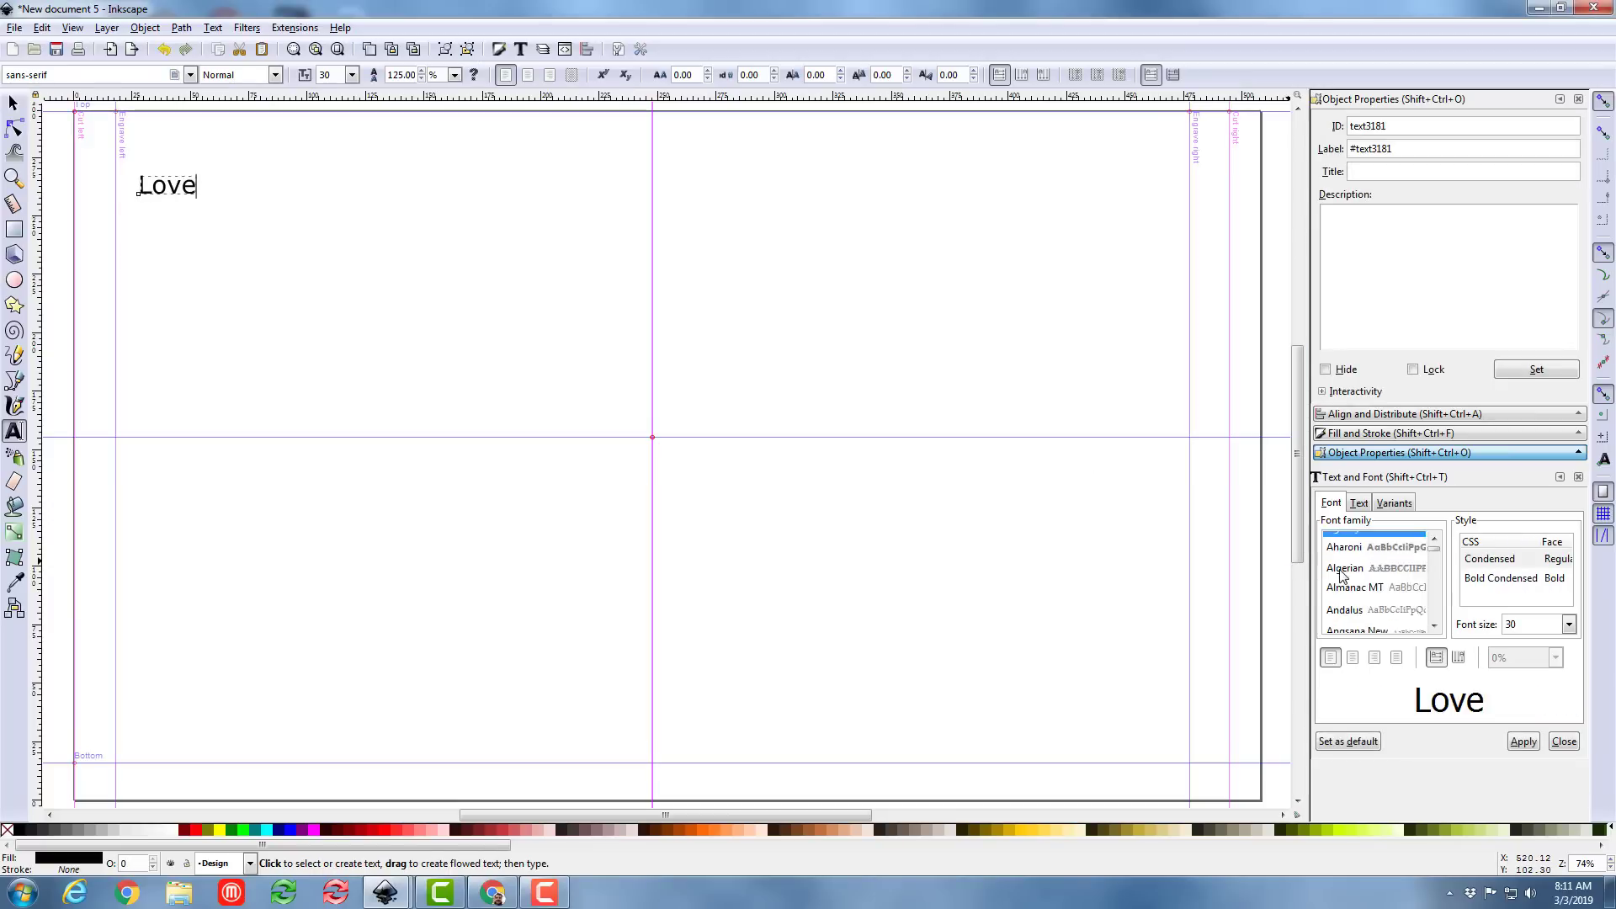
scroll(down, 3)
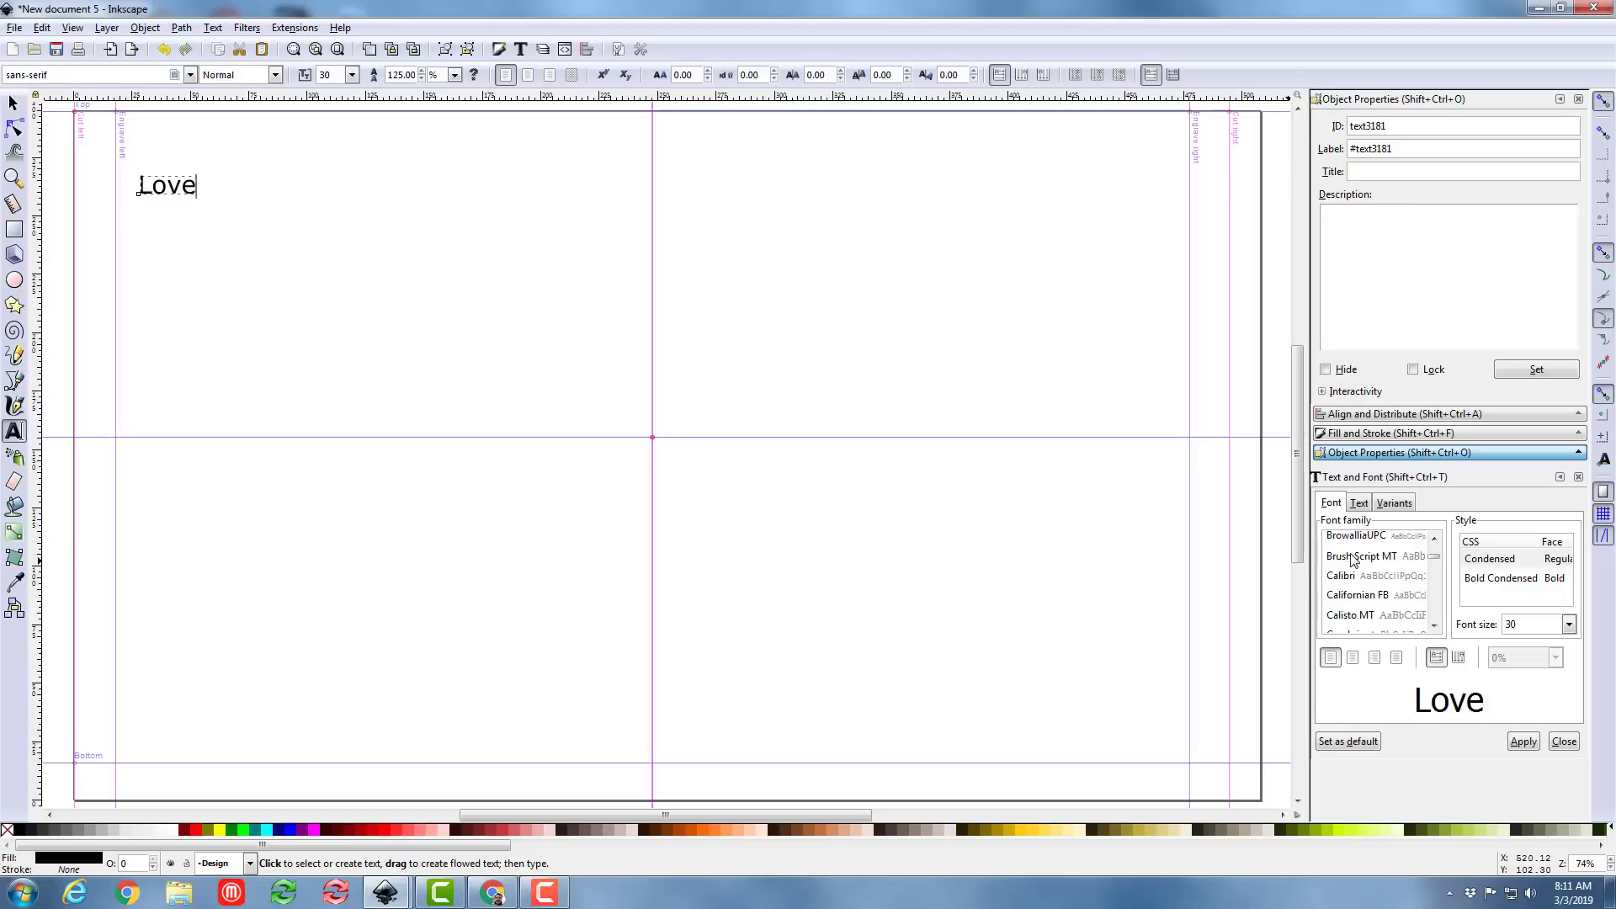
click(1360, 556)
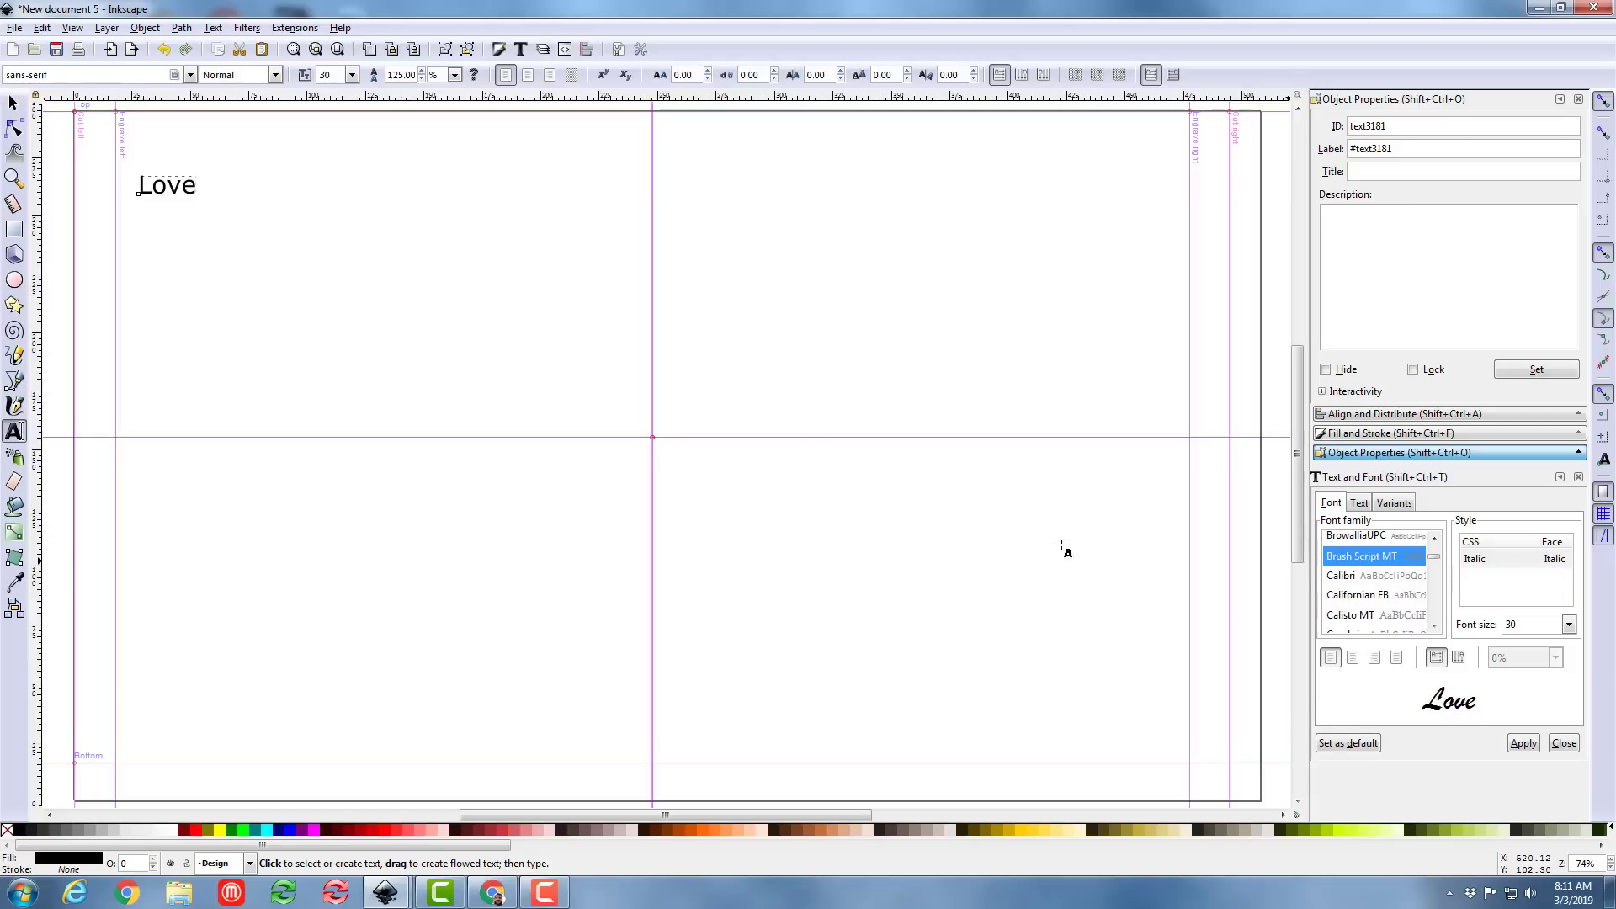
click(1524, 743)
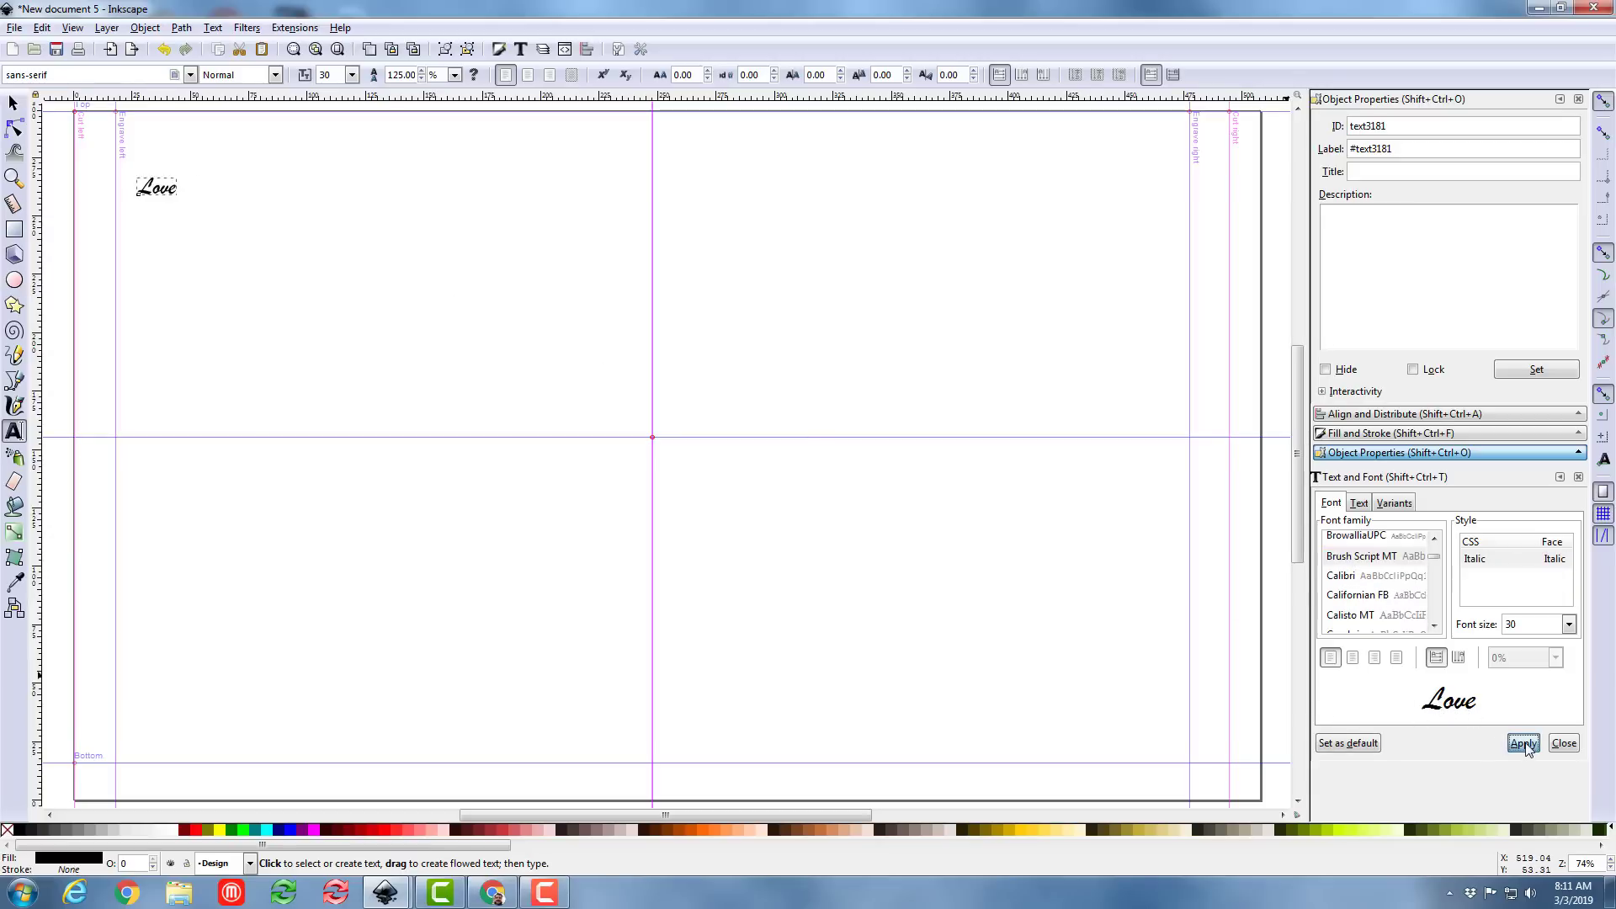
click(1523, 743)
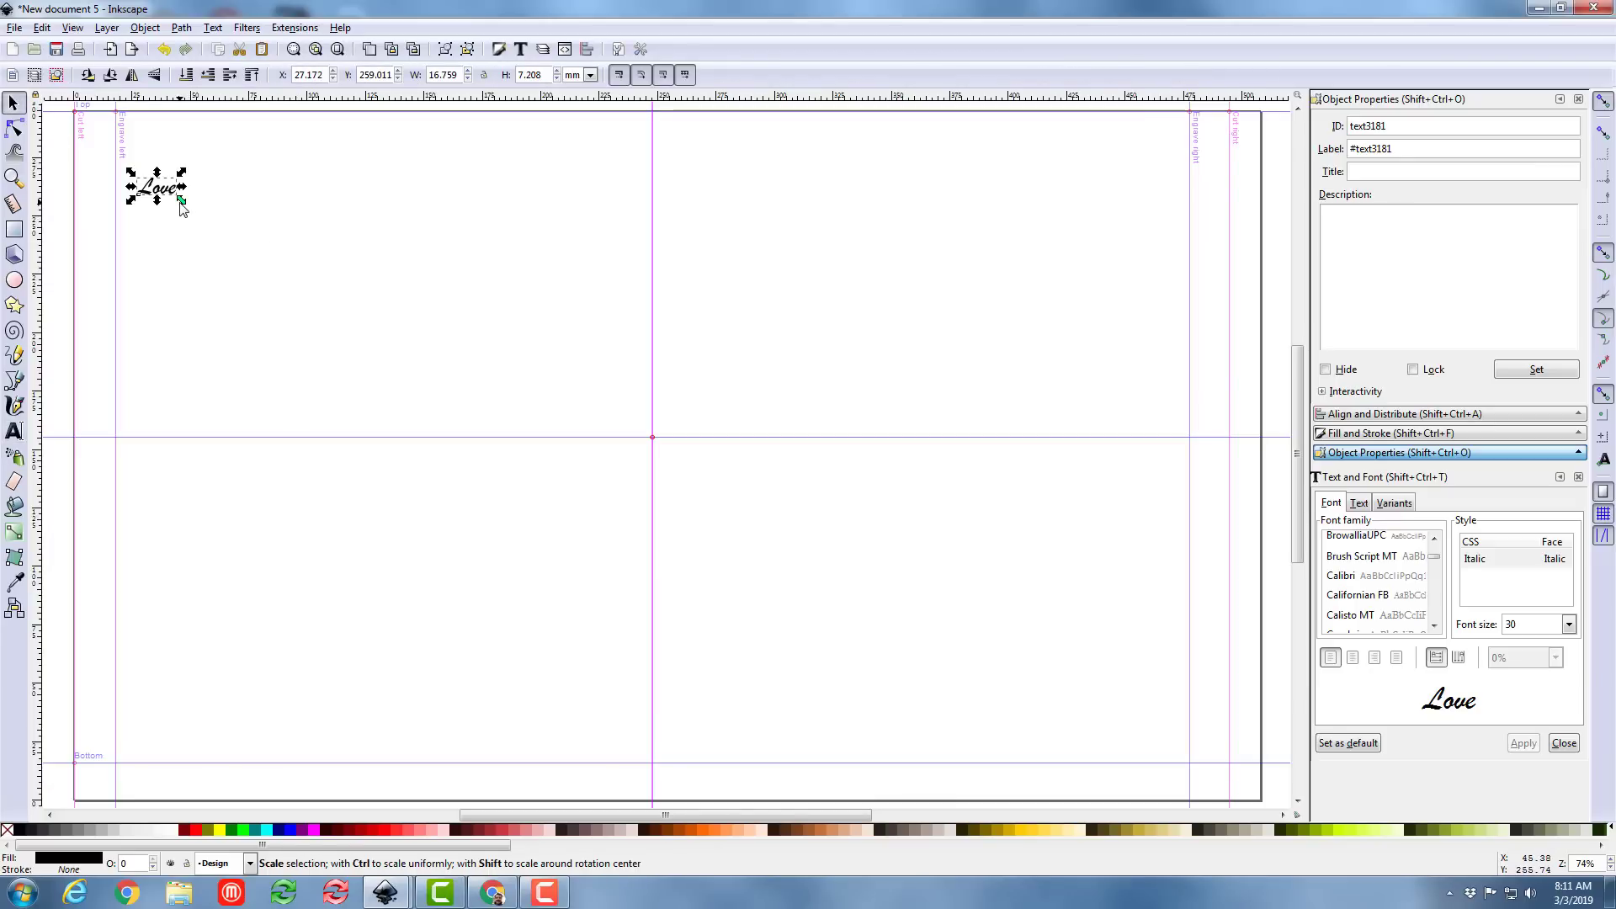
Enlarge 'Love', convert it to paths, and give it a magenta stroke of width 1.000 mm
drag(186, 205, 552, 388)
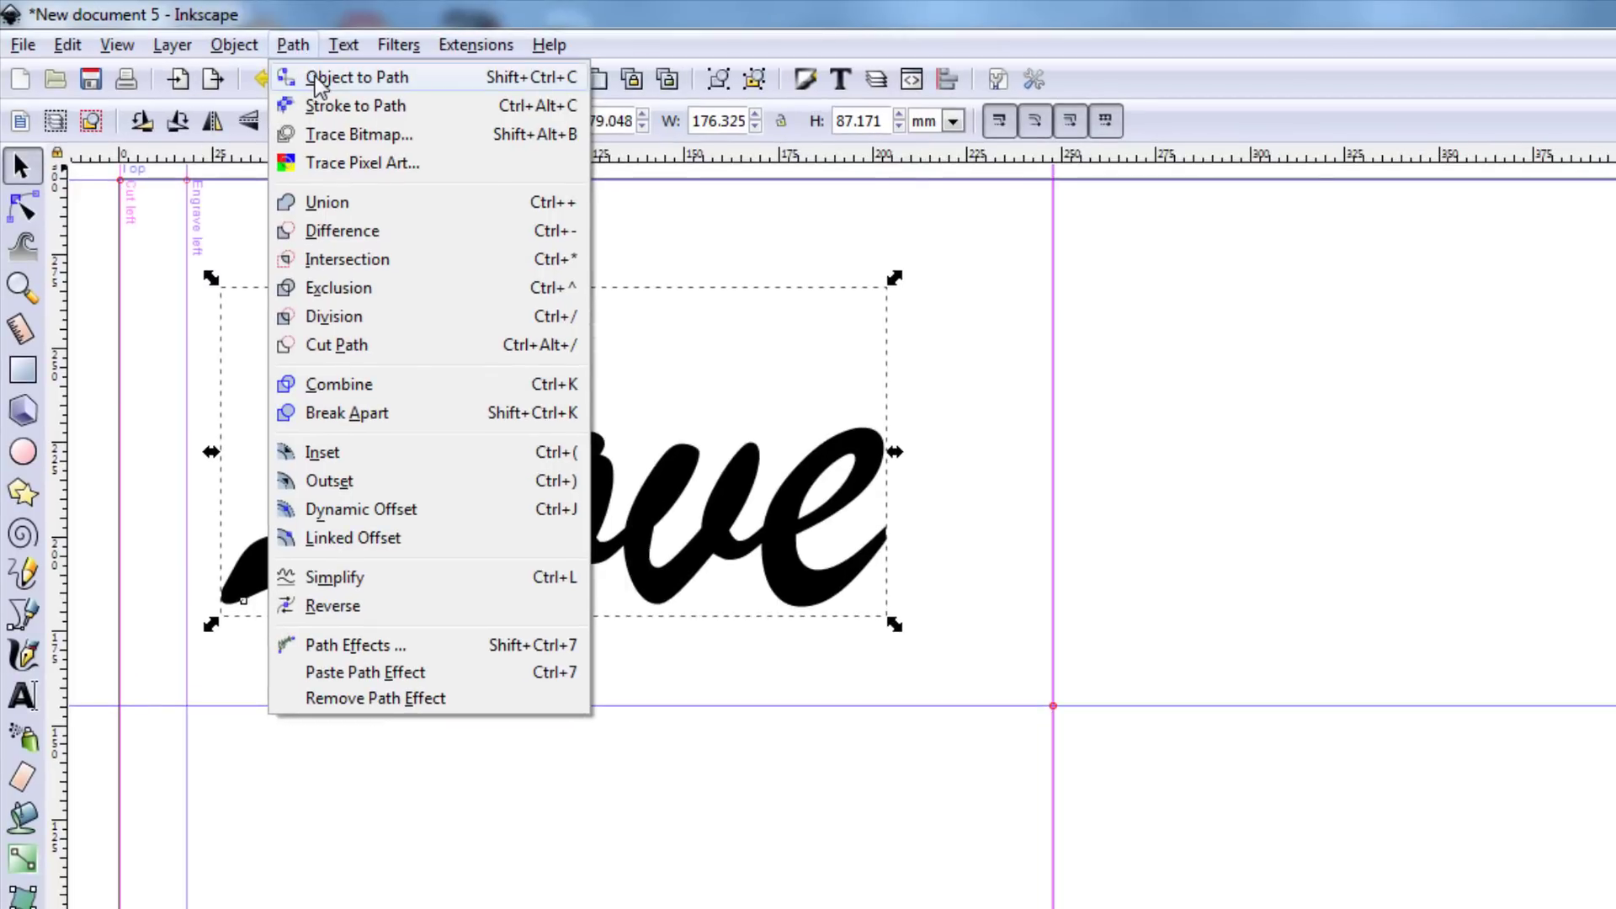
click(357, 76)
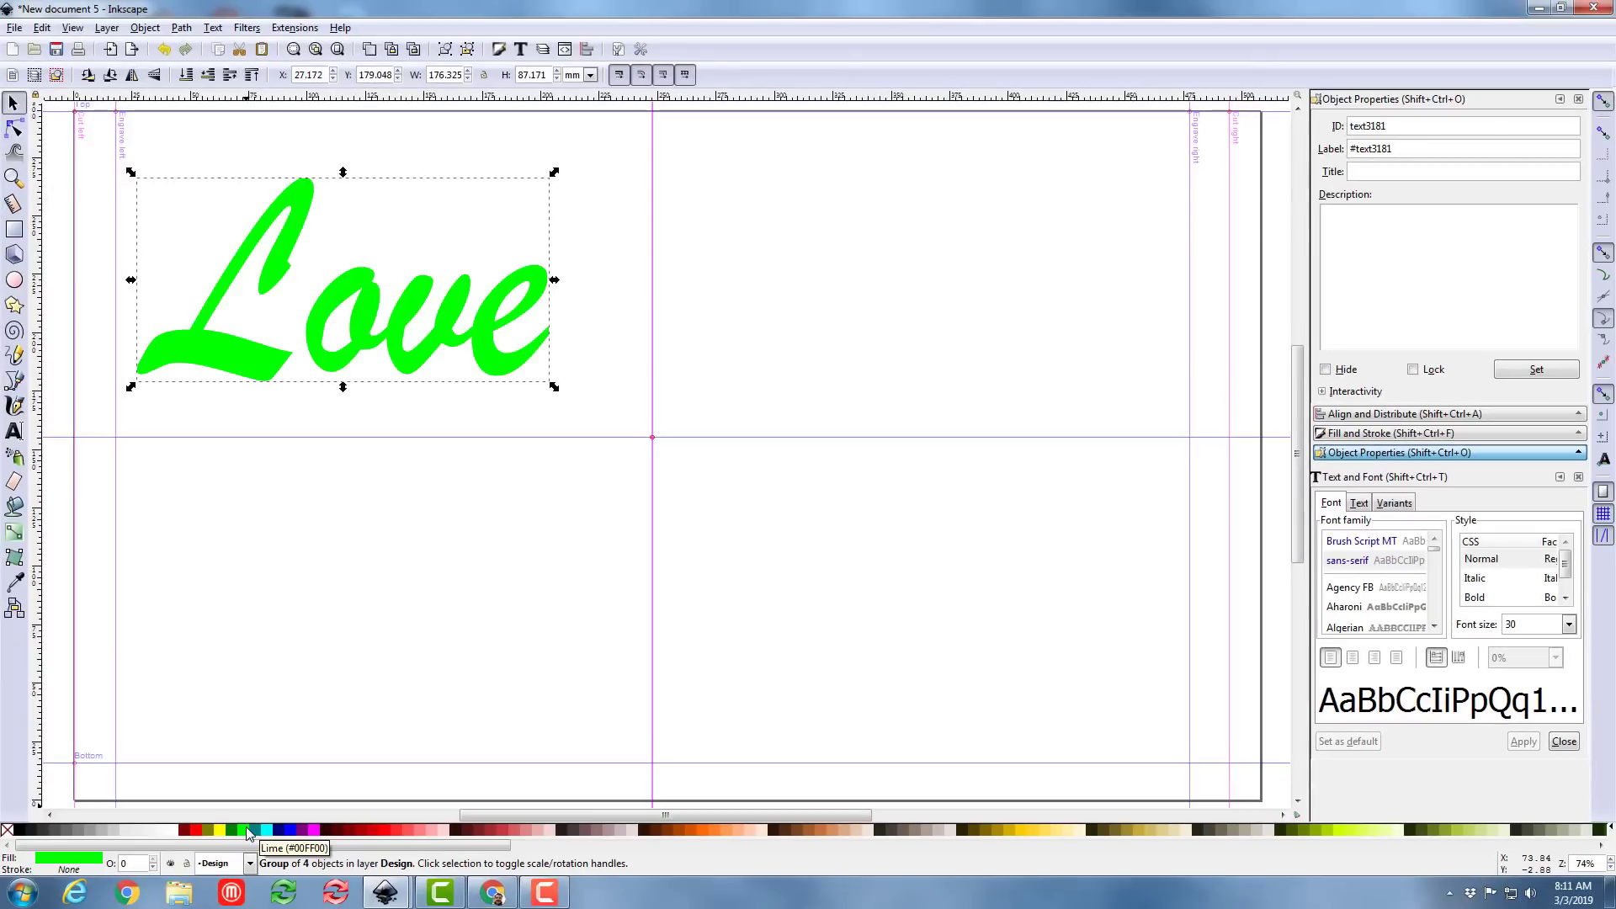
right_click(315, 832)
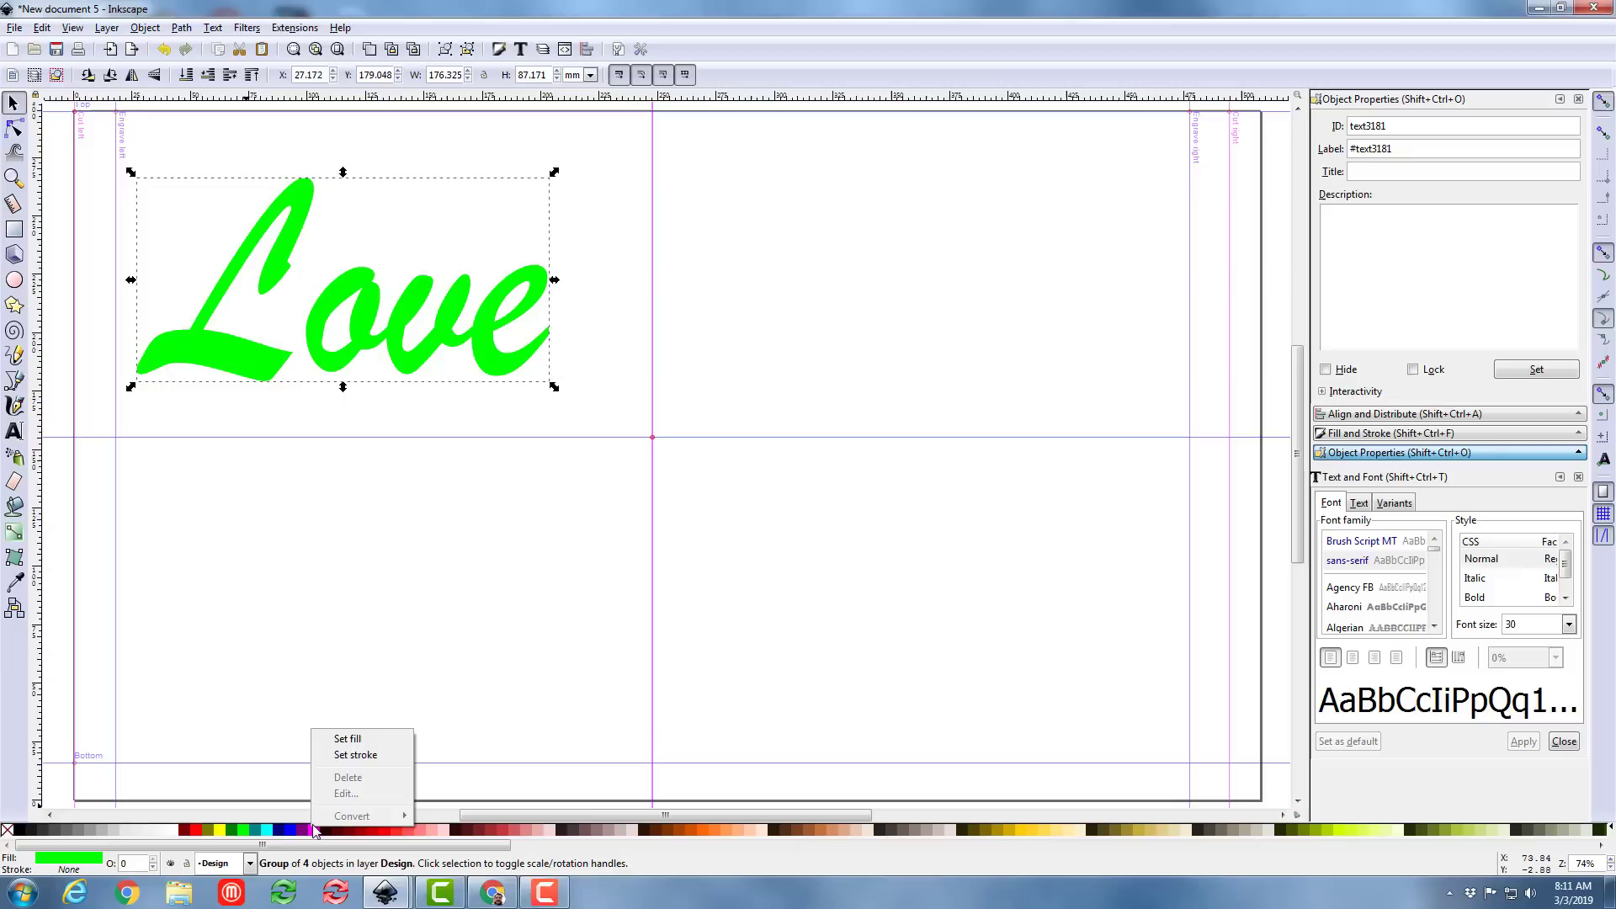
mouse_move(355, 755)
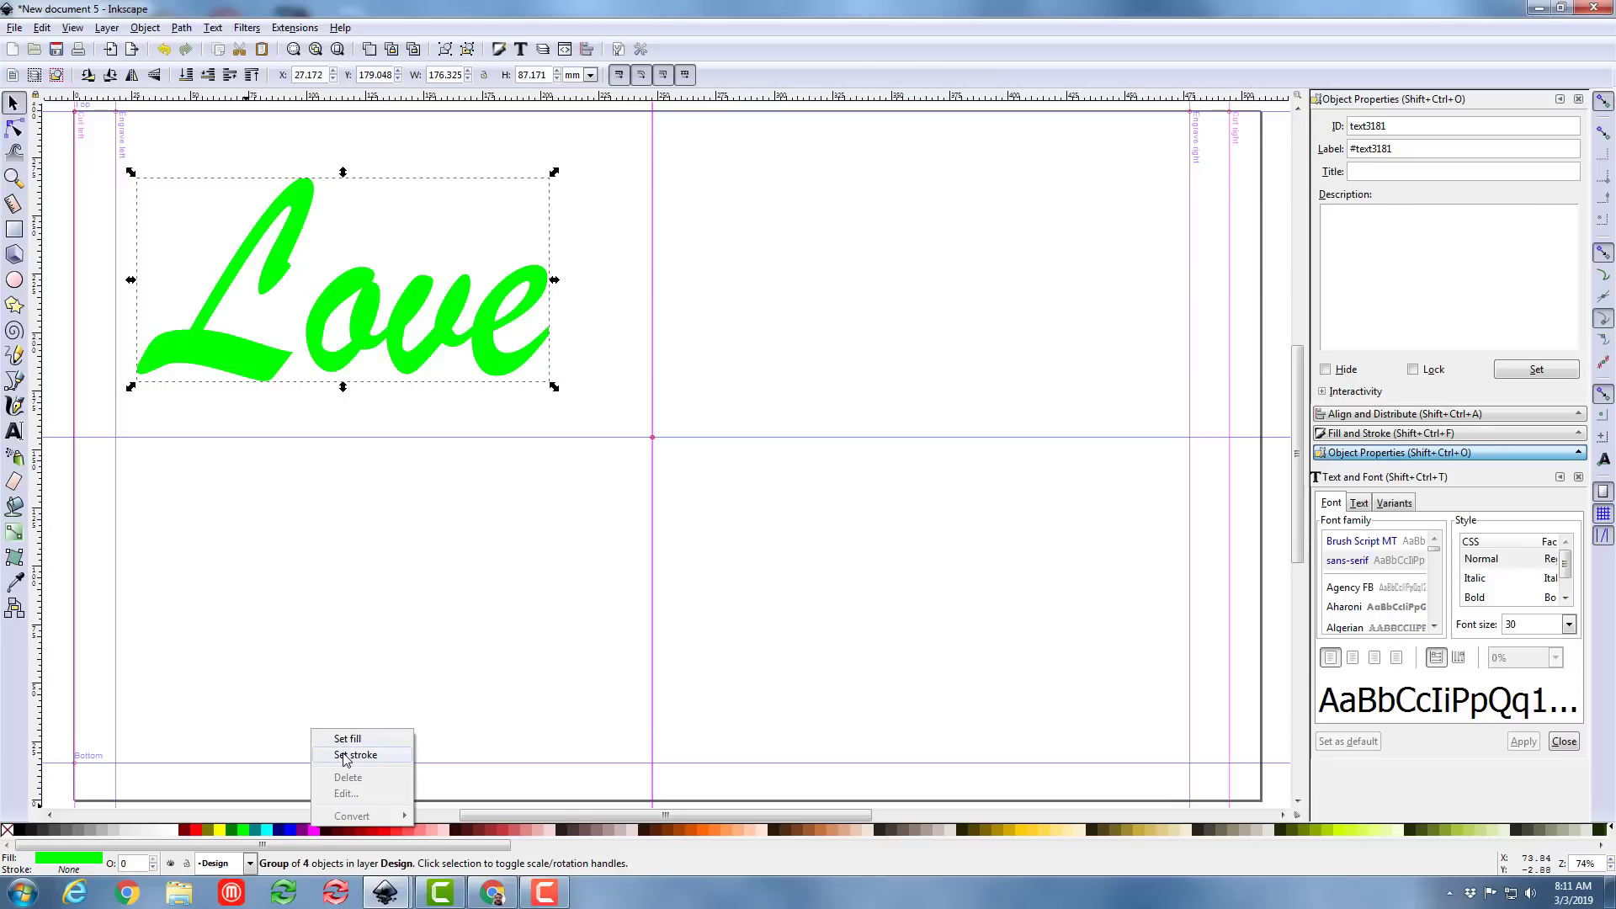
click(355, 754)
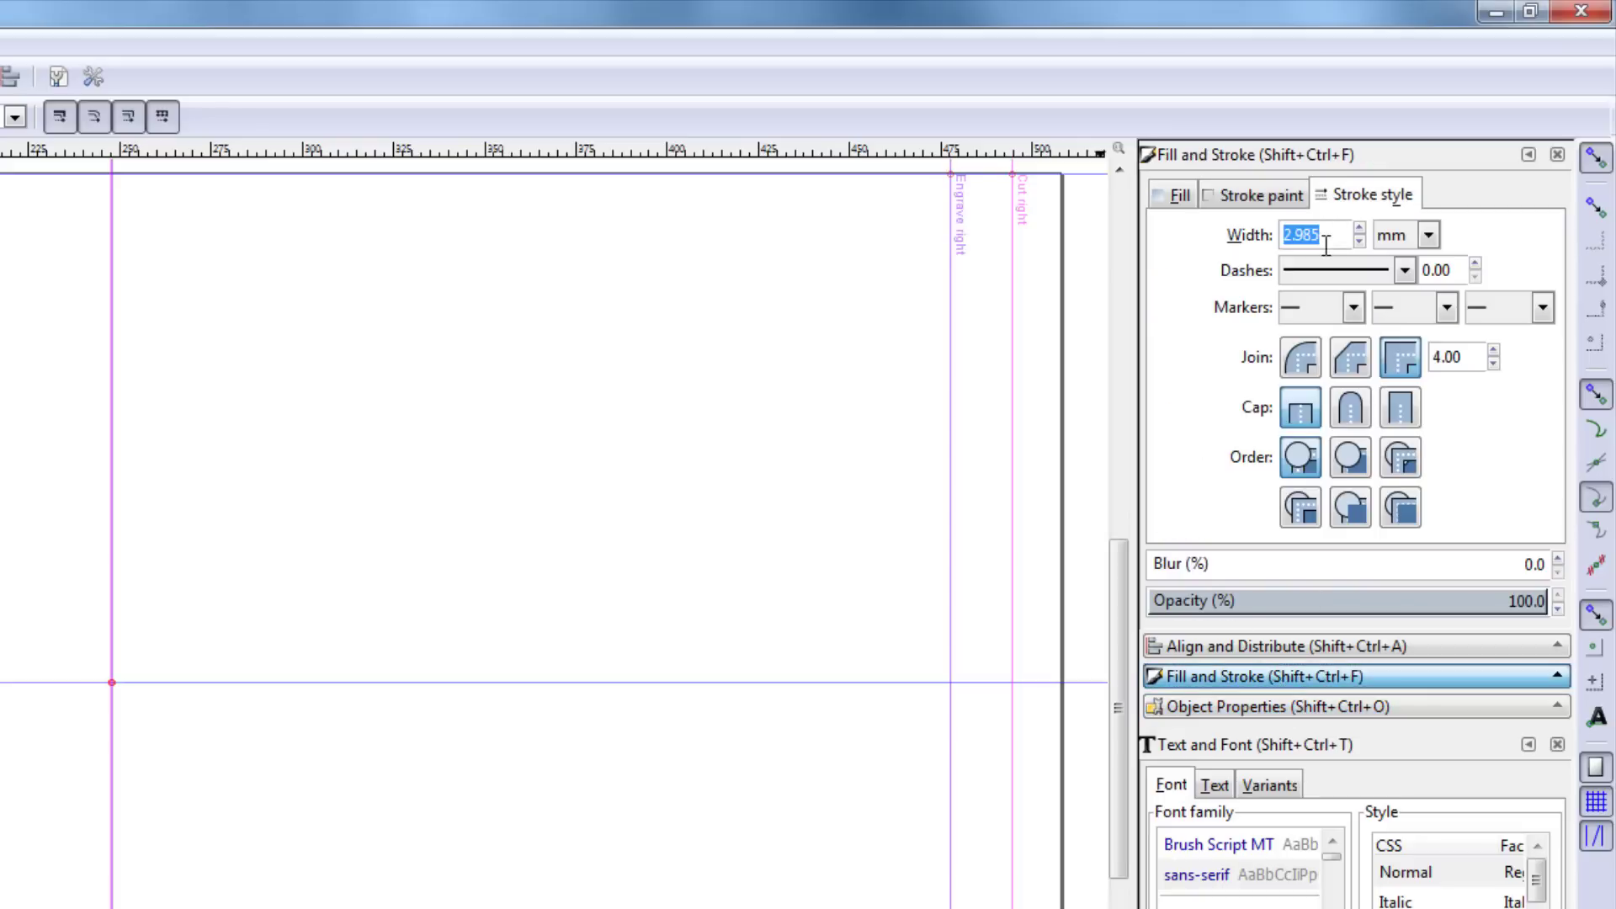
mouse_move(976, 247)
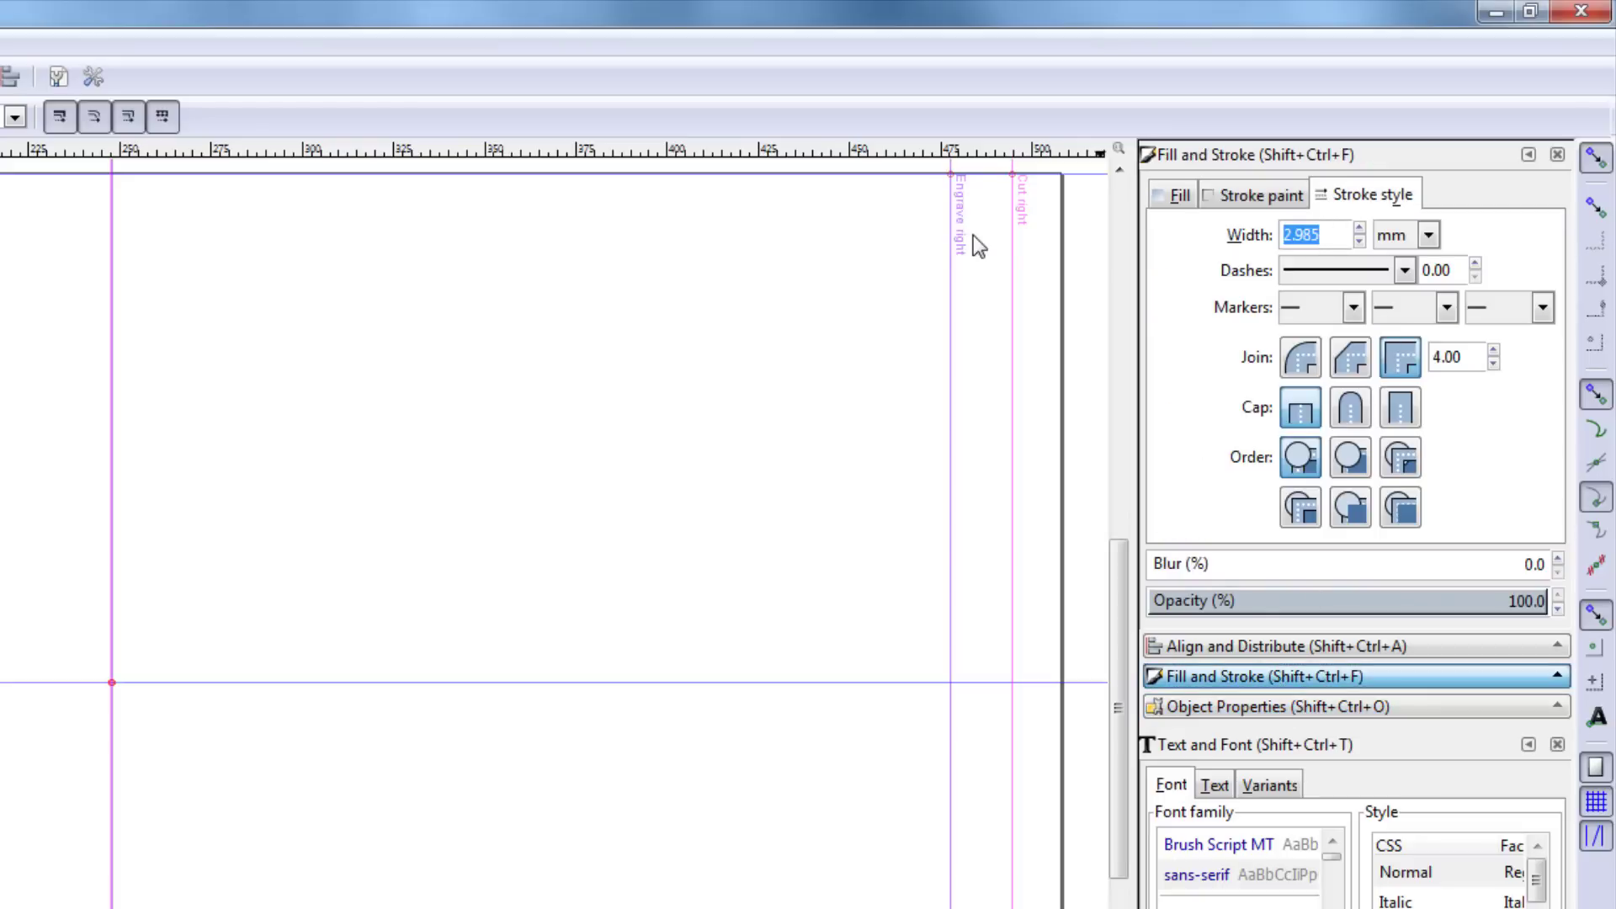
text(1.000)
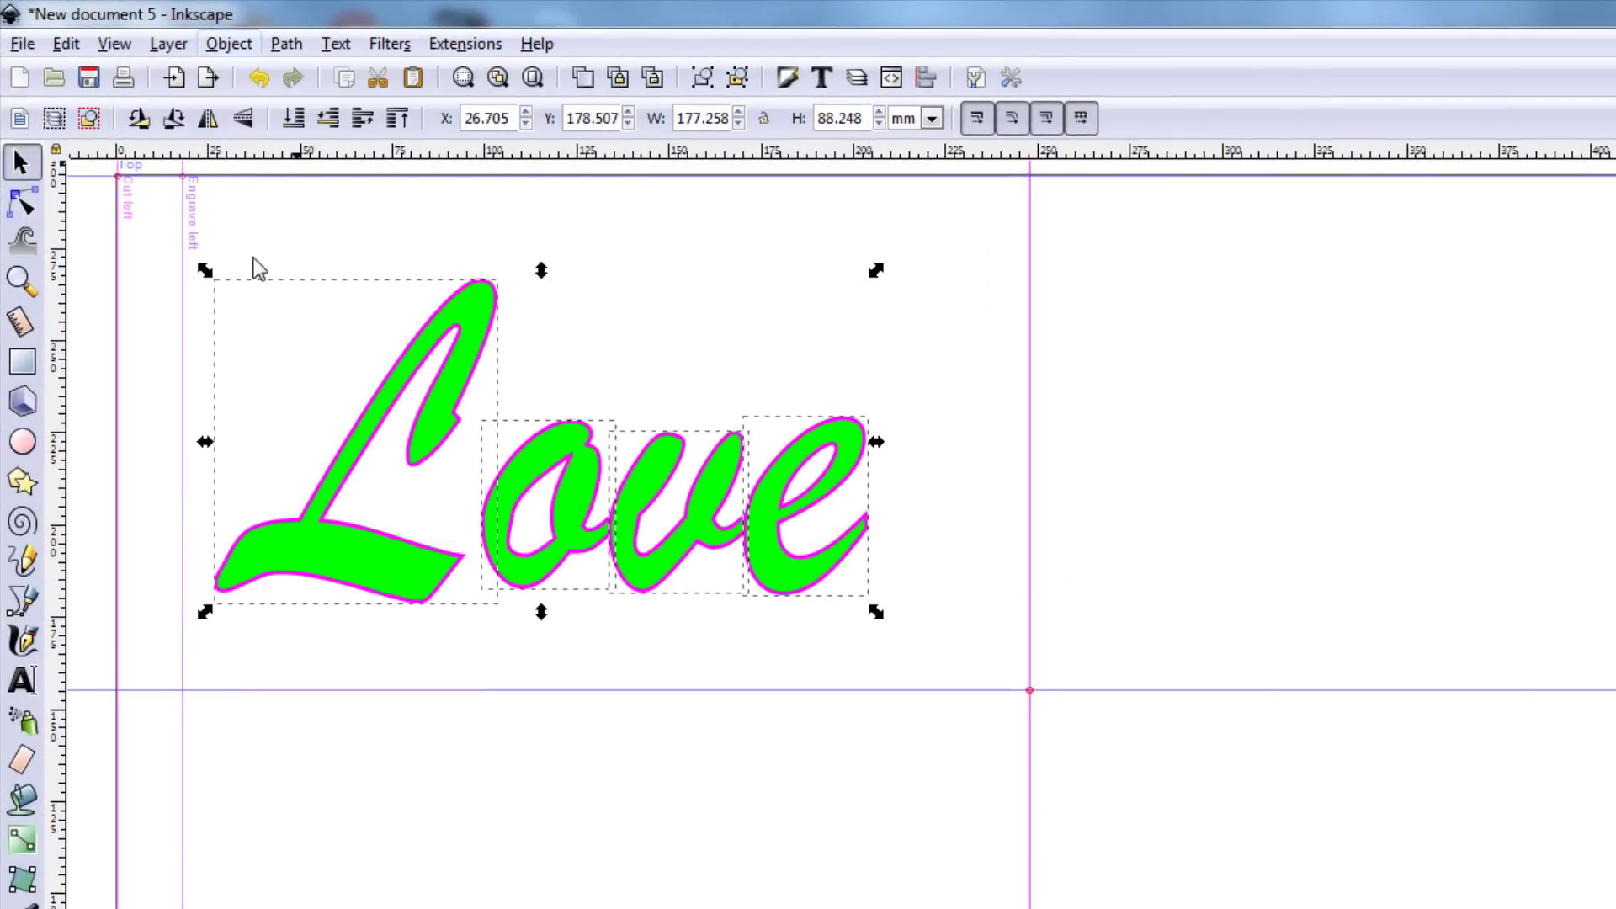
Show the letters' outline nodes and zoom in on the L for node editing
click(20, 204)
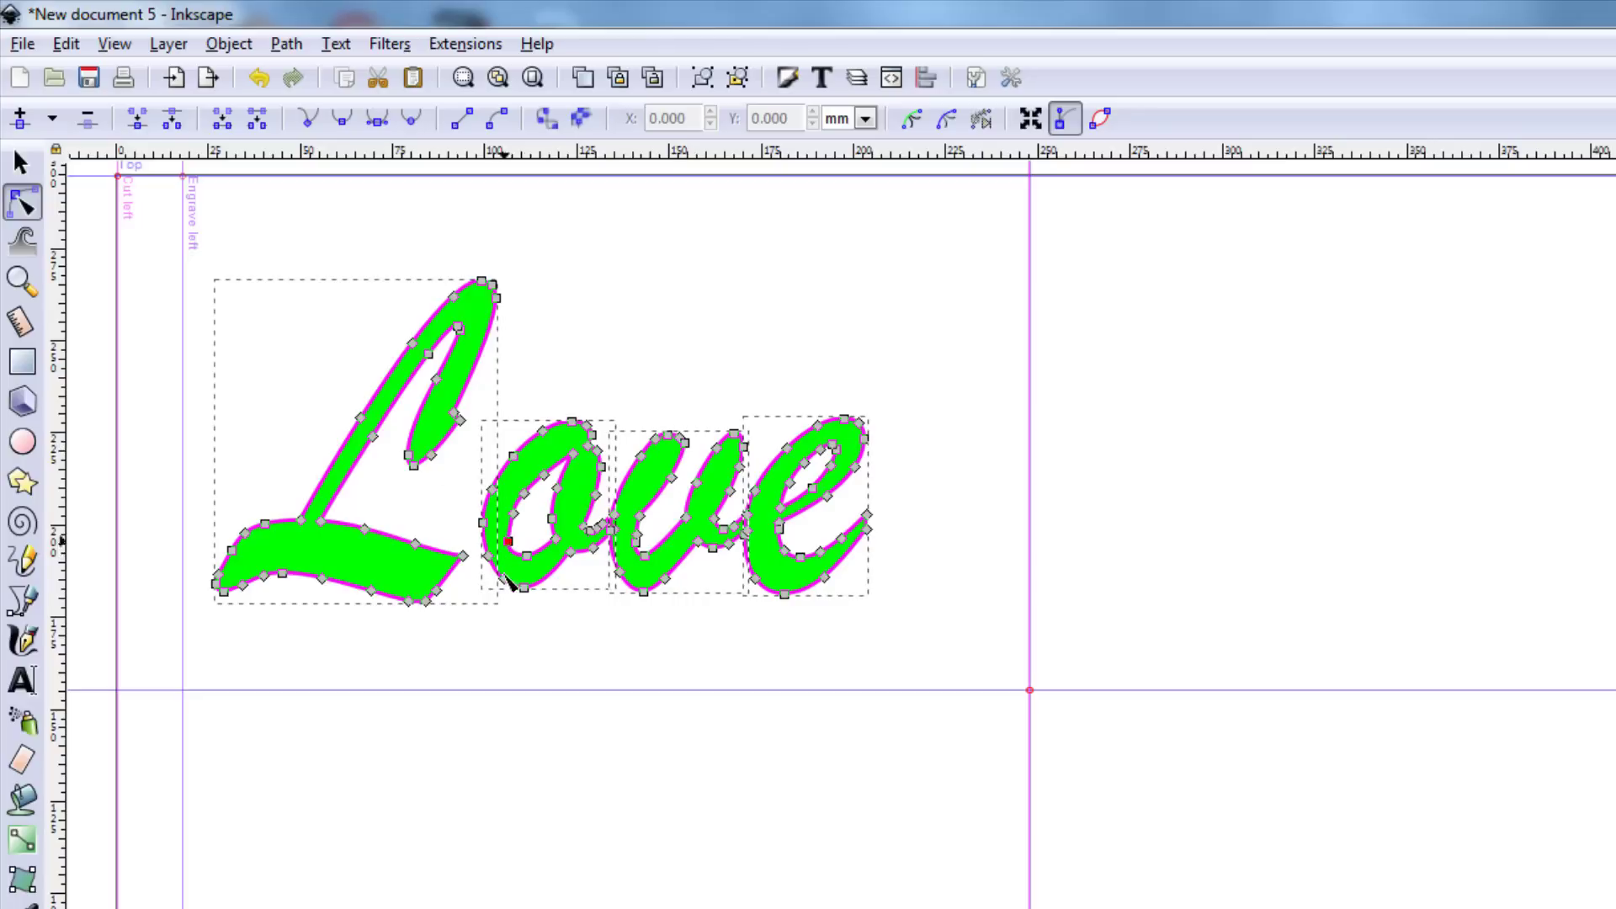
mouse_move(393, 433)
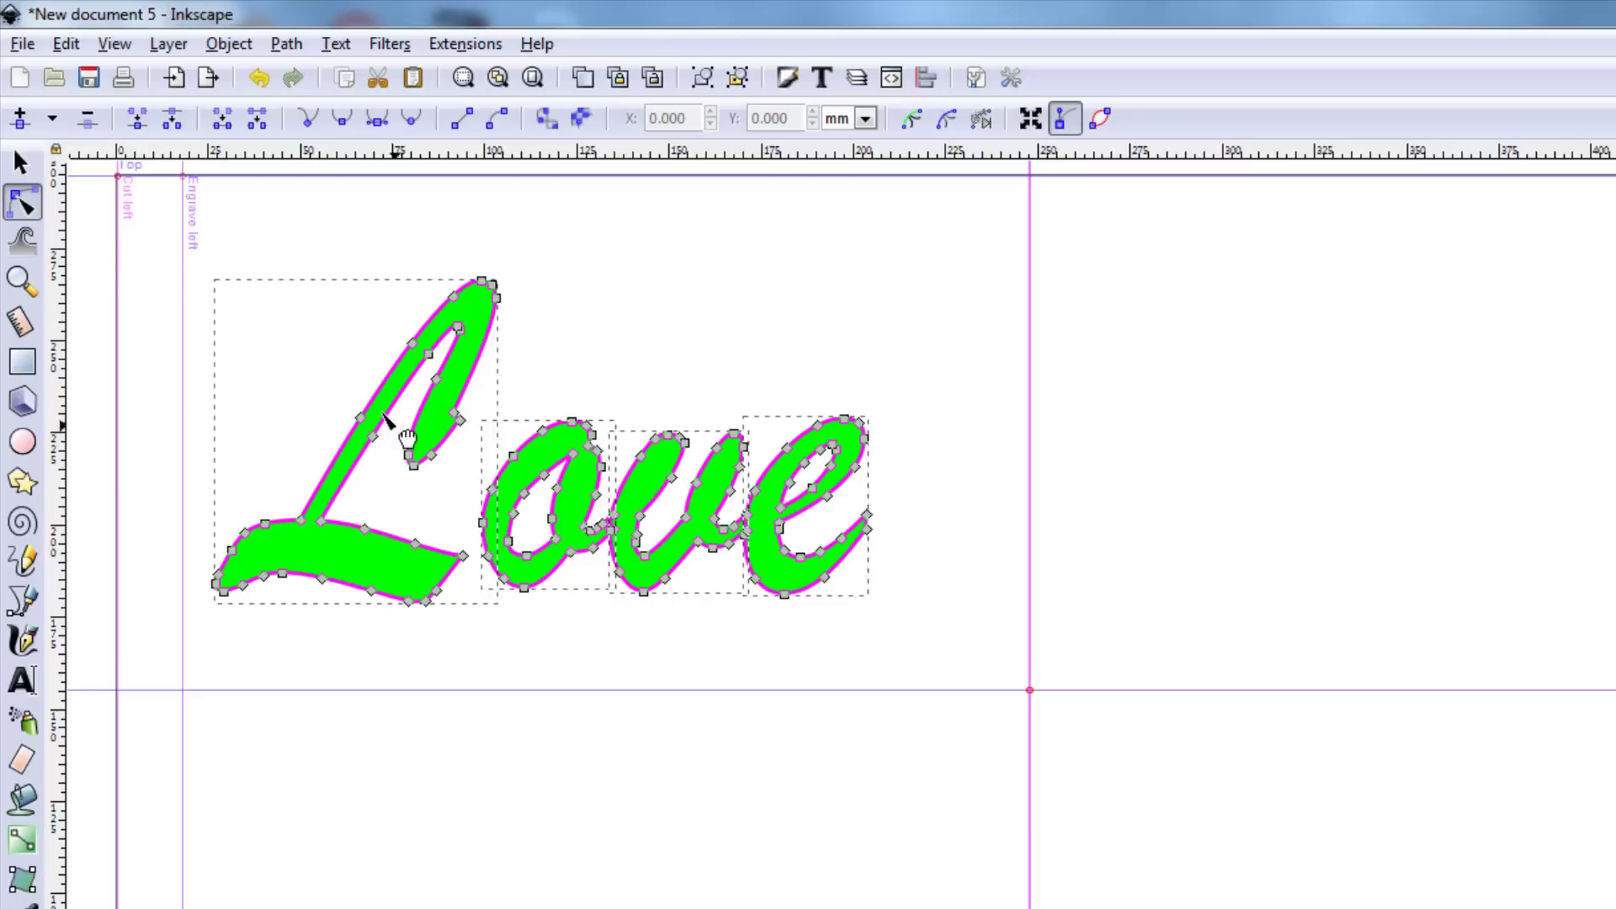
click(22, 282)
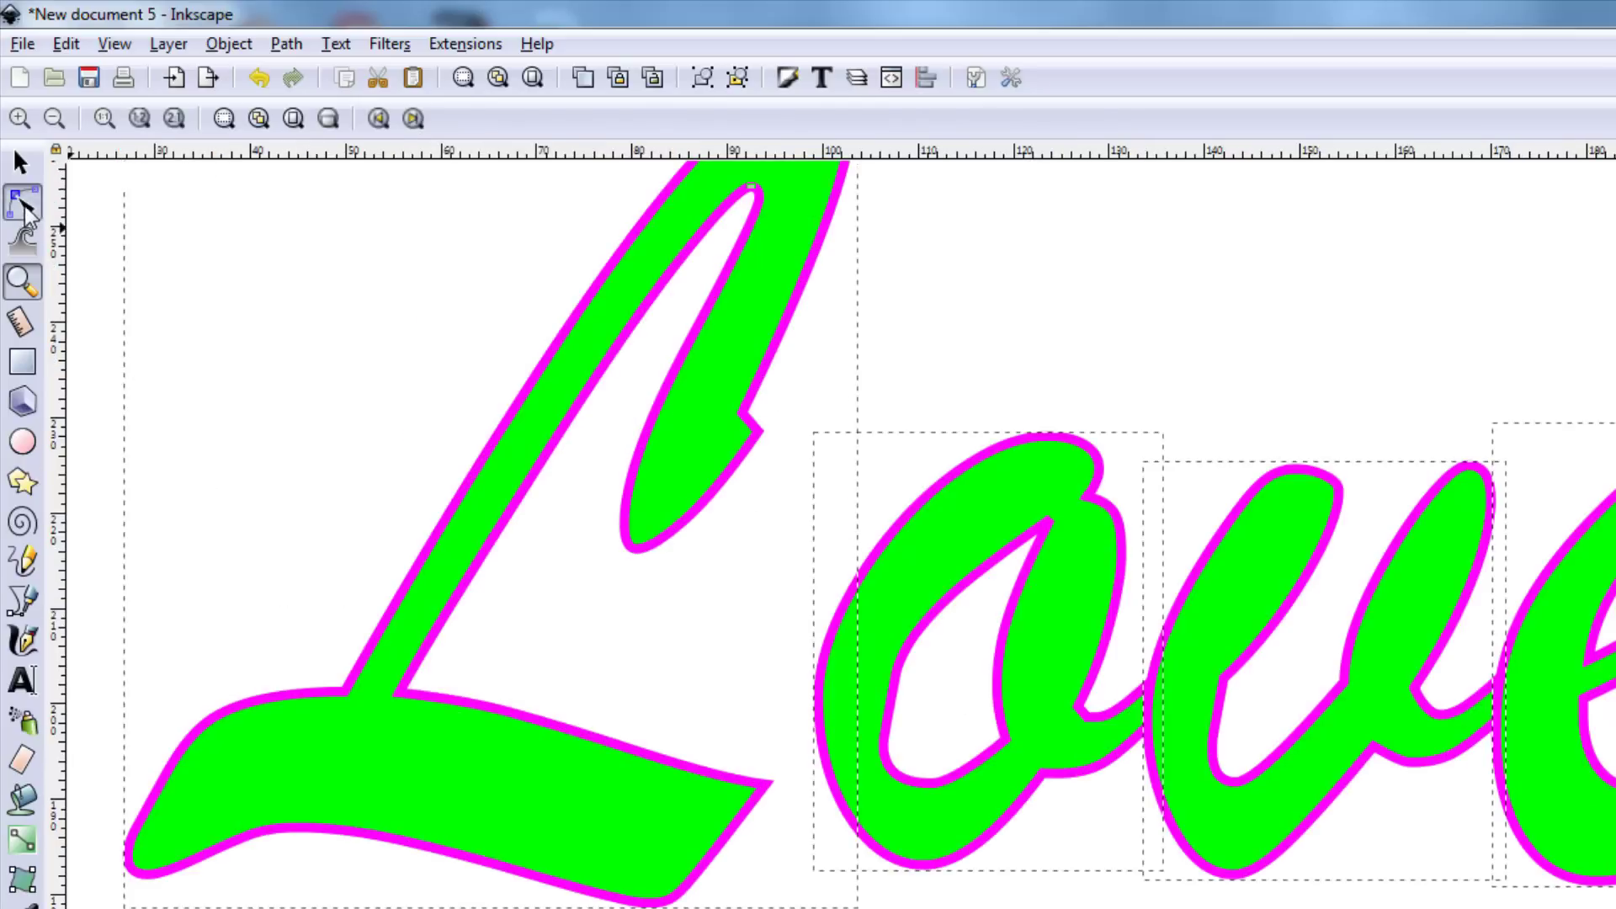
click(22, 204)
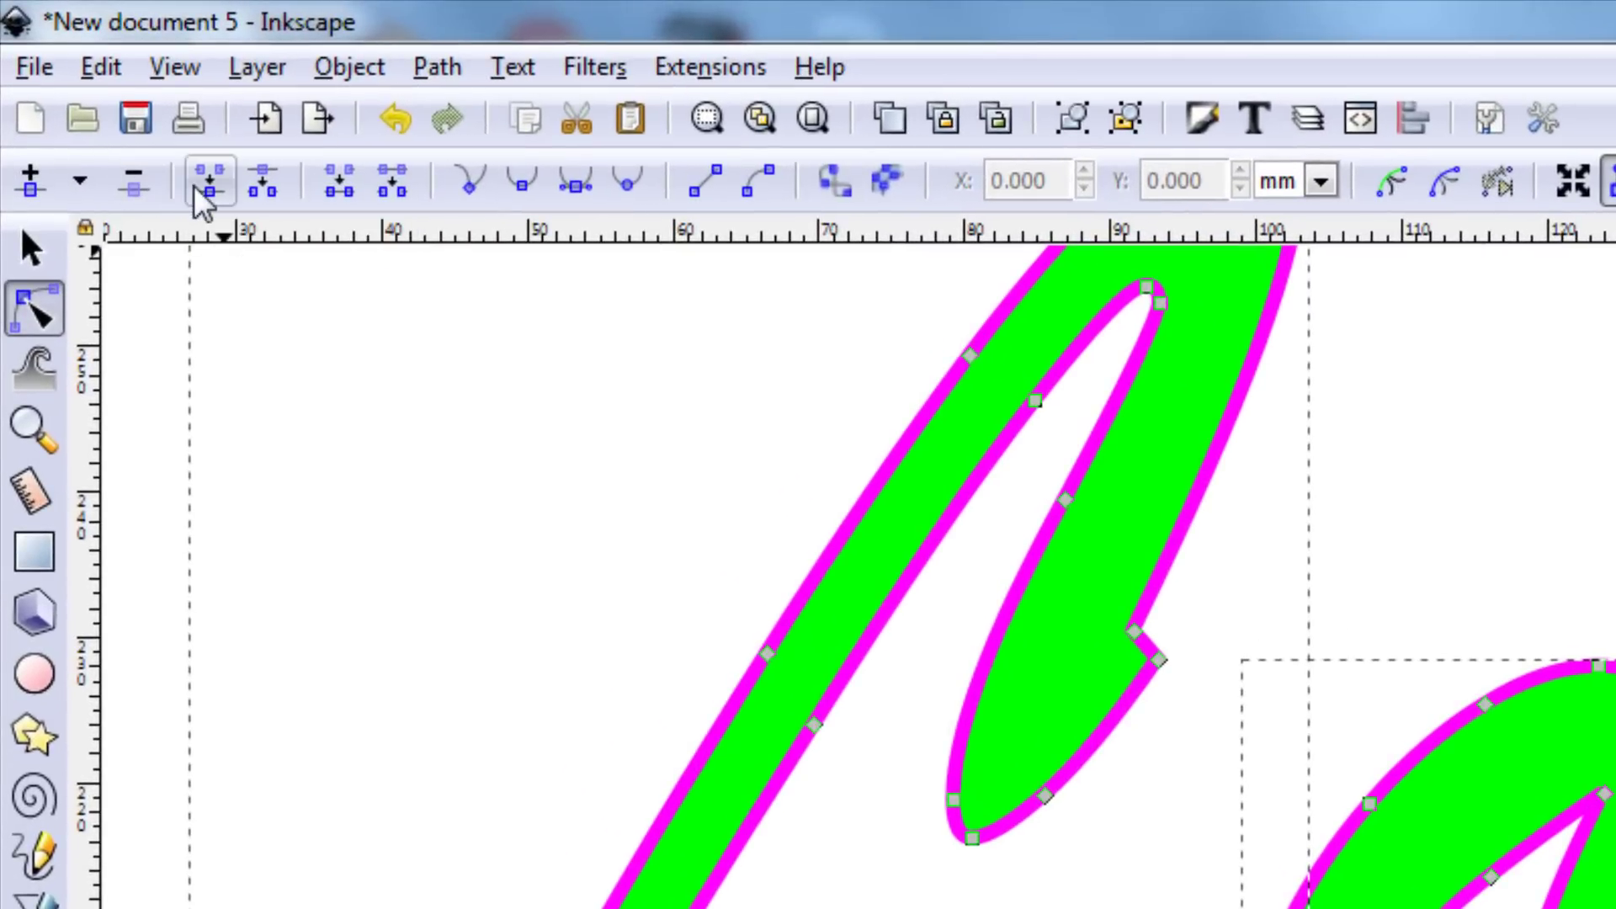
mouse_move(264, 180)
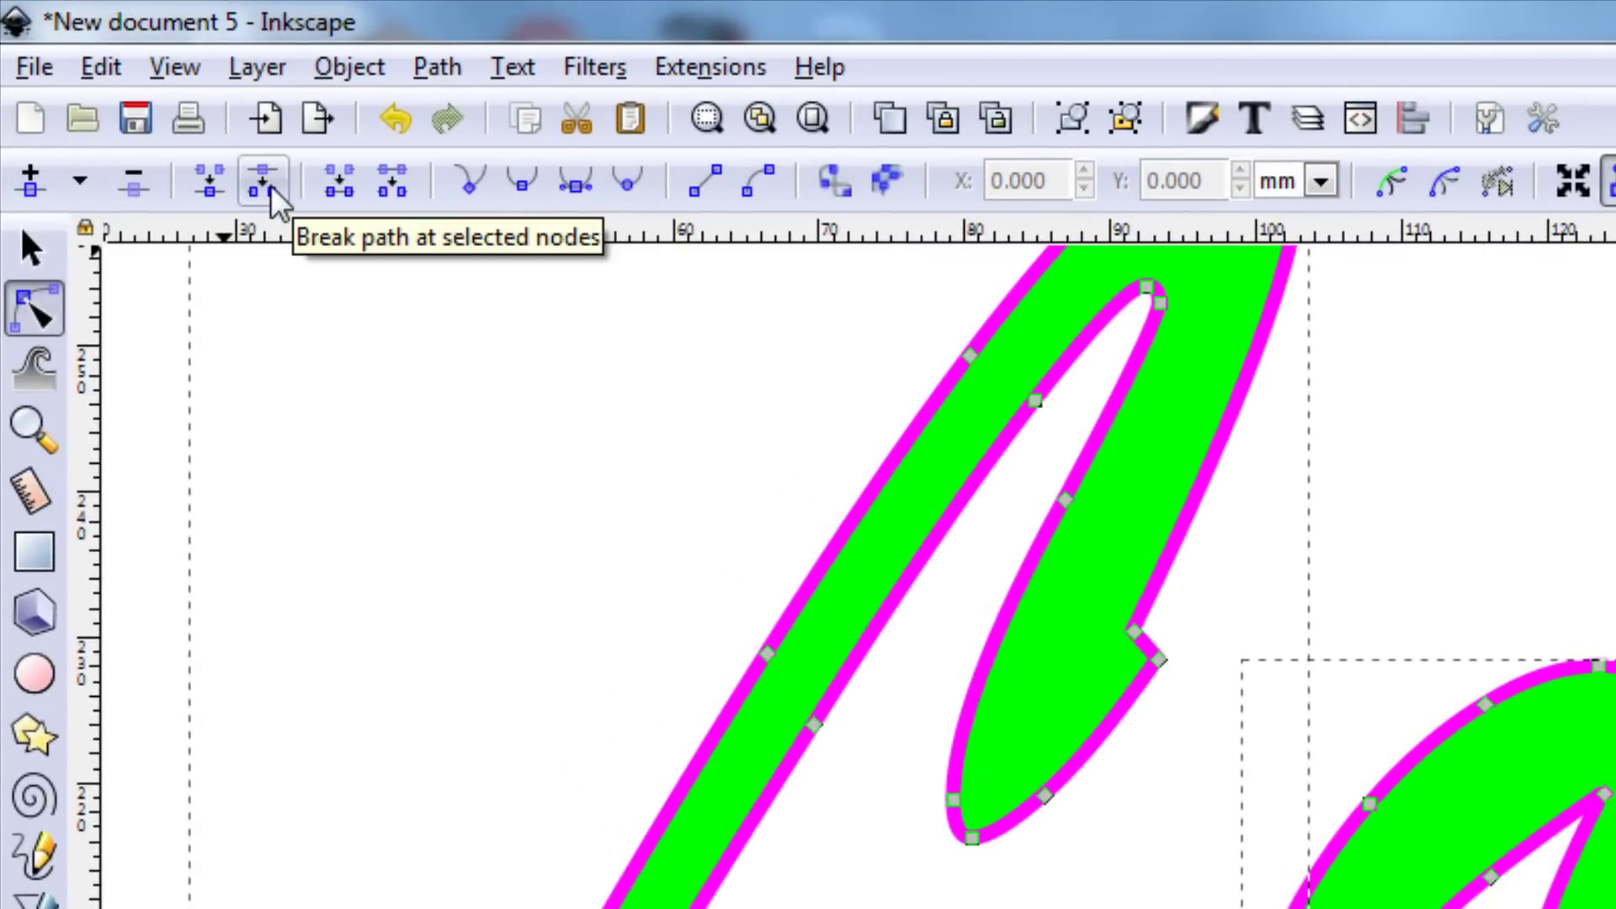
mouse_move(340, 185)
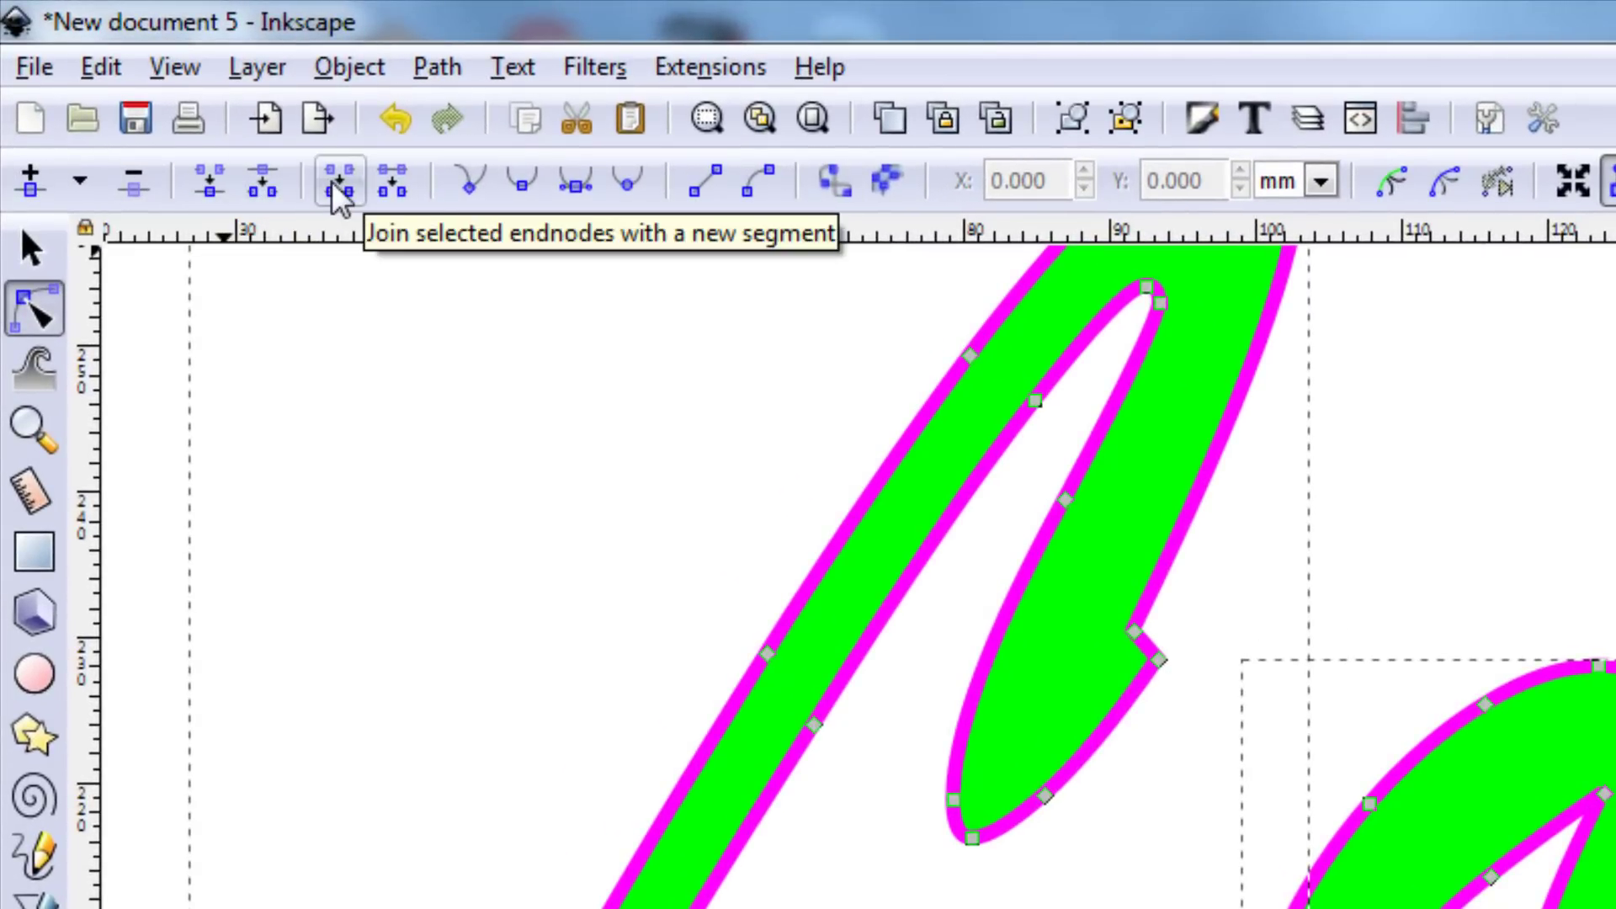
mouse_move(391, 198)
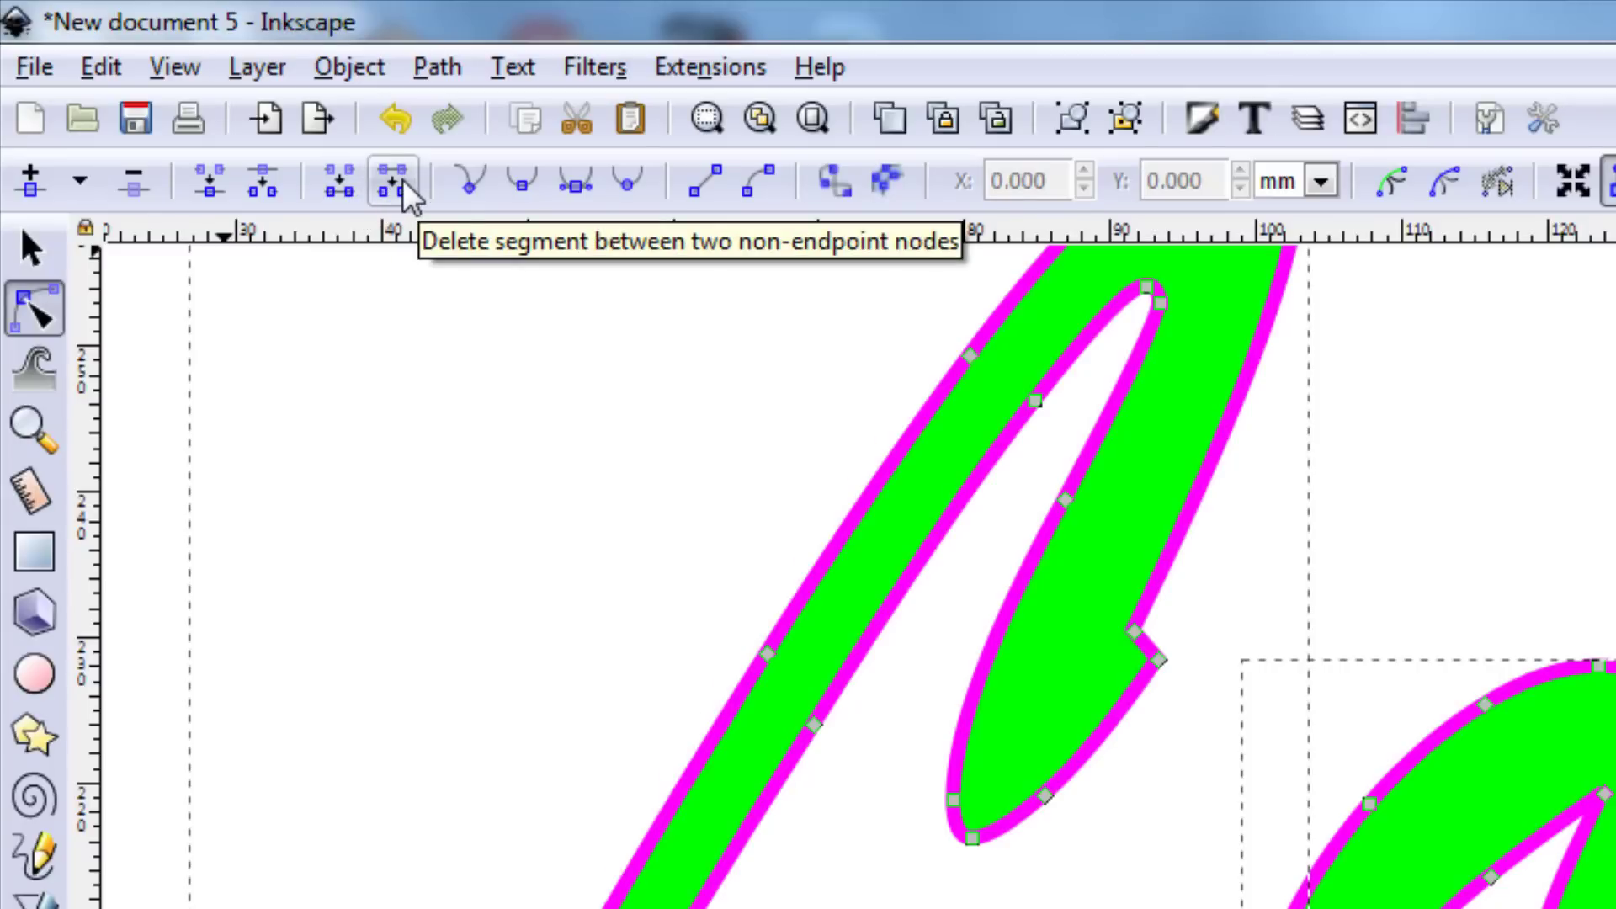
mouse_move(470, 184)
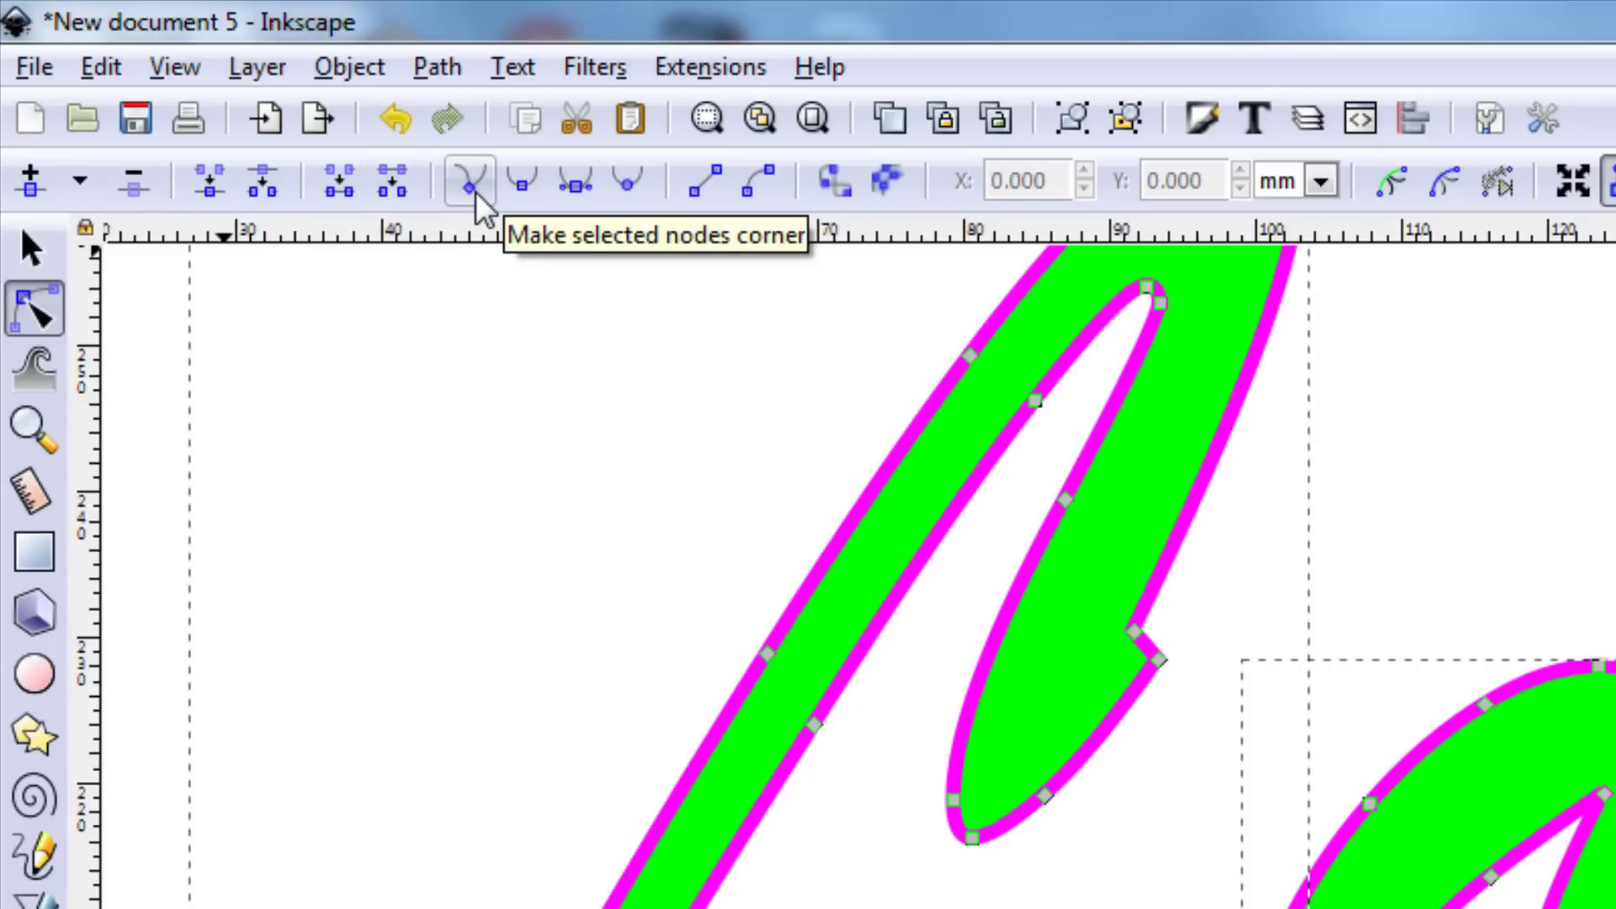
mouse_move(470, 190)
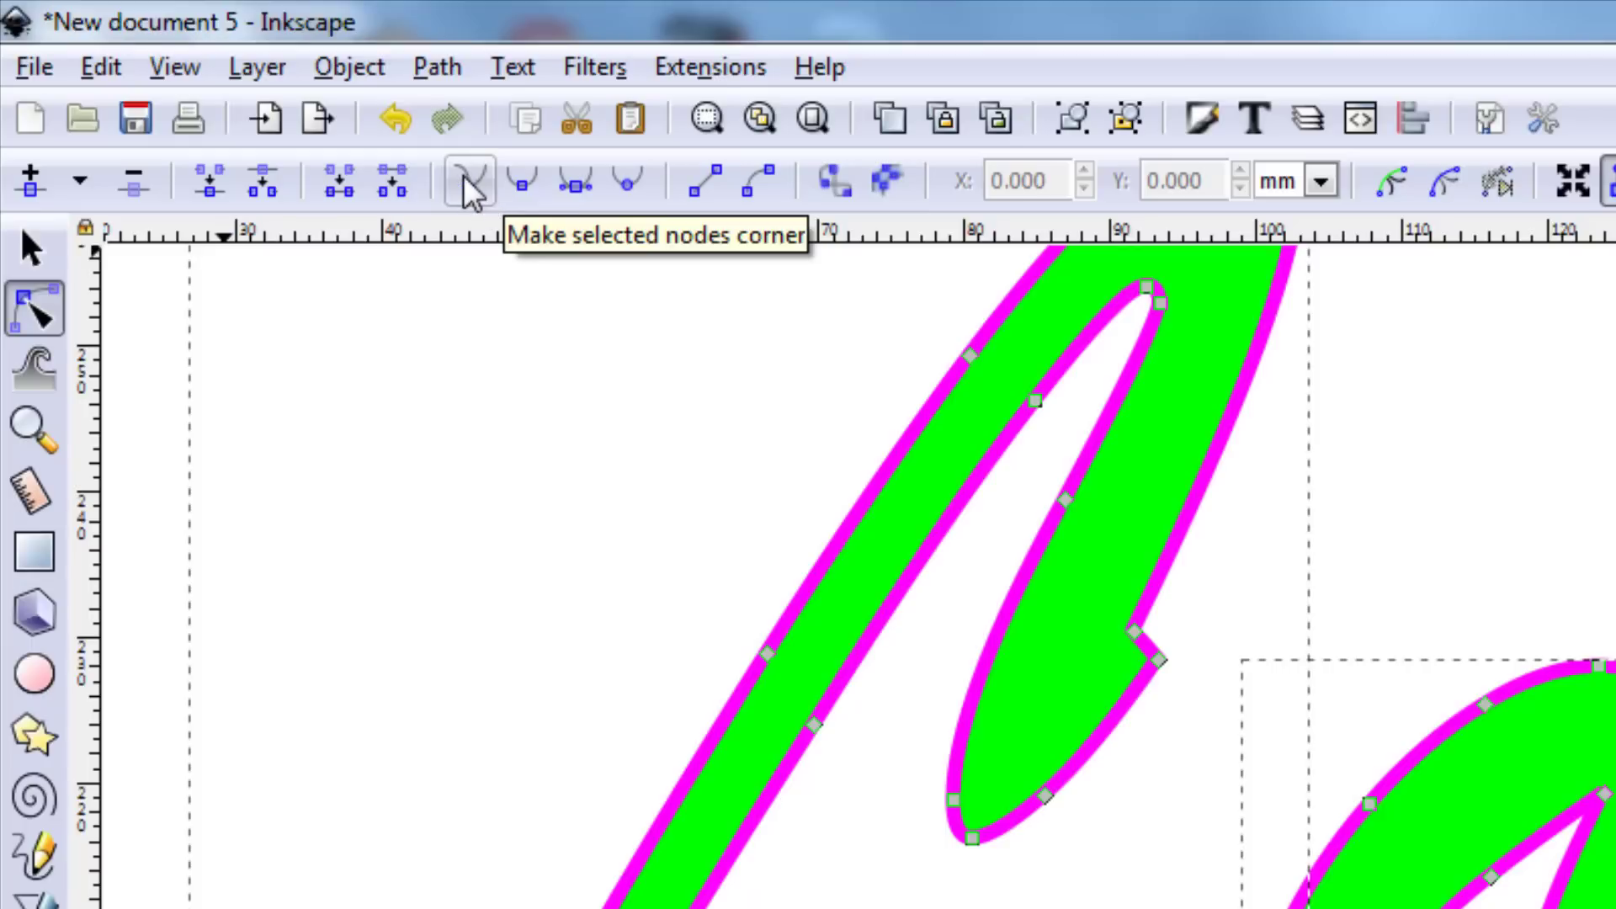
mouse_move(467, 191)
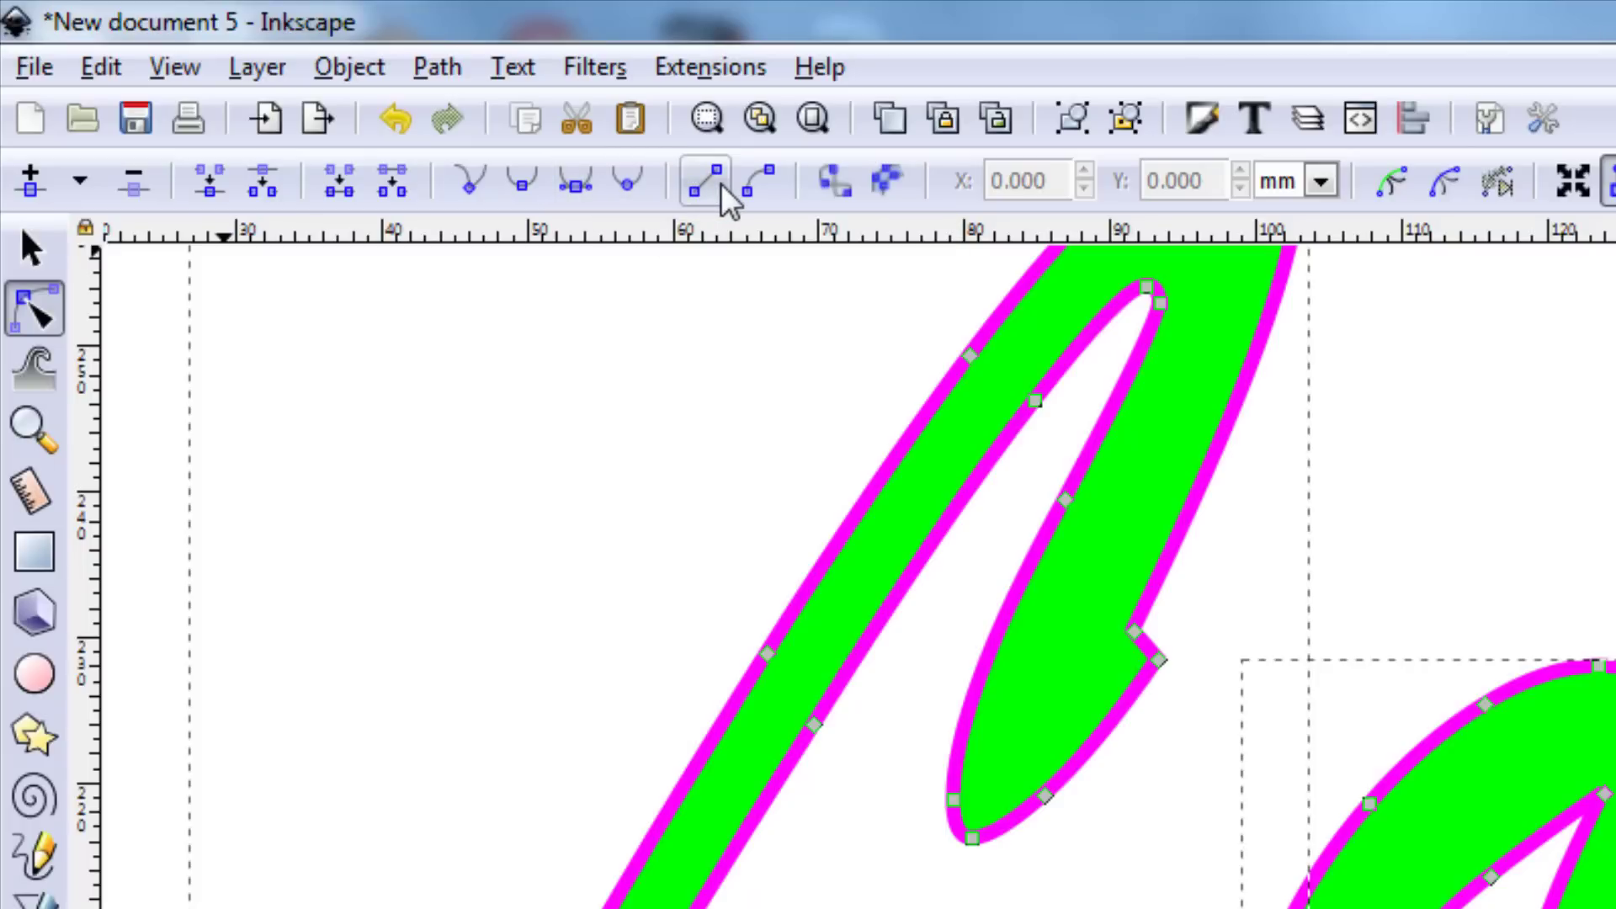
mouse_move(760, 182)
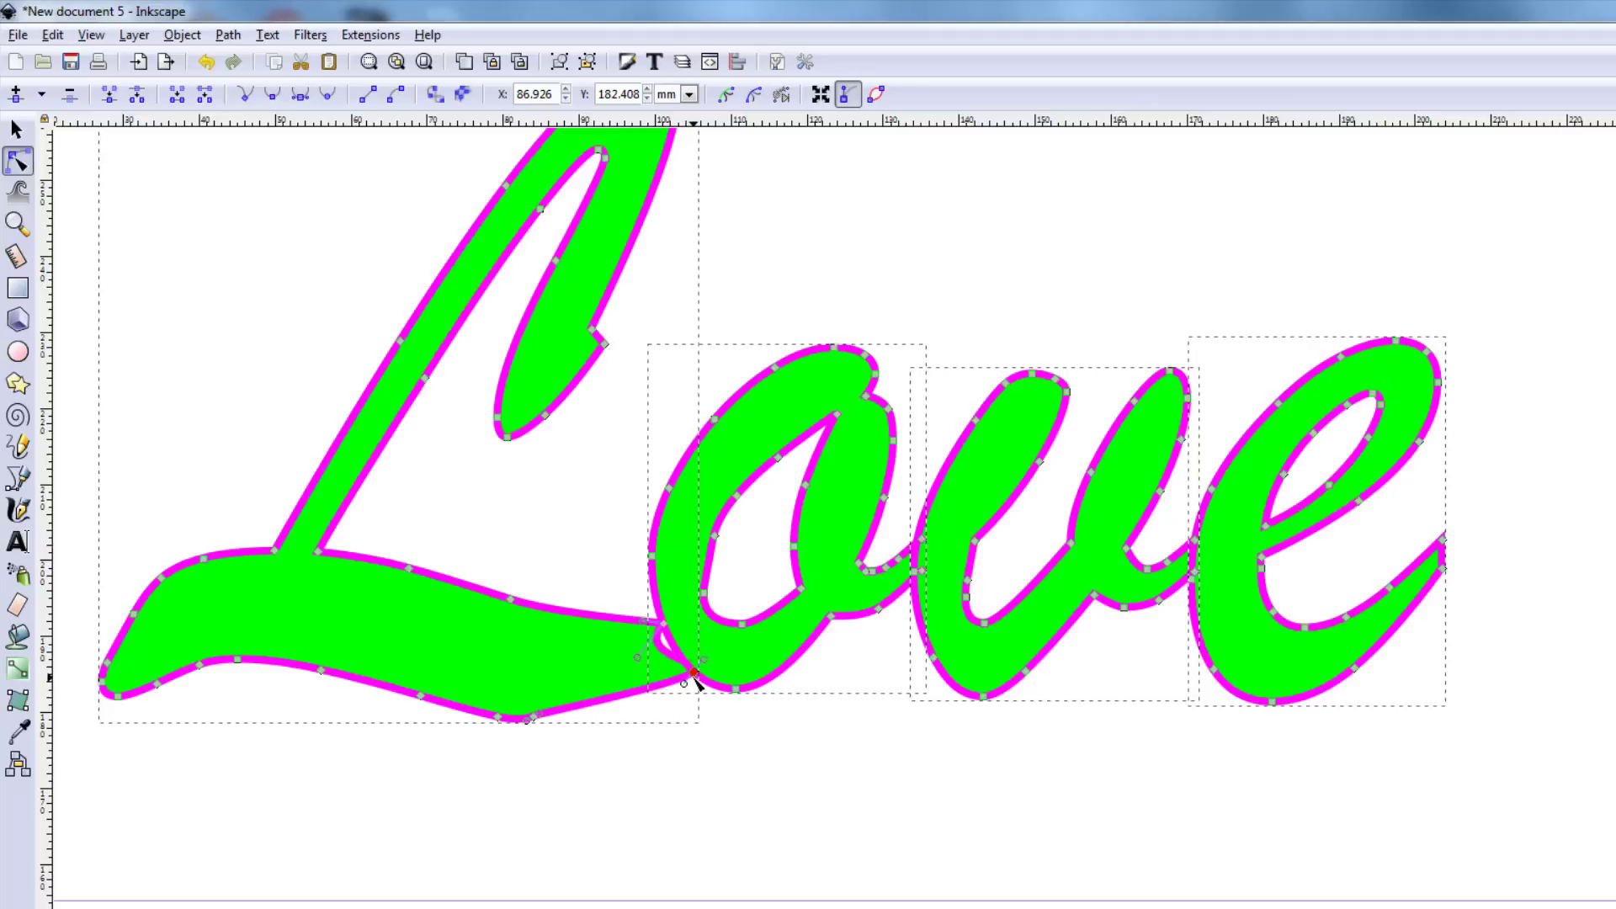
mouse_move(692, 680)
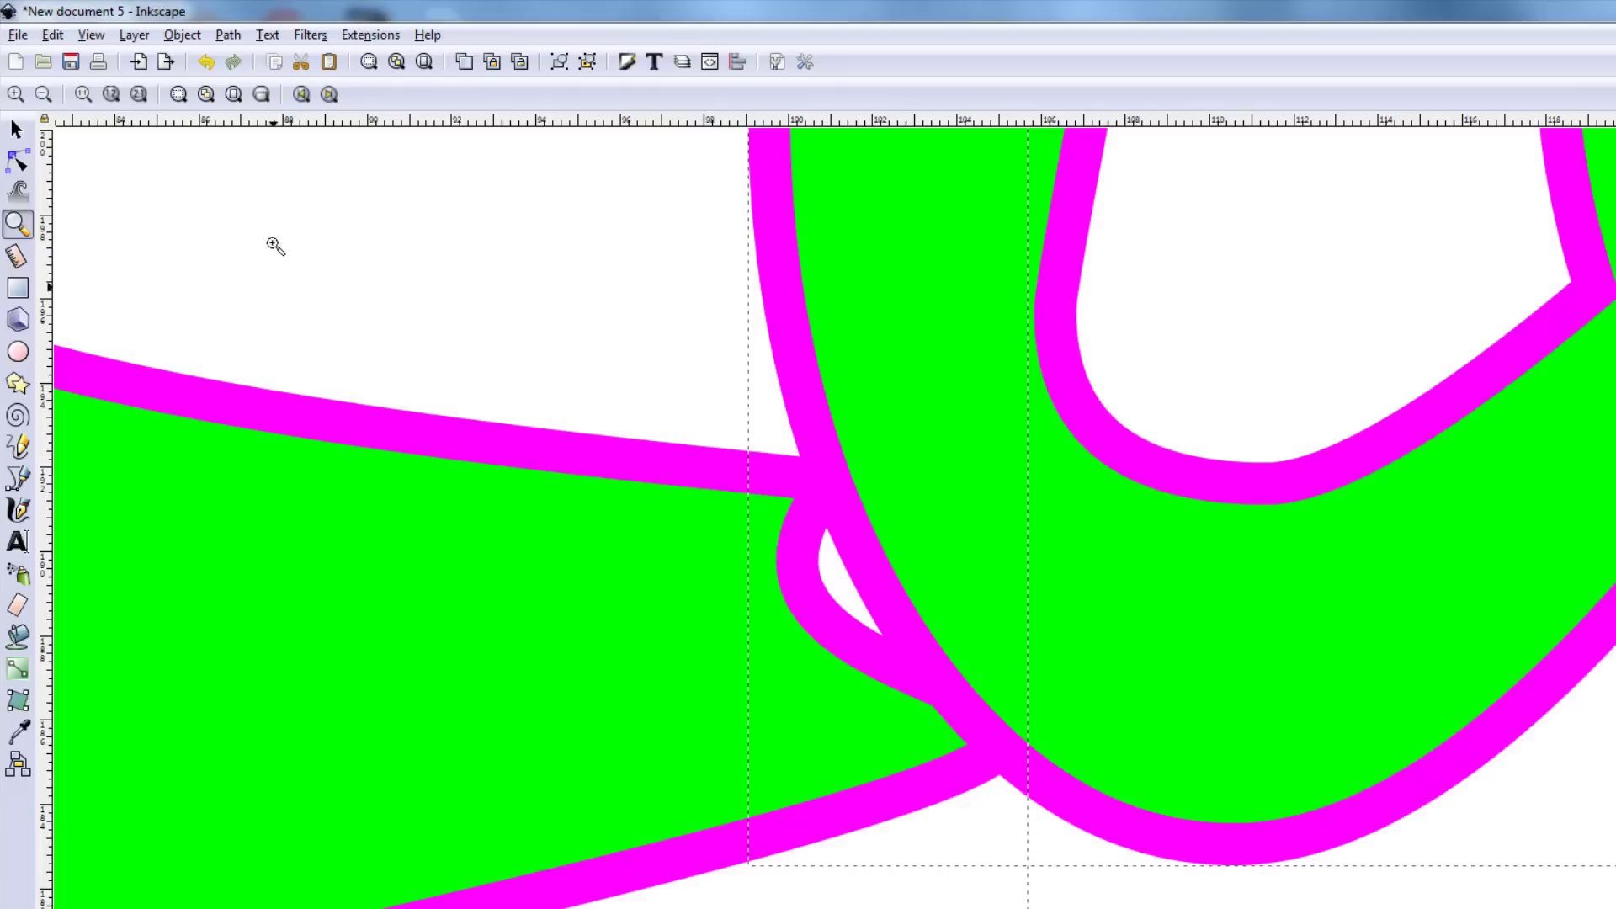
Zoom in on the junction where the L overlaps the o
click(17, 162)
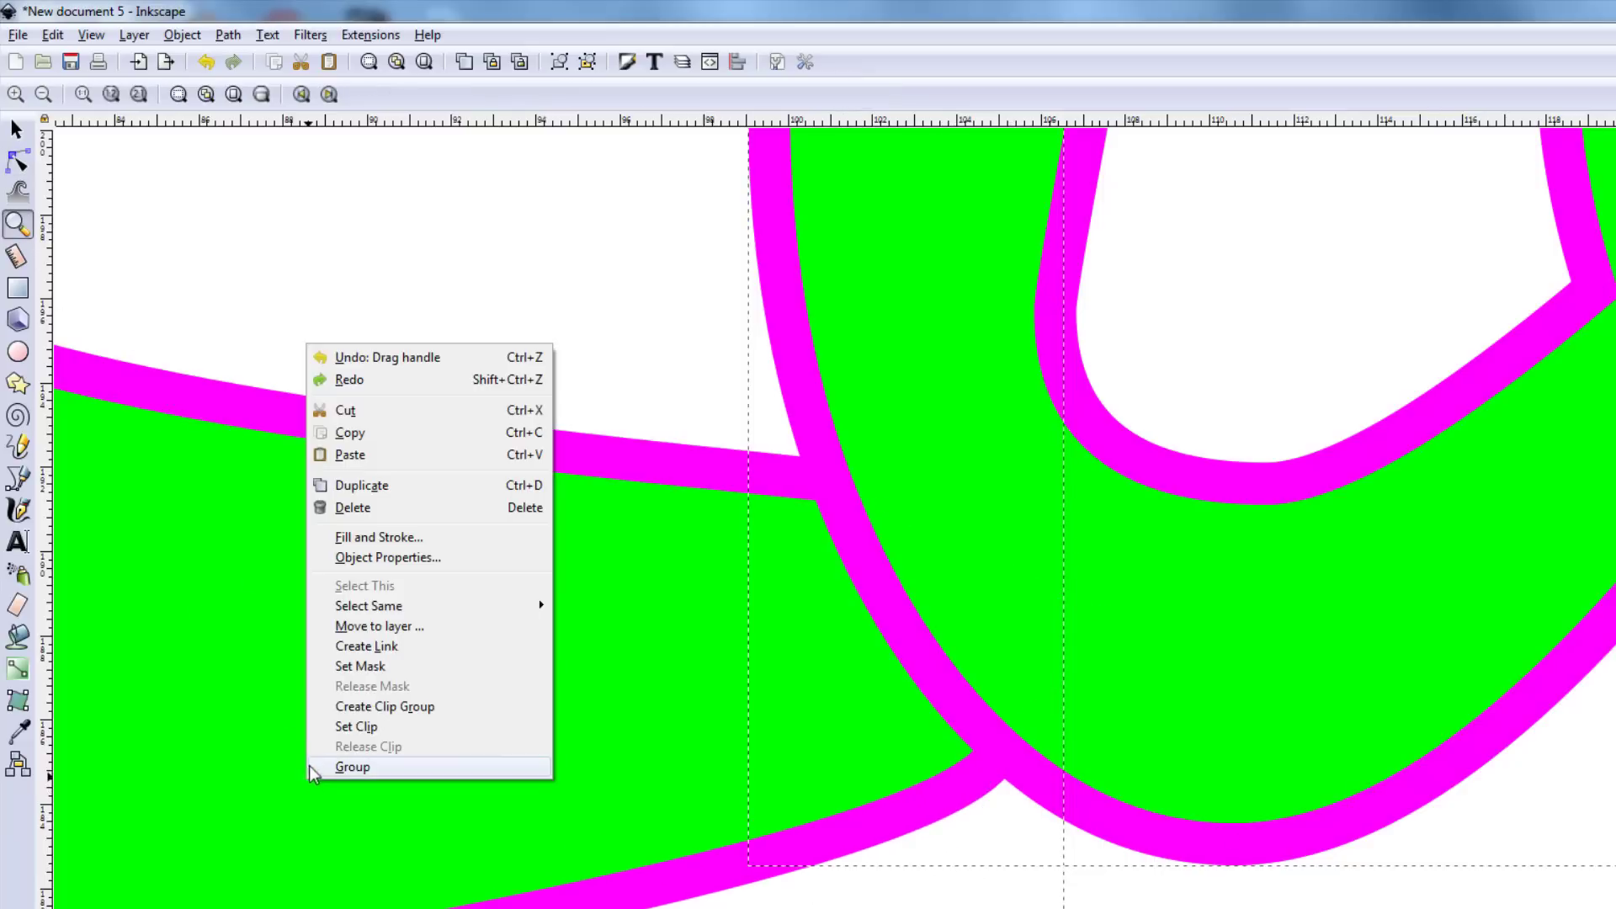
mouse_move(17, 224)
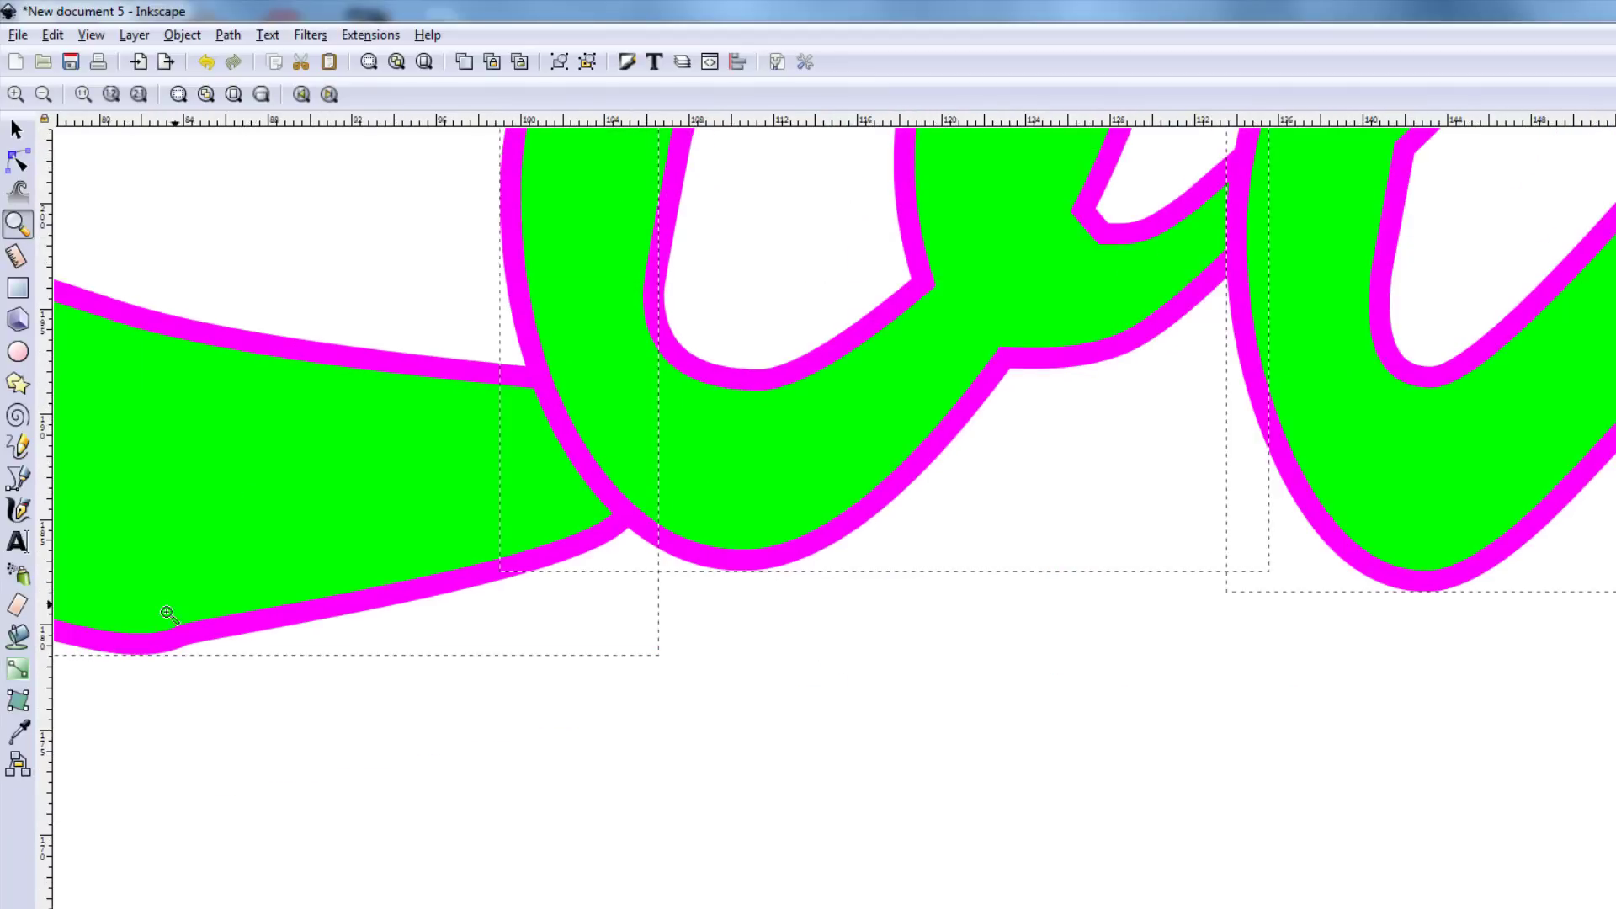
click(17, 161)
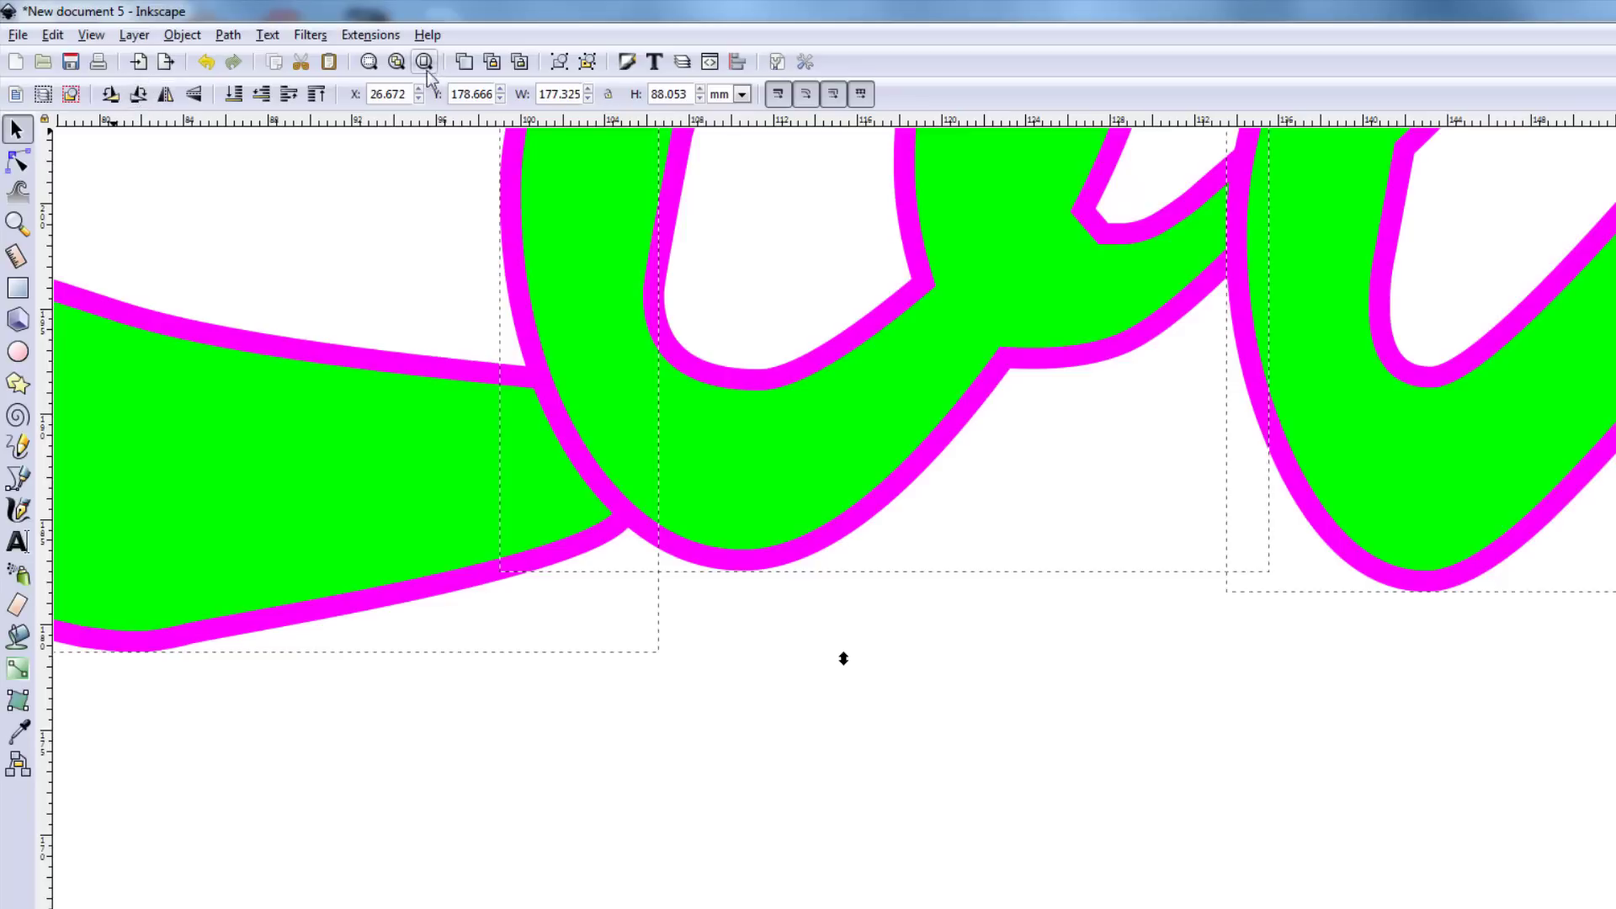
View the whole lettering, then zoom in on the L–o crossing of the combined path
click(423, 63)
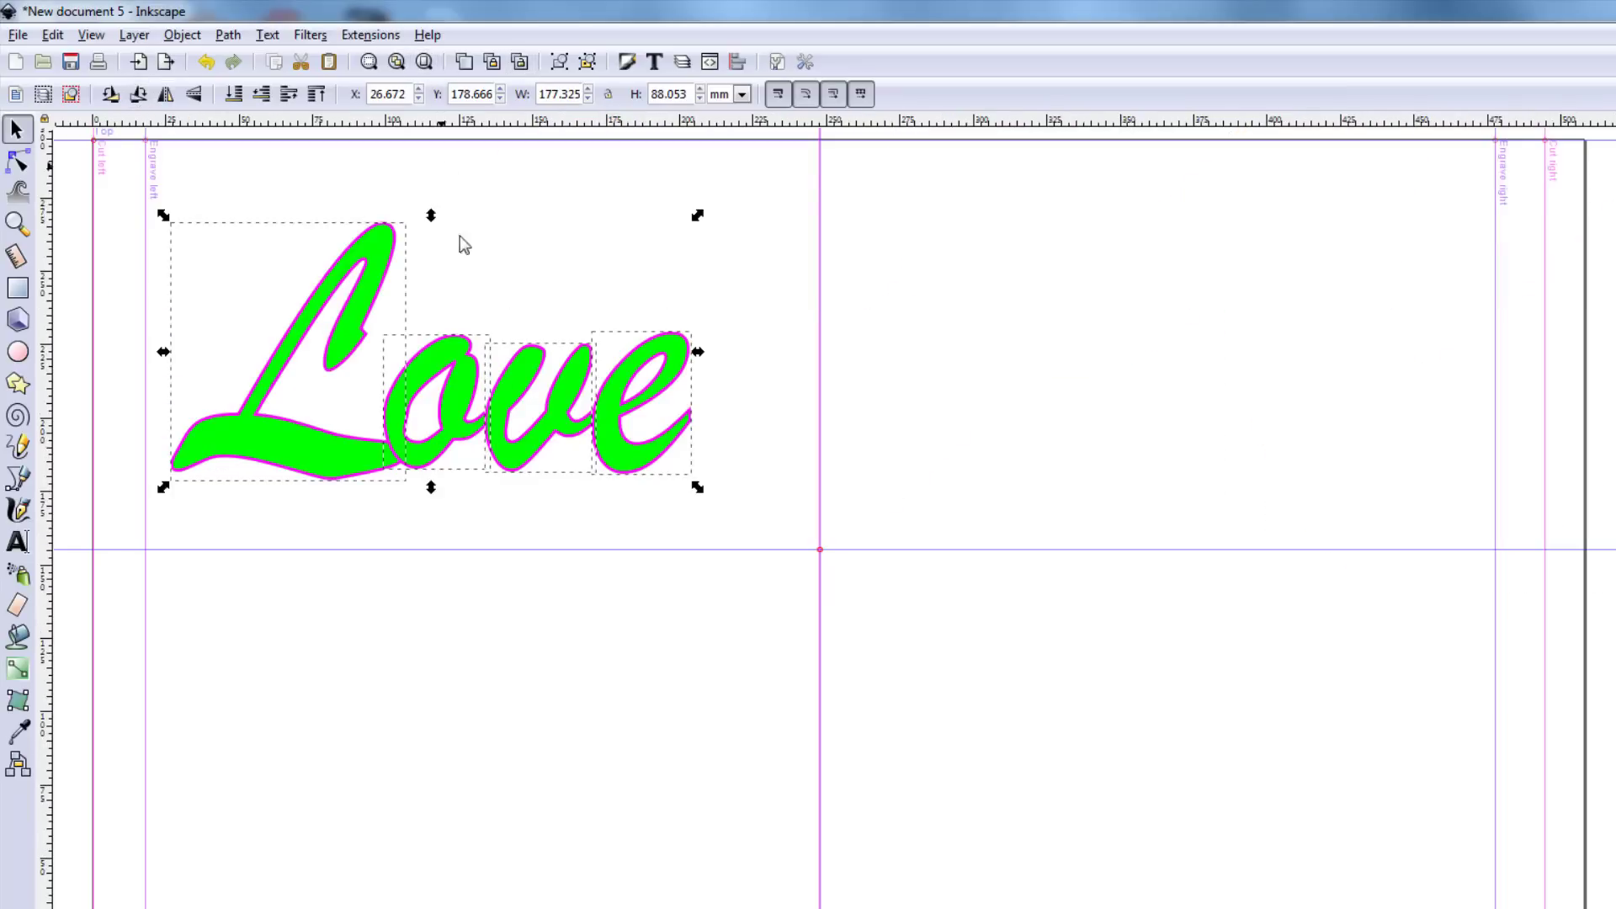
mouse_move(195, 239)
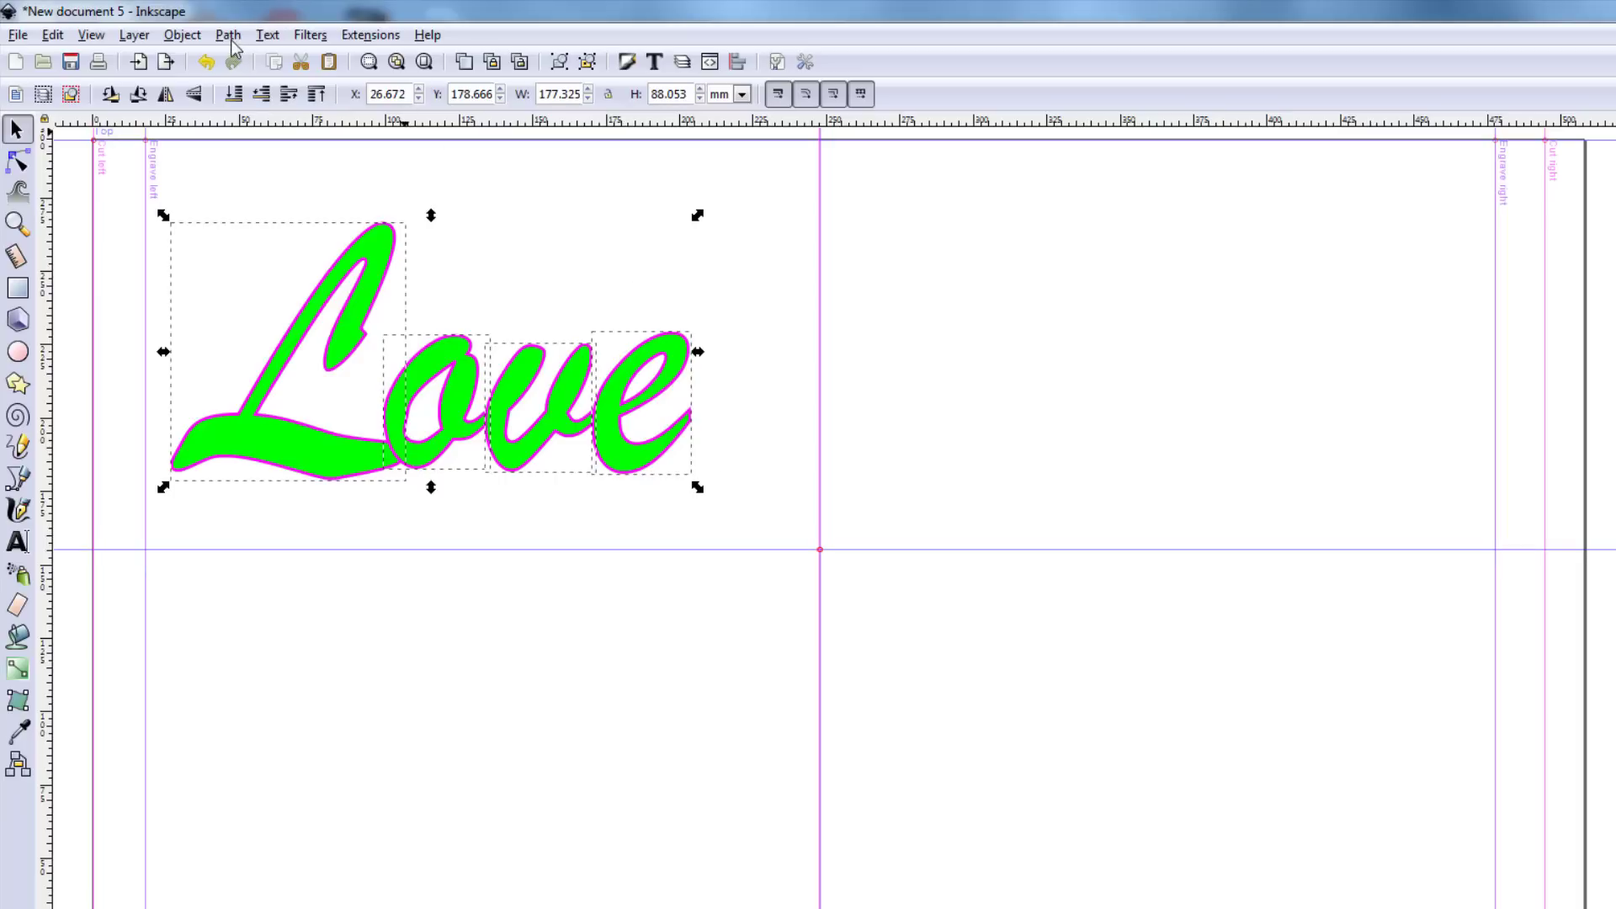
mouse_move(273, 310)
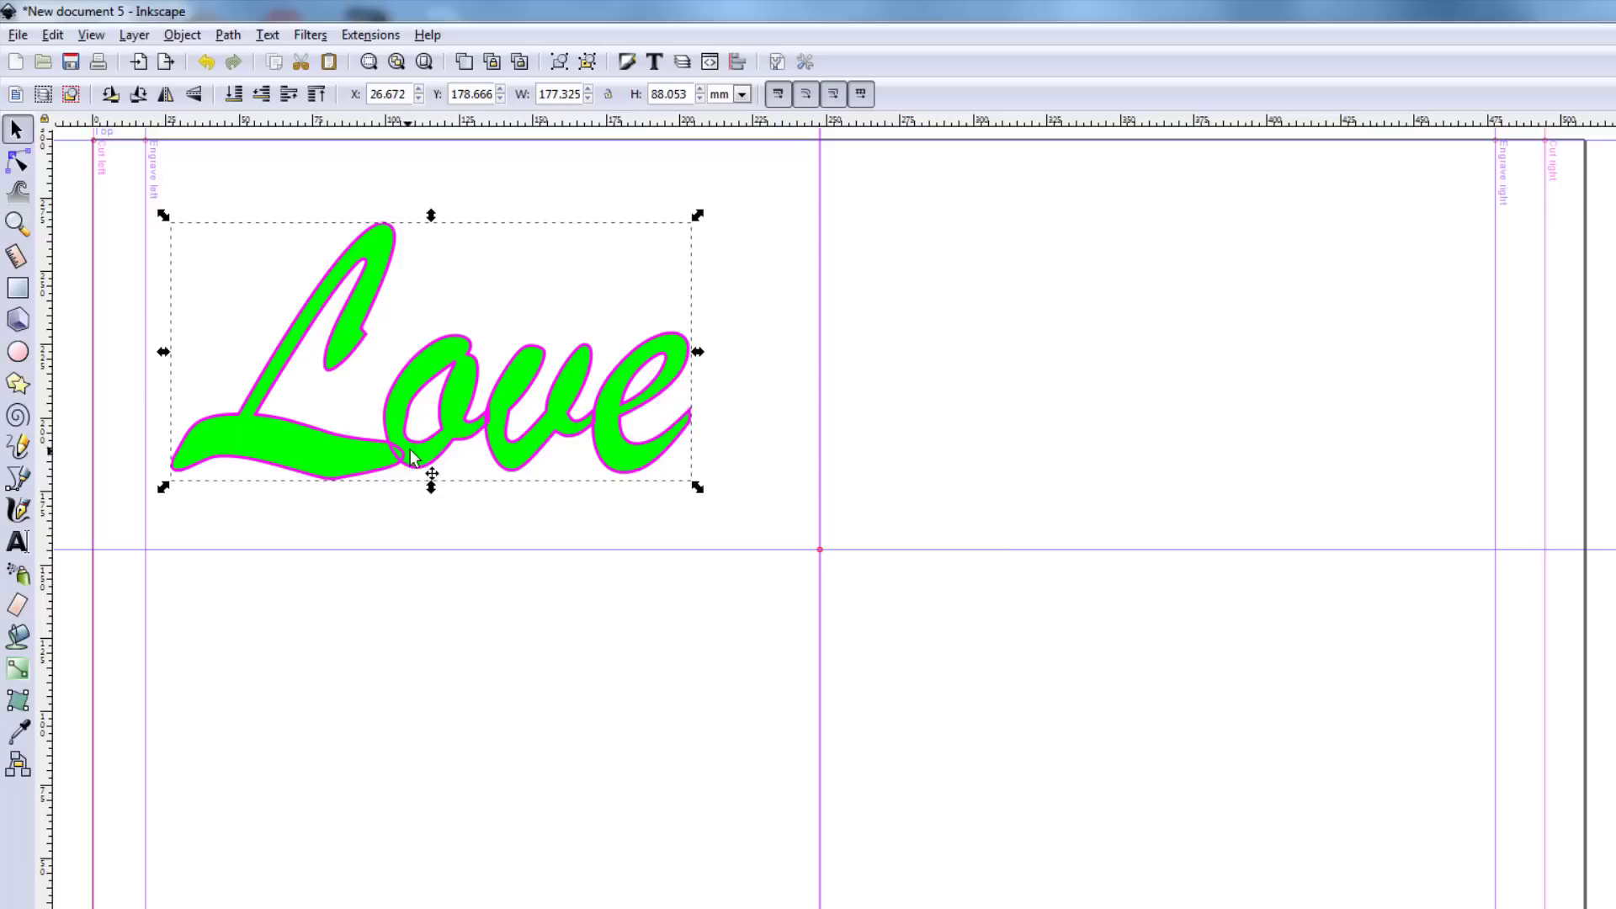
mouse_move(374, 458)
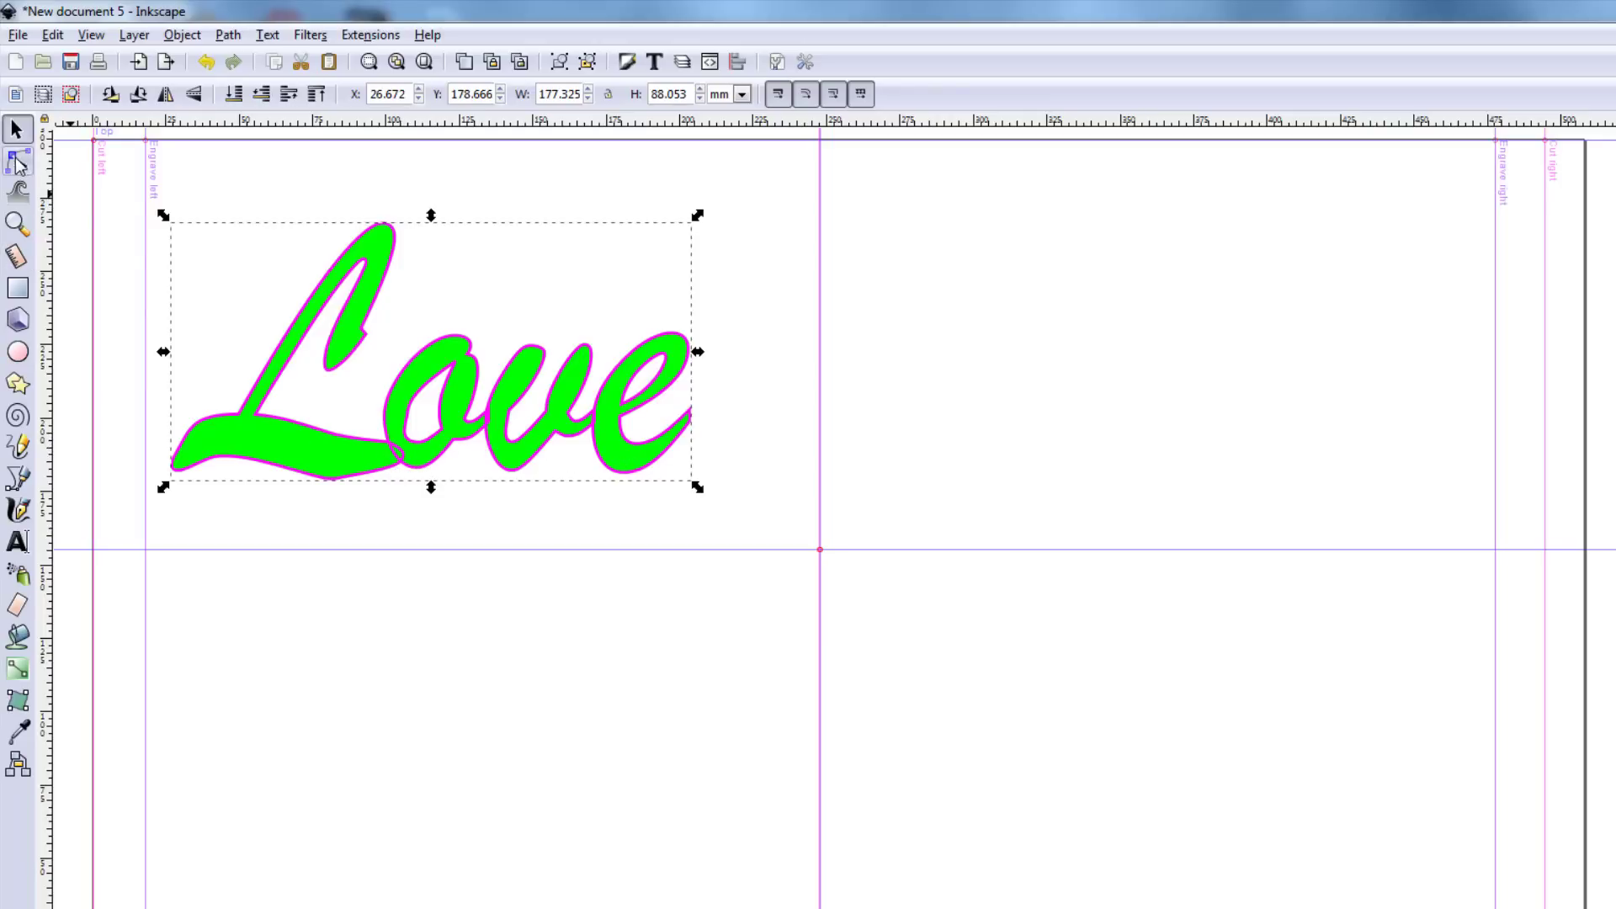
click(17, 223)
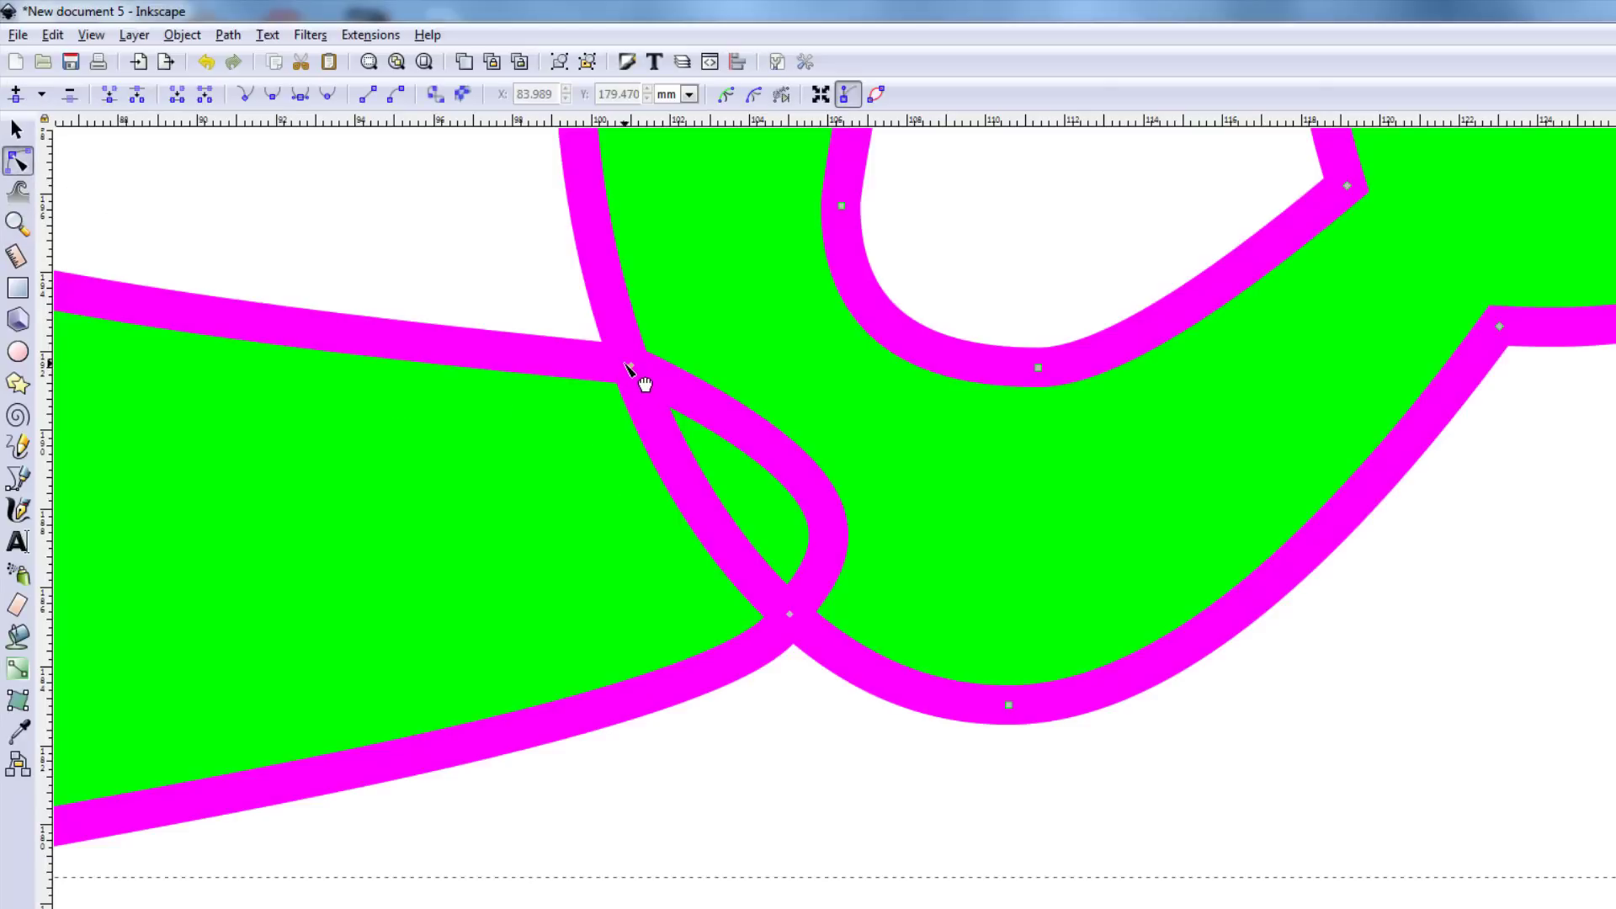
Break the path at the L–o crossing nodes and delete the overlapping outline segments
click(628, 367)
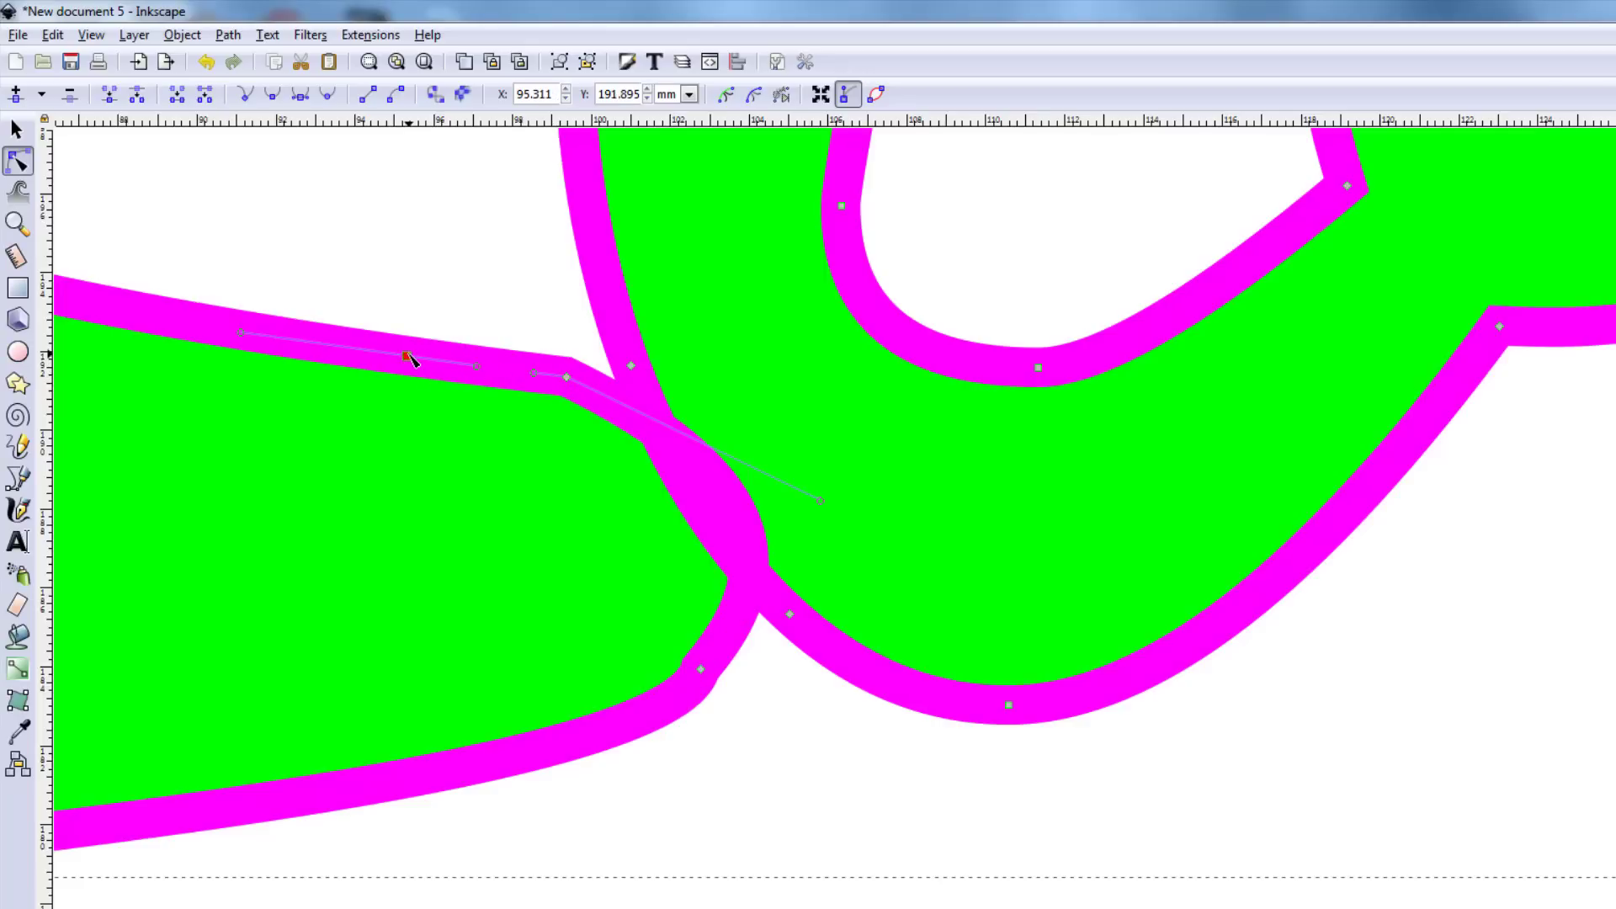
click(406, 357)
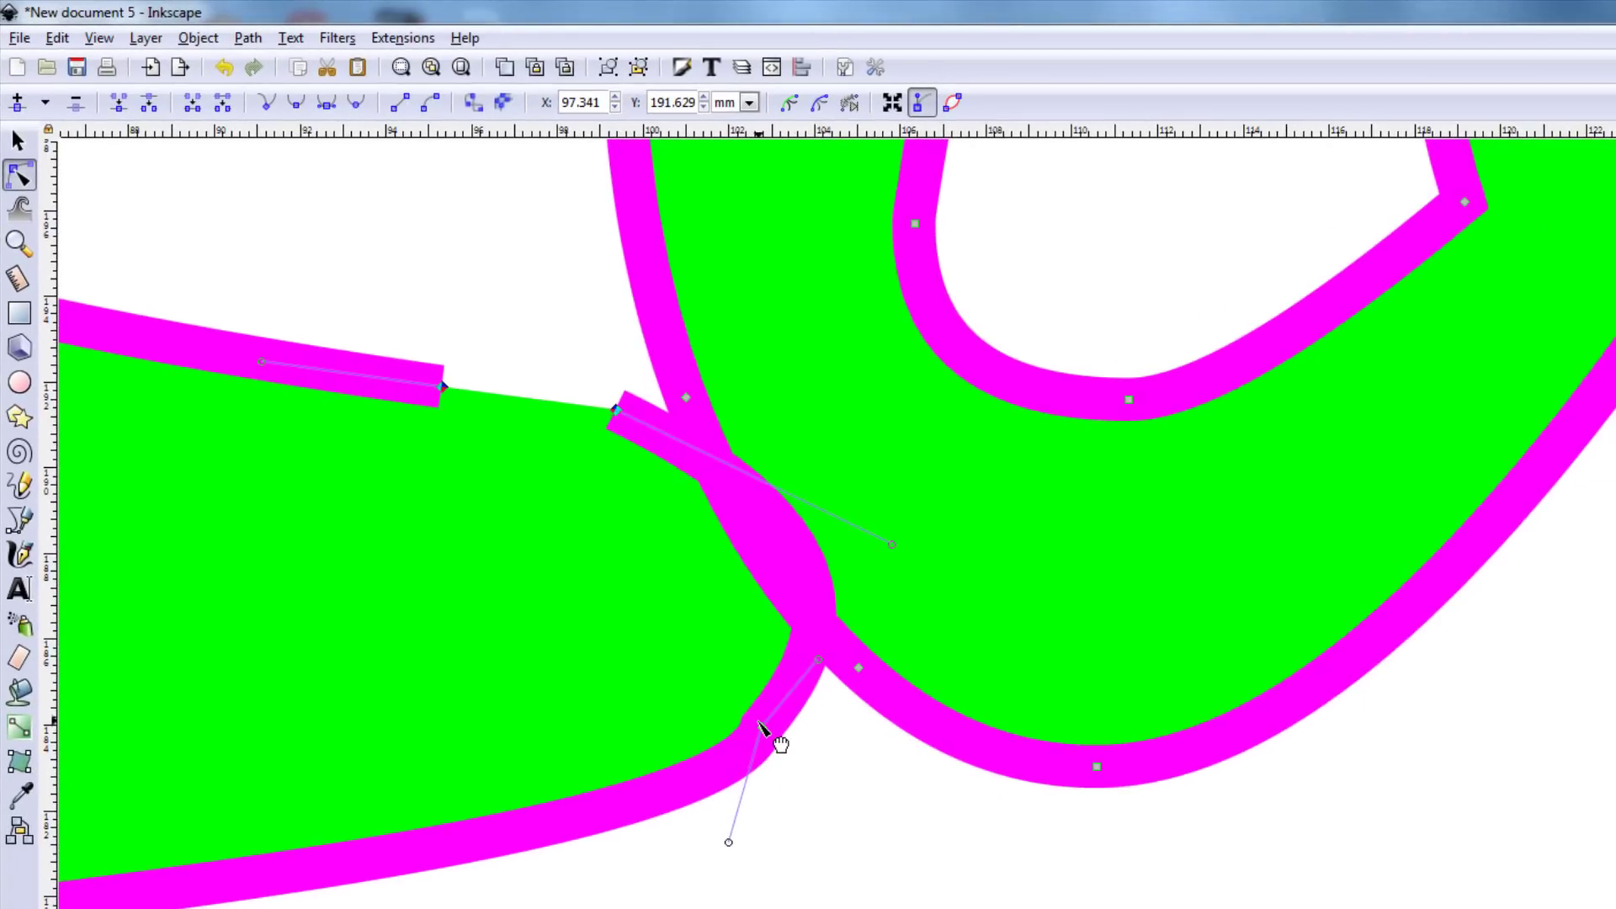
click(763, 727)
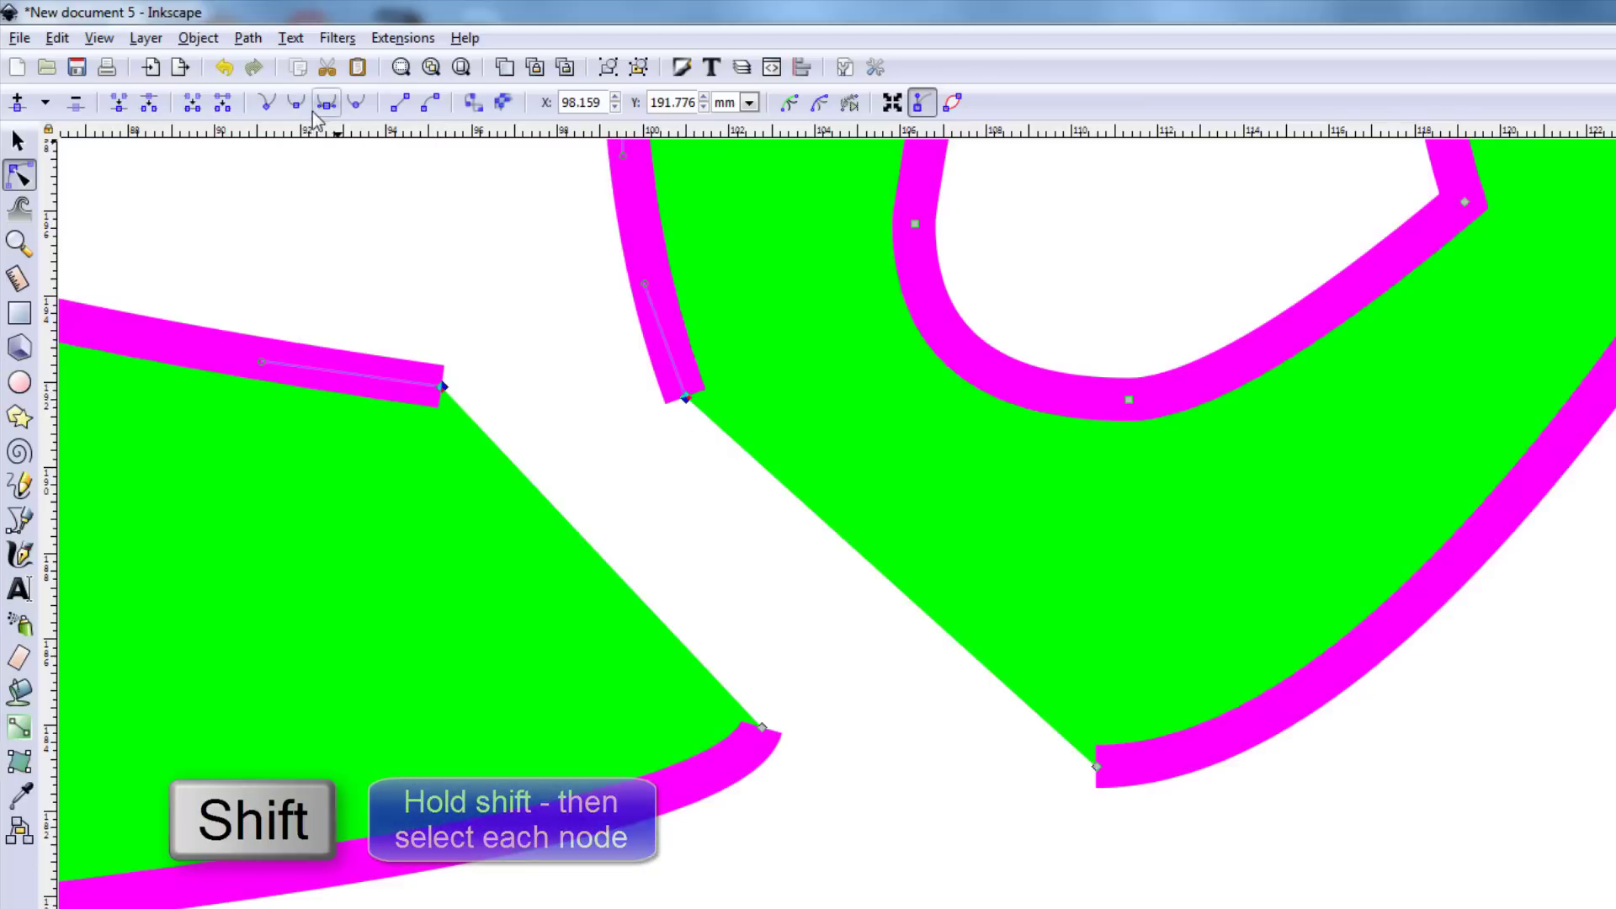
mouse_move(148, 101)
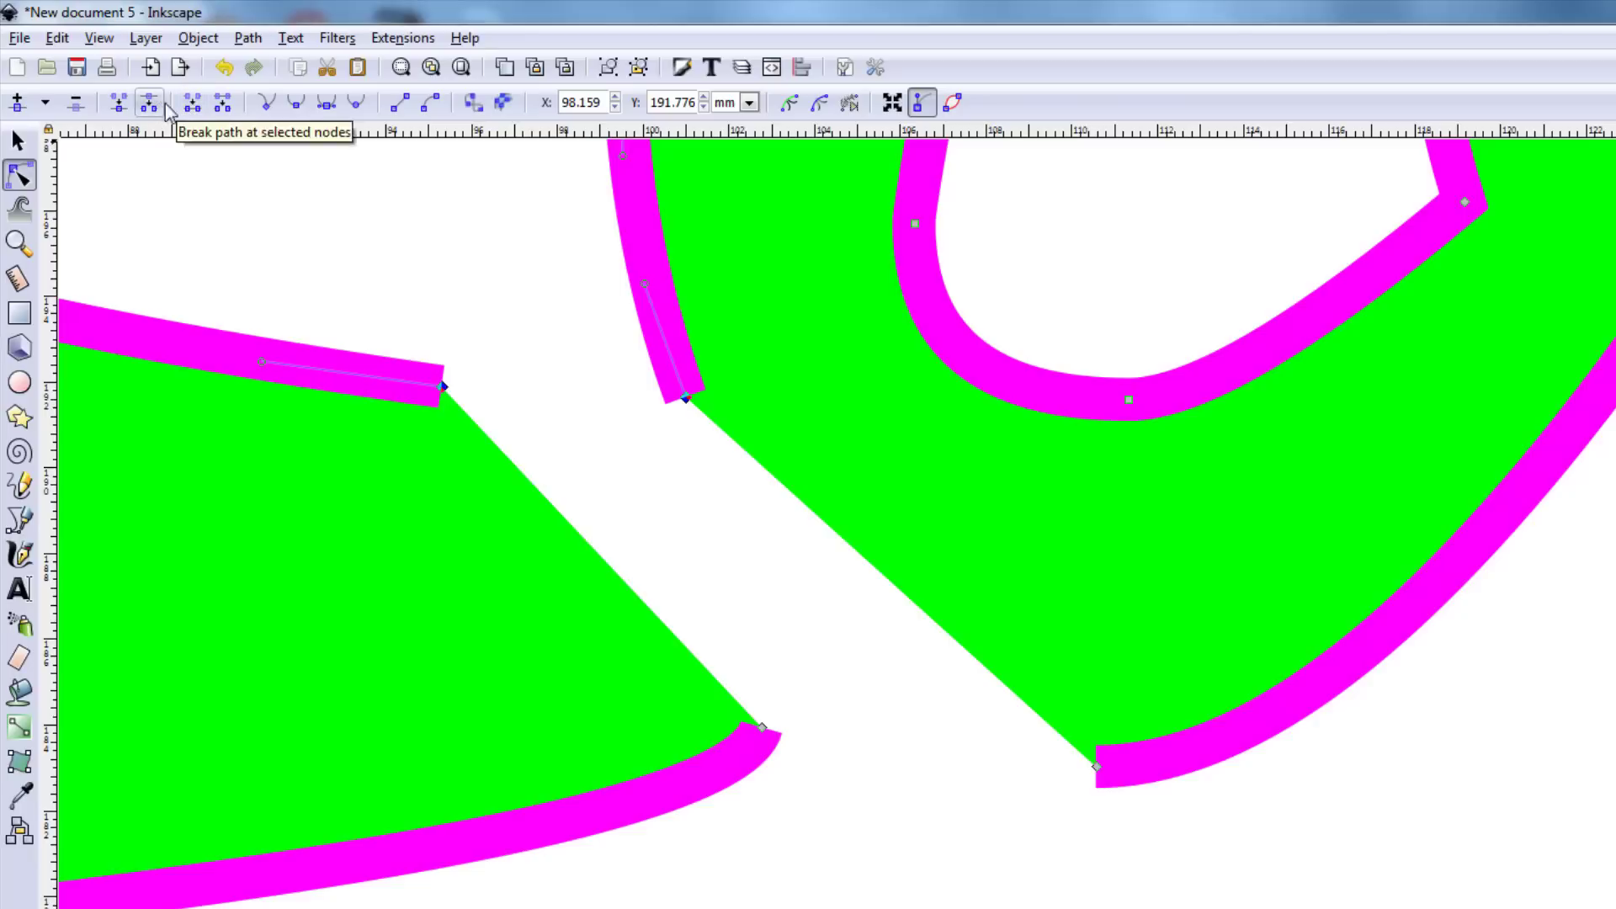
mouse_move(190, 103)
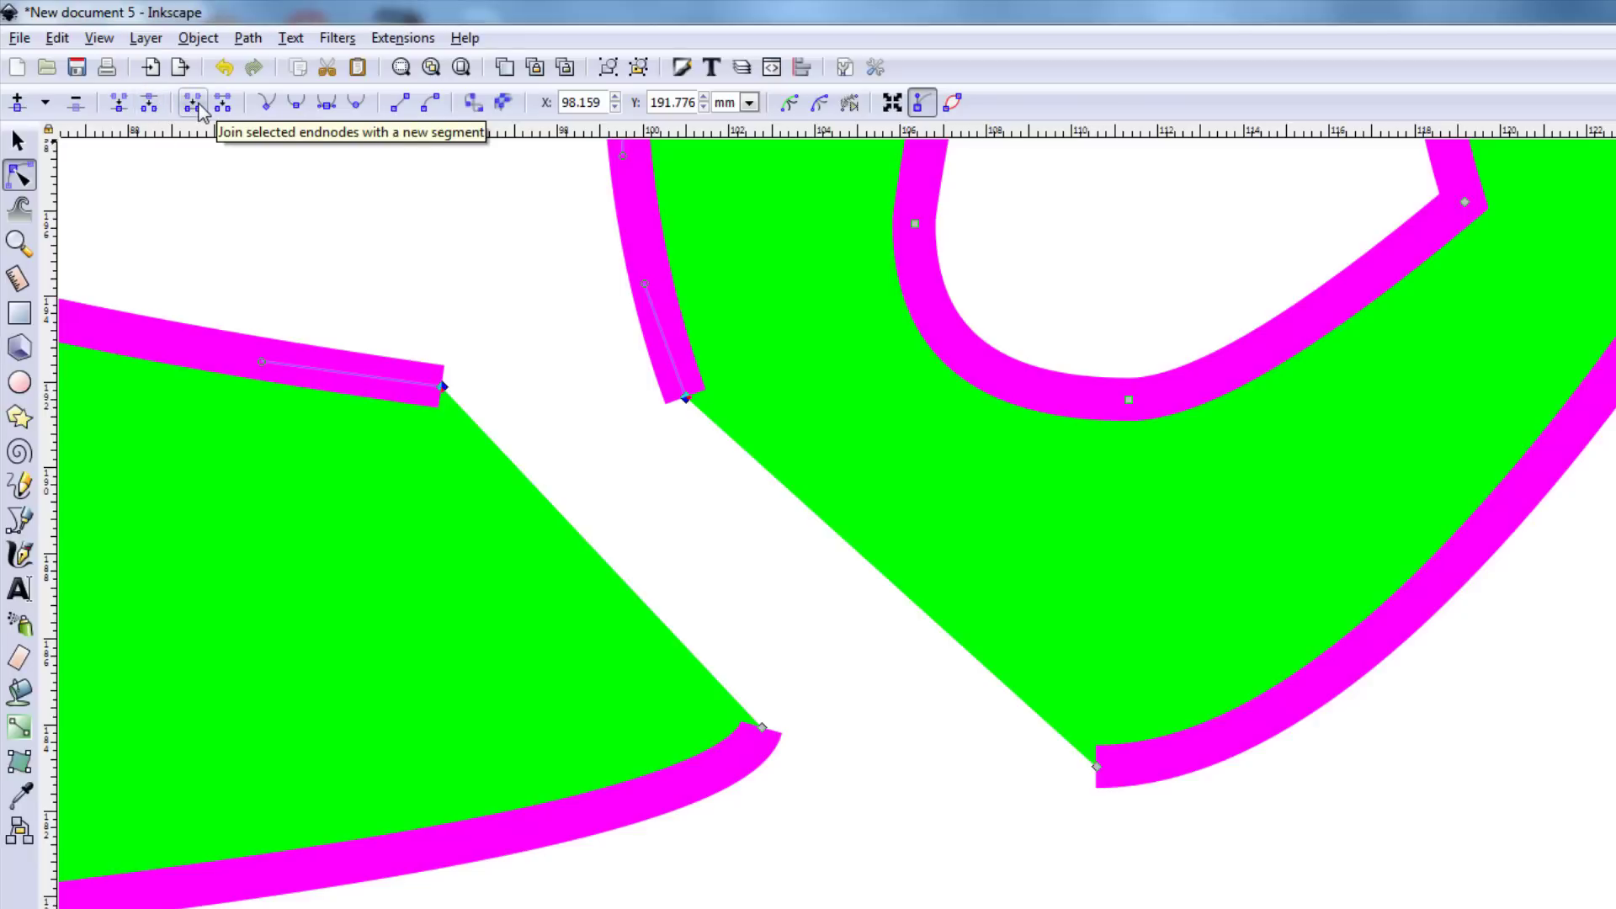
Join the upper and lower endpoint pairs, making the lower joining node a smooth curve
click(190, 103)
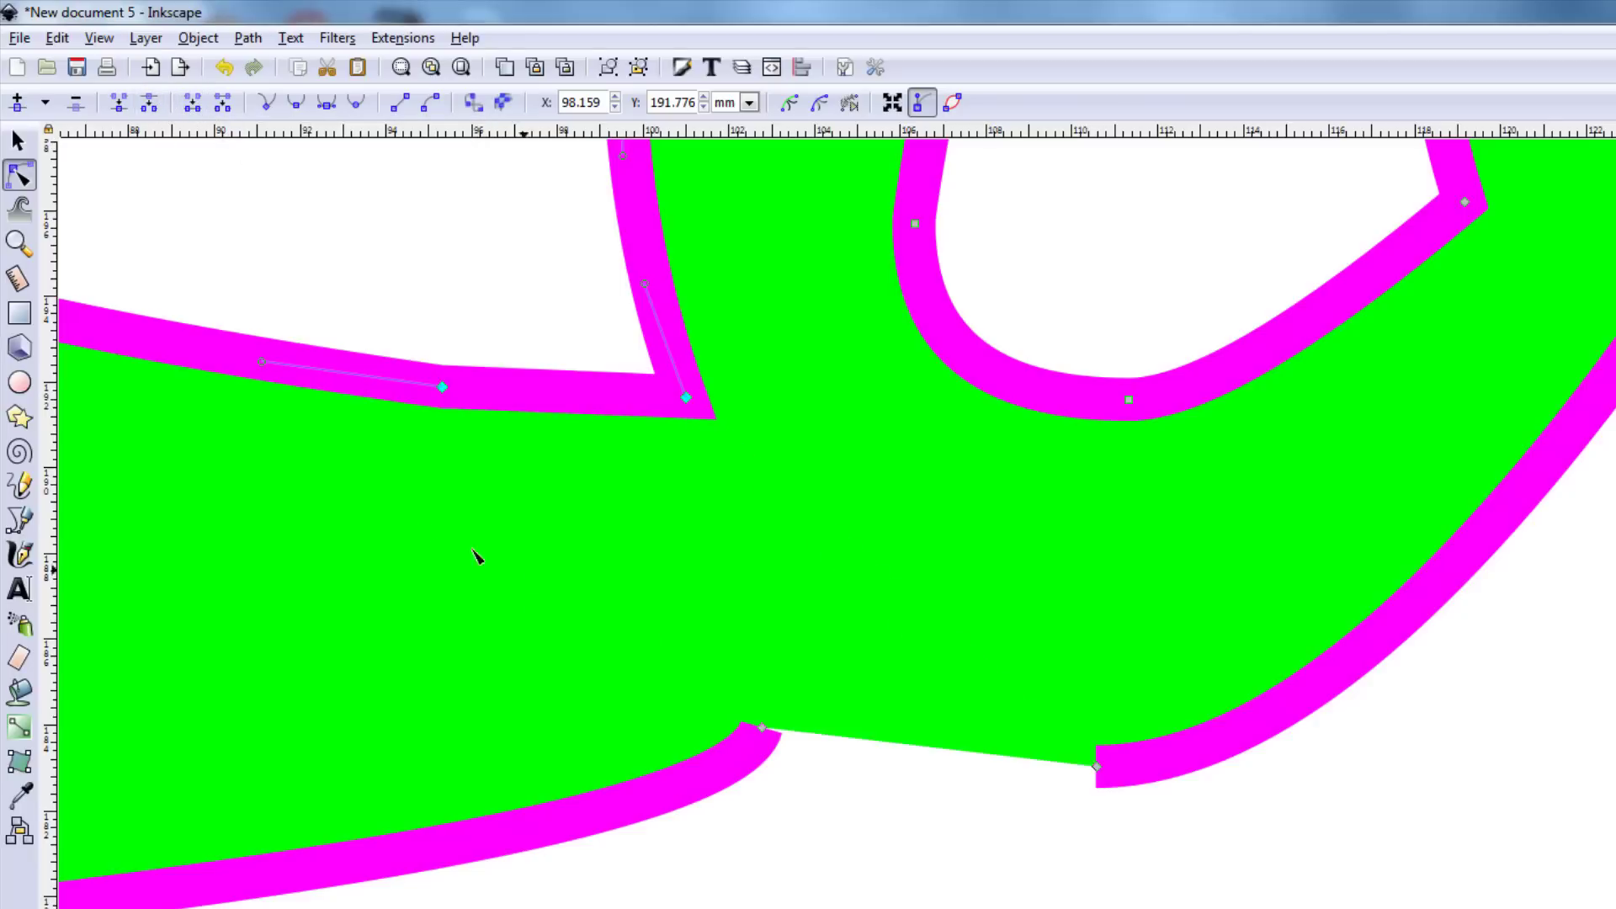
mouse_move(763, 738)
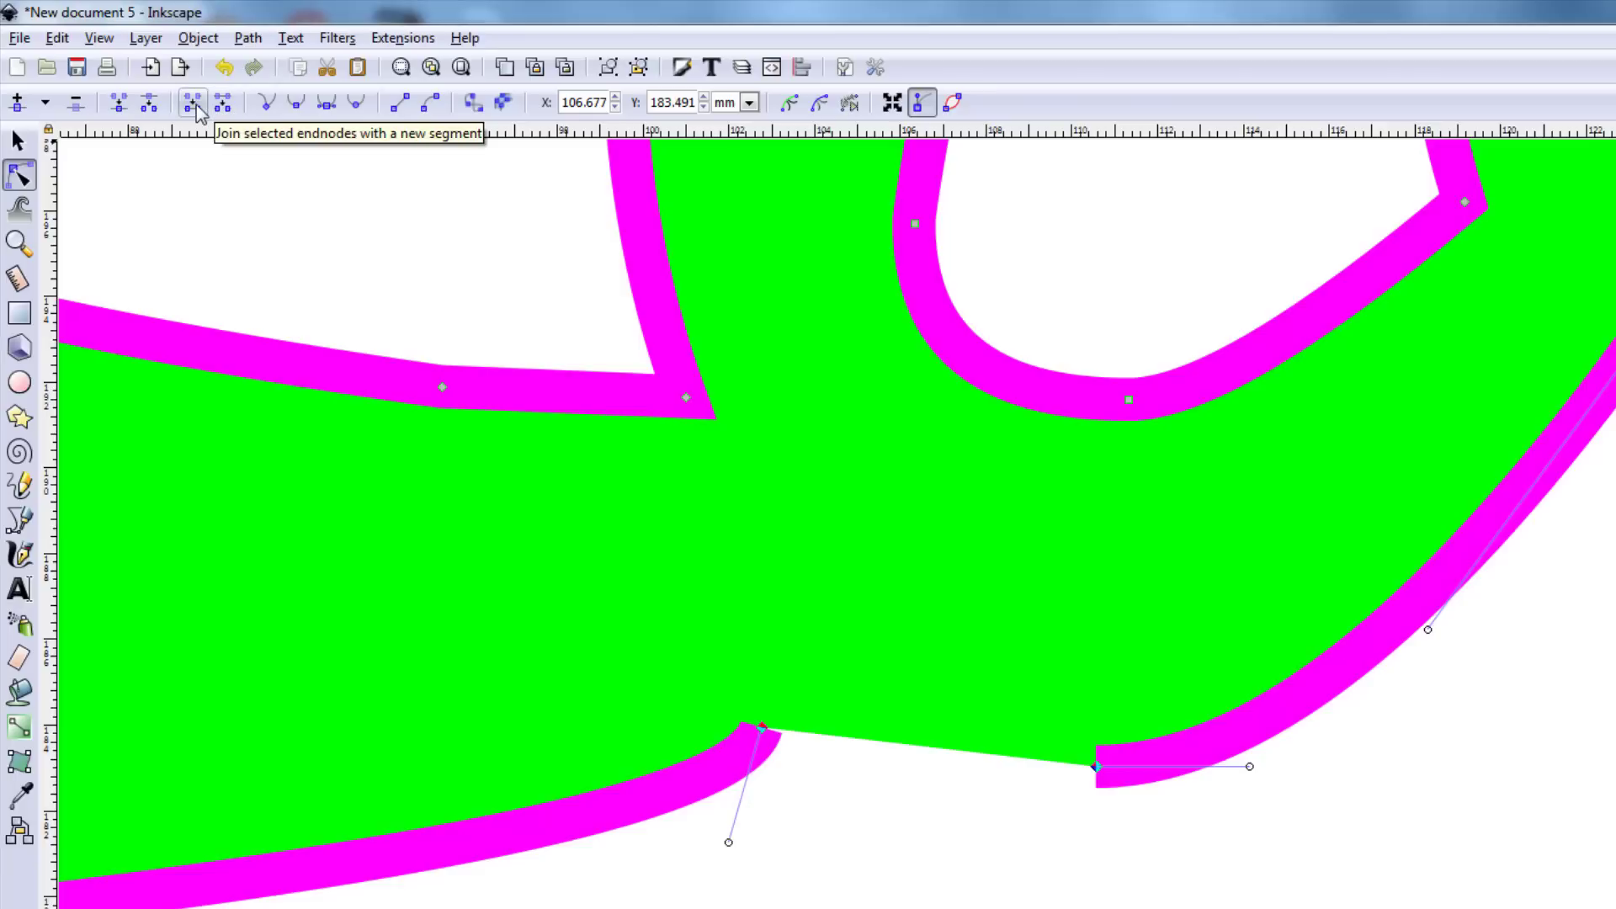
click(192, 102)
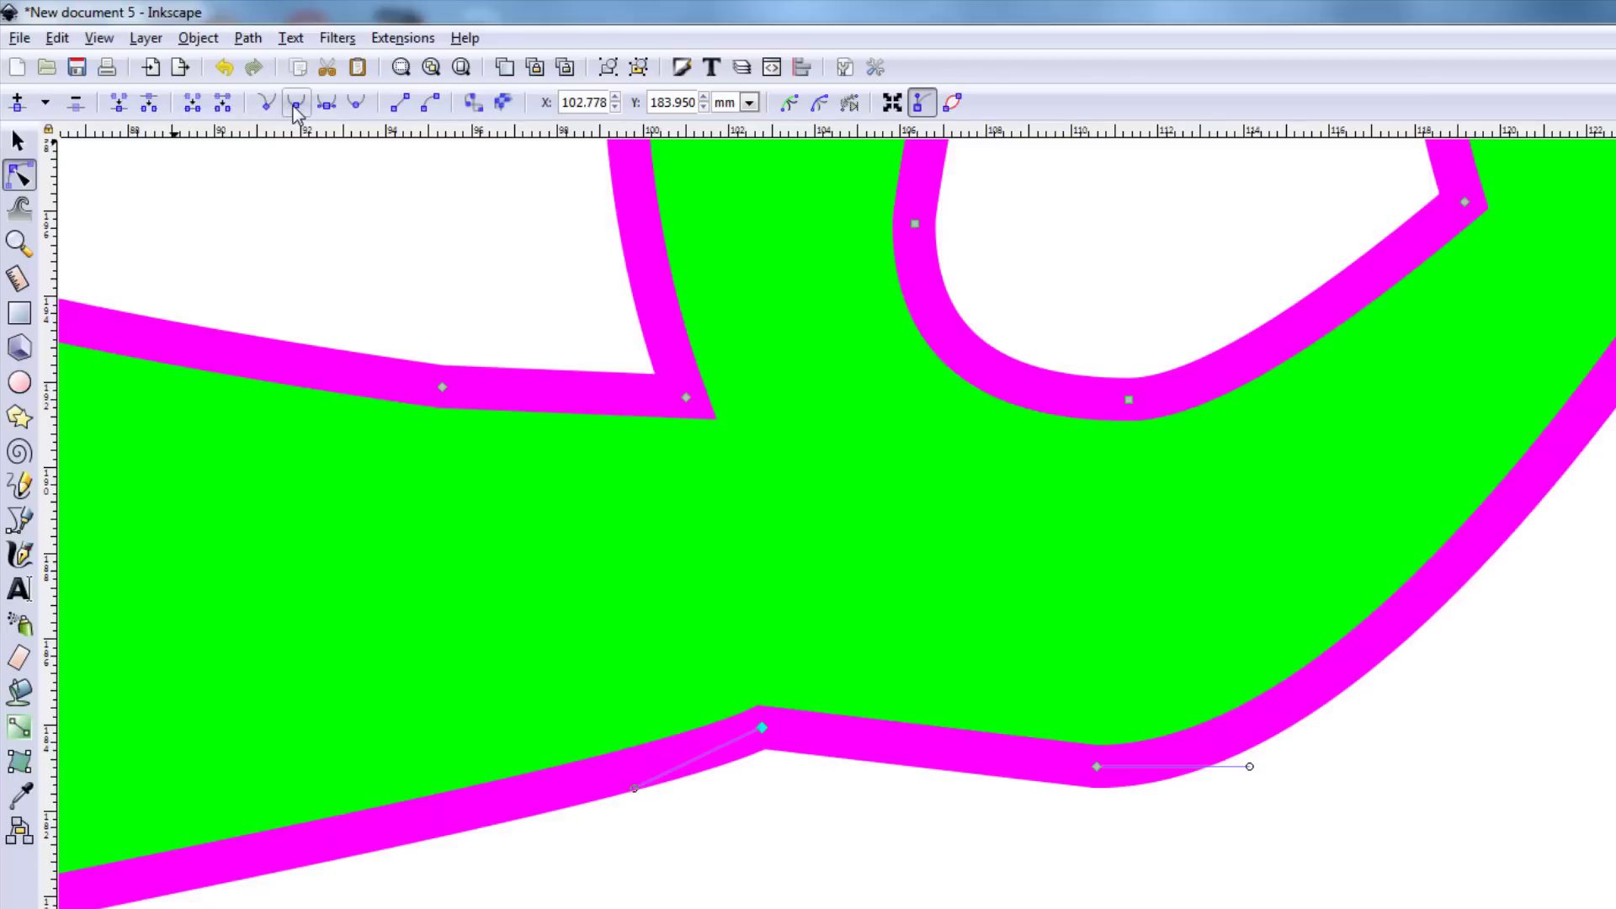
mouse_move(301, 103)
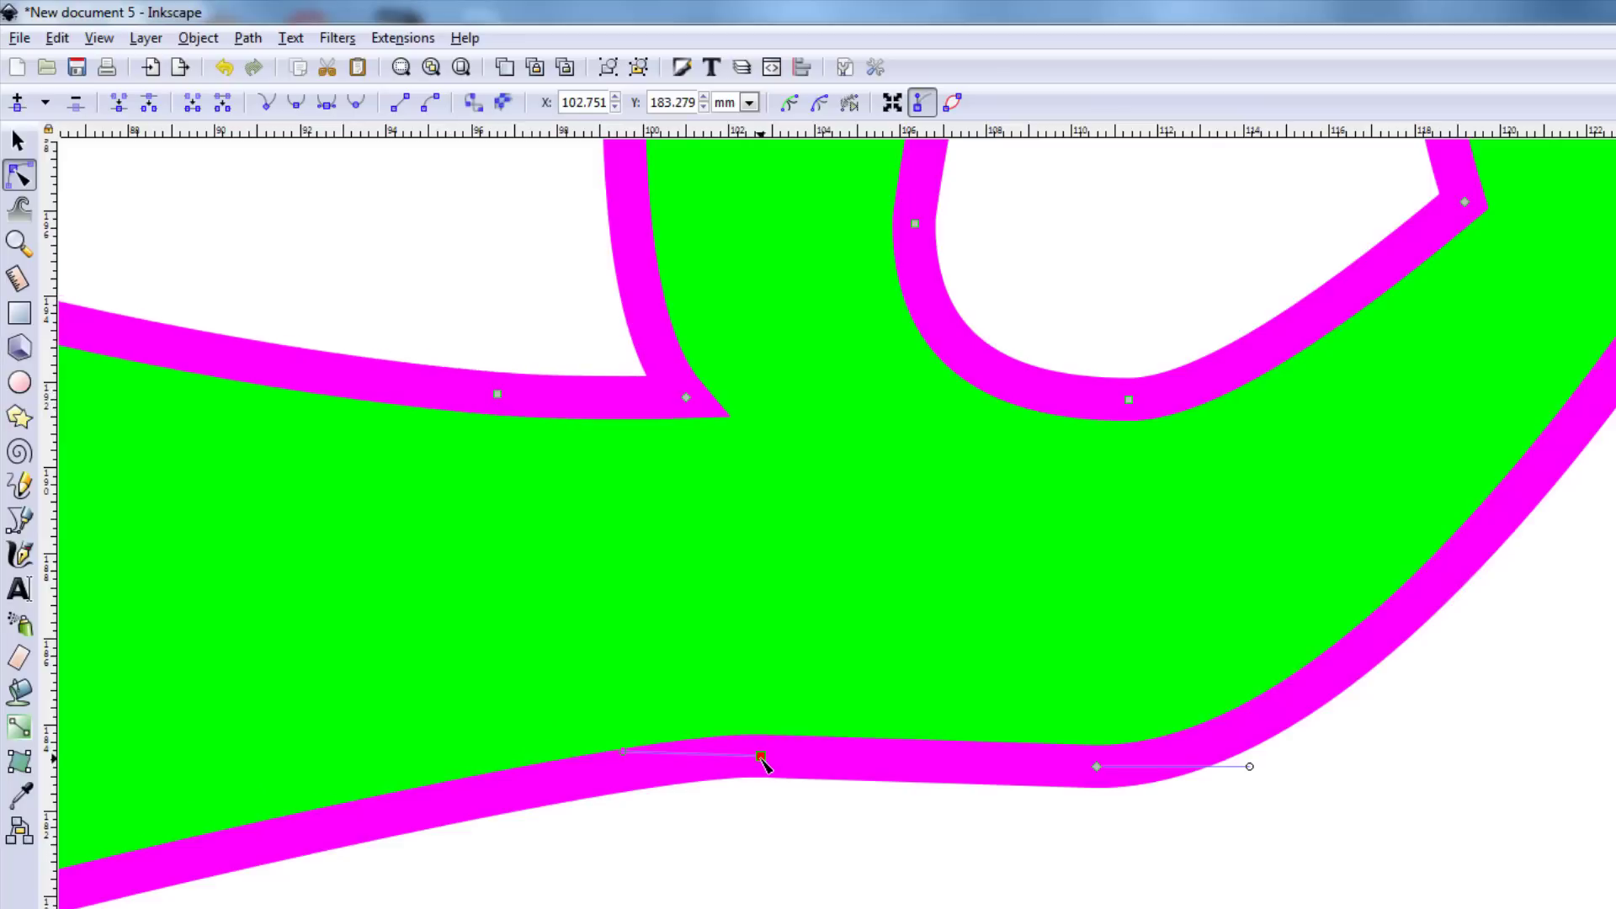
click(355, 103)
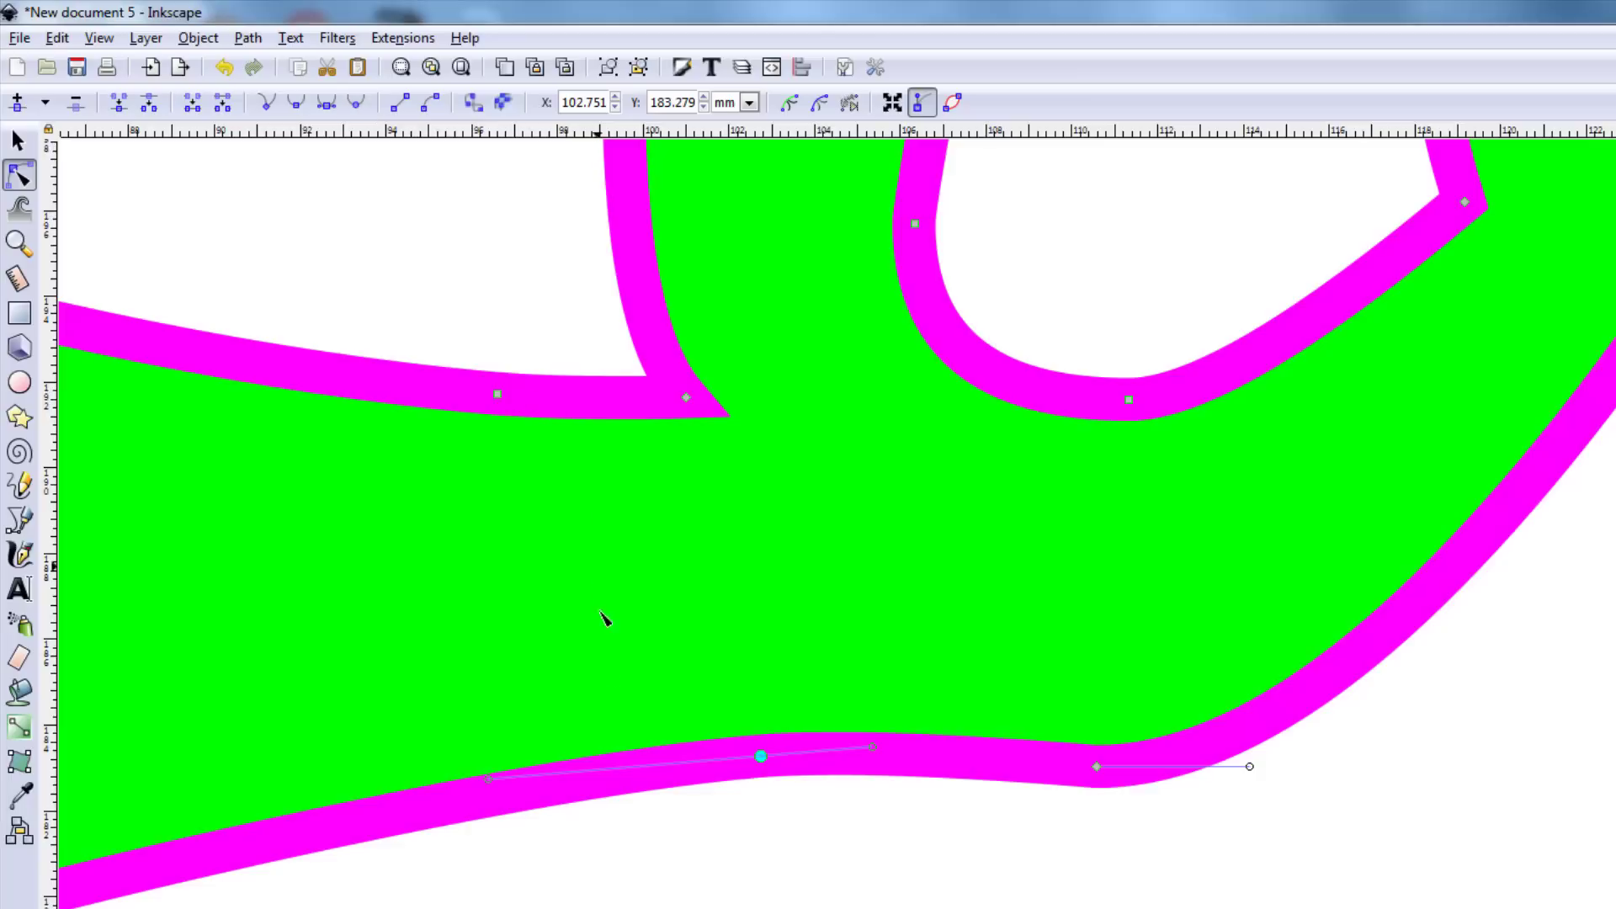
mouse_move(554, 750)
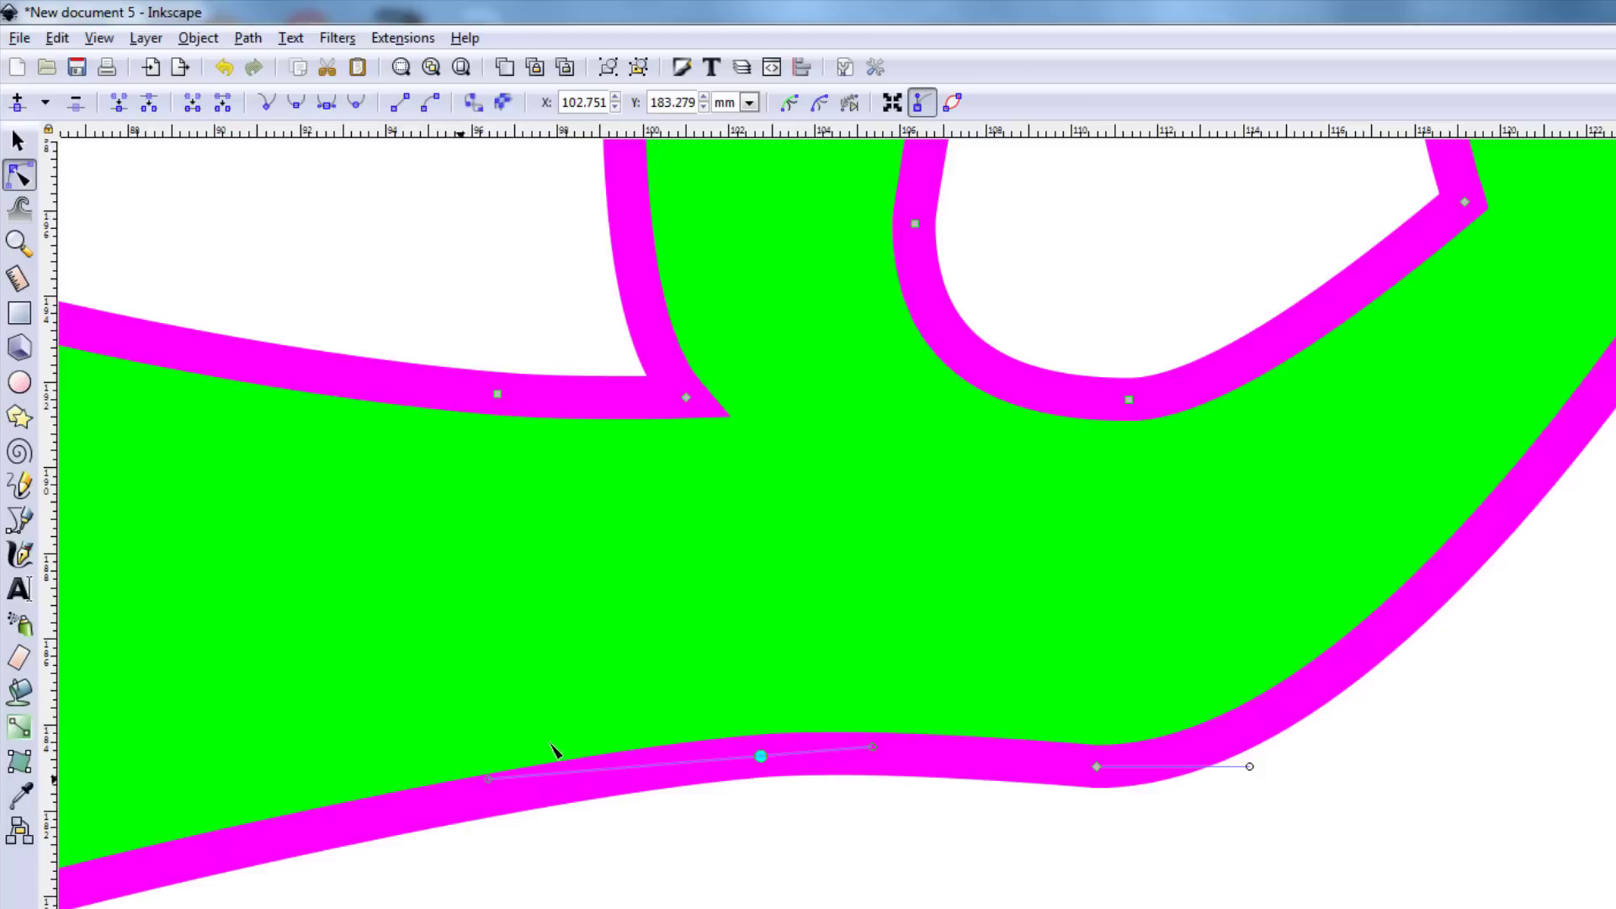
mouse_move(43, 351)
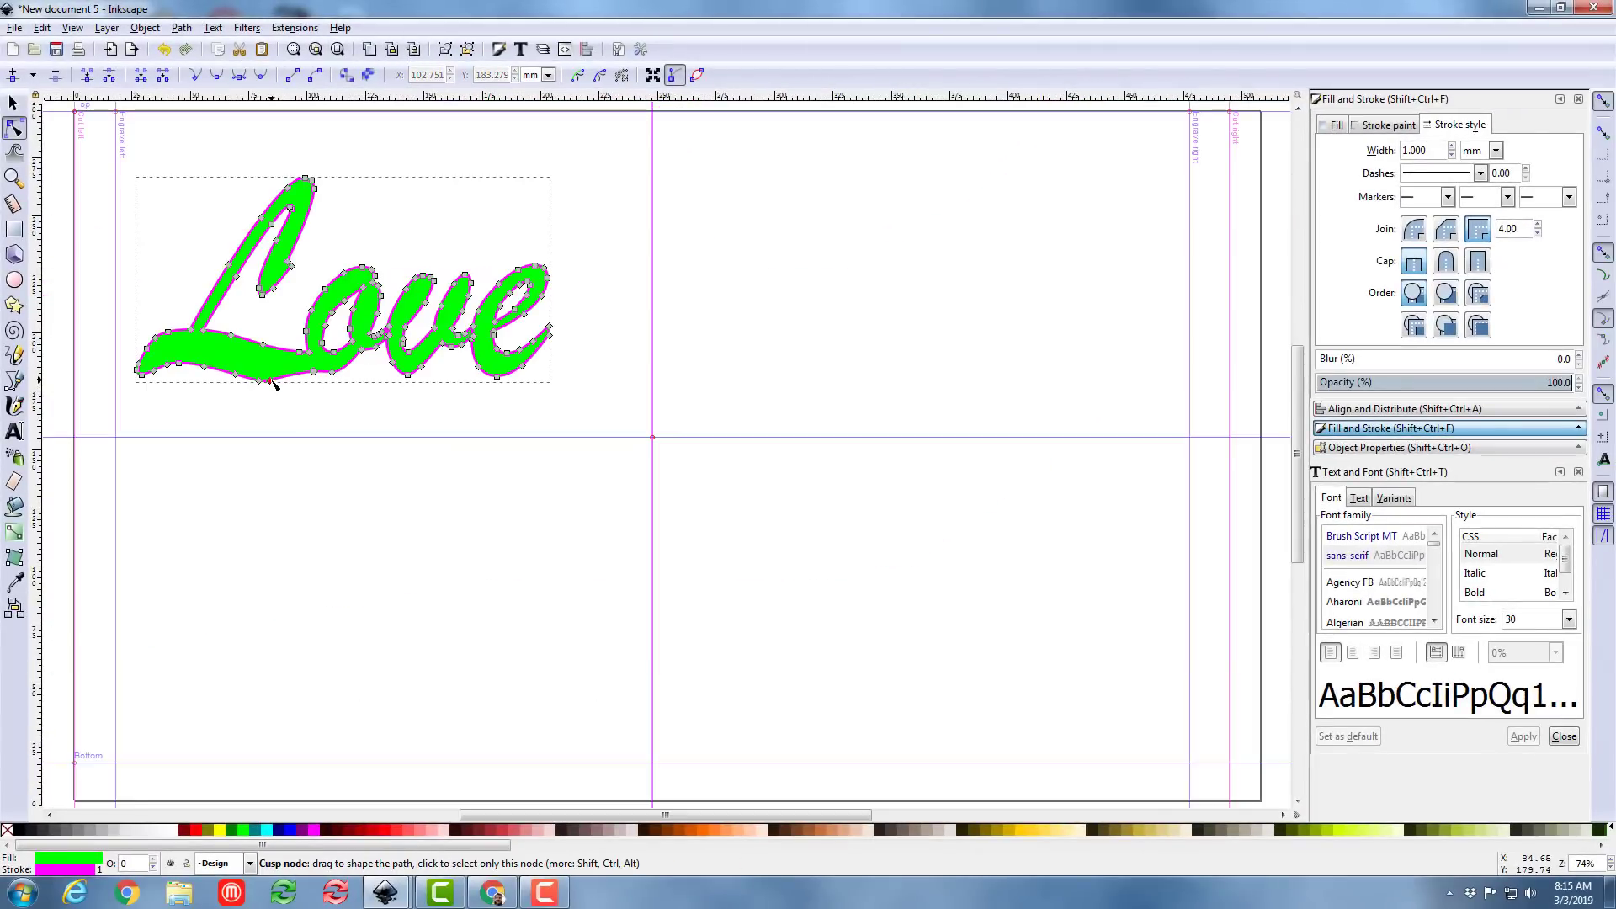
Smooth a node on the L's bottom curve, check the v and e, then zoom to the whole word
click(273, 382)
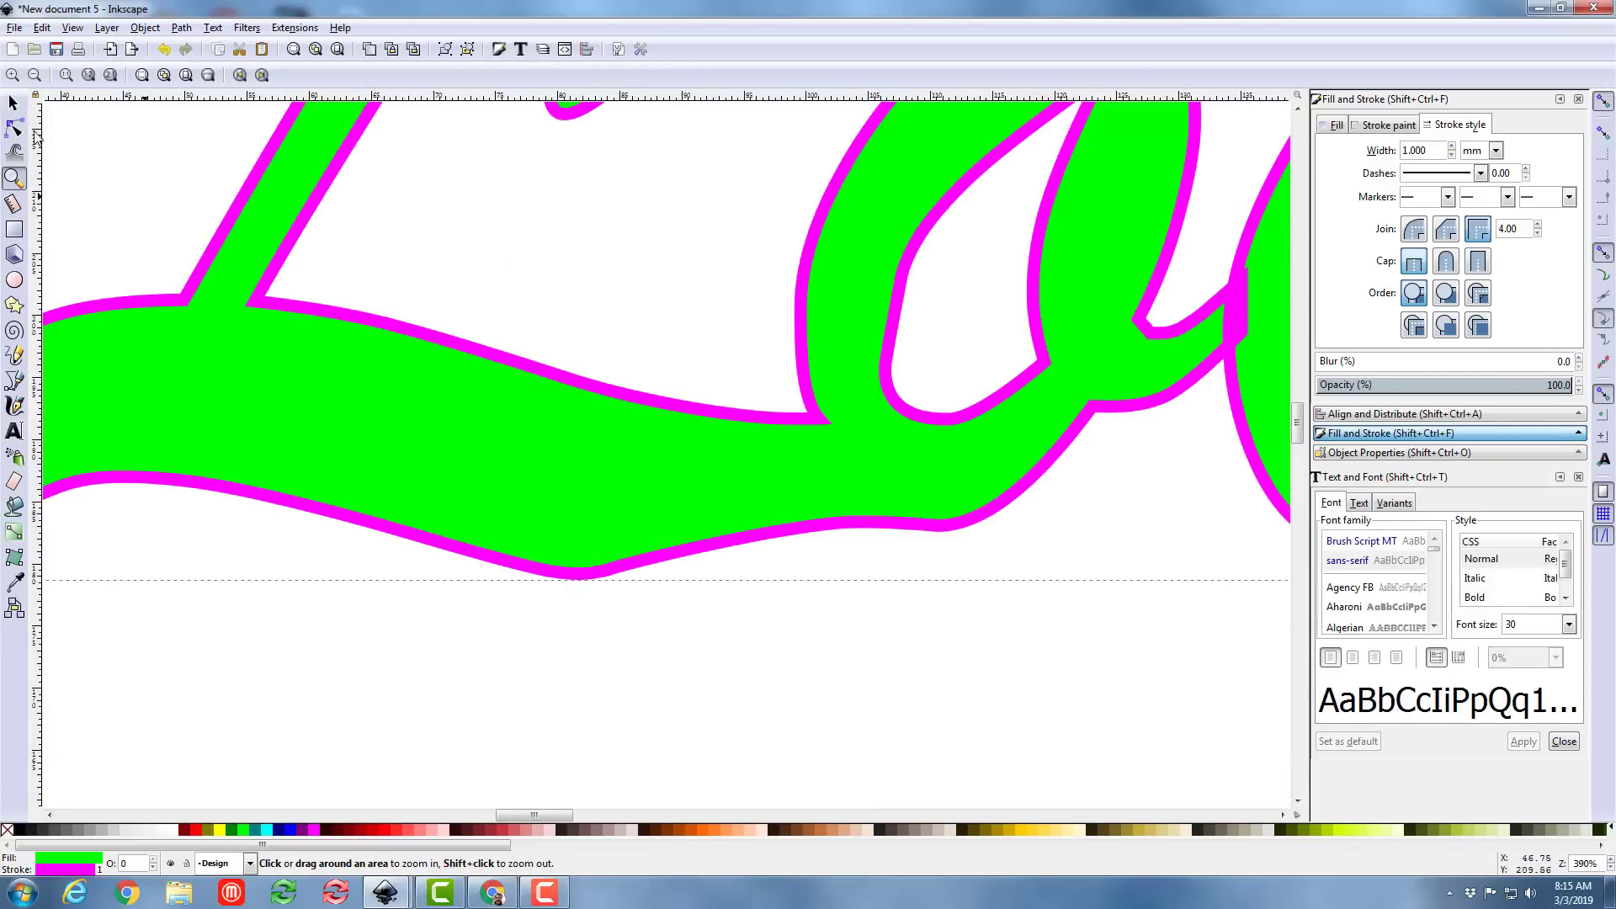
click(15, 126)
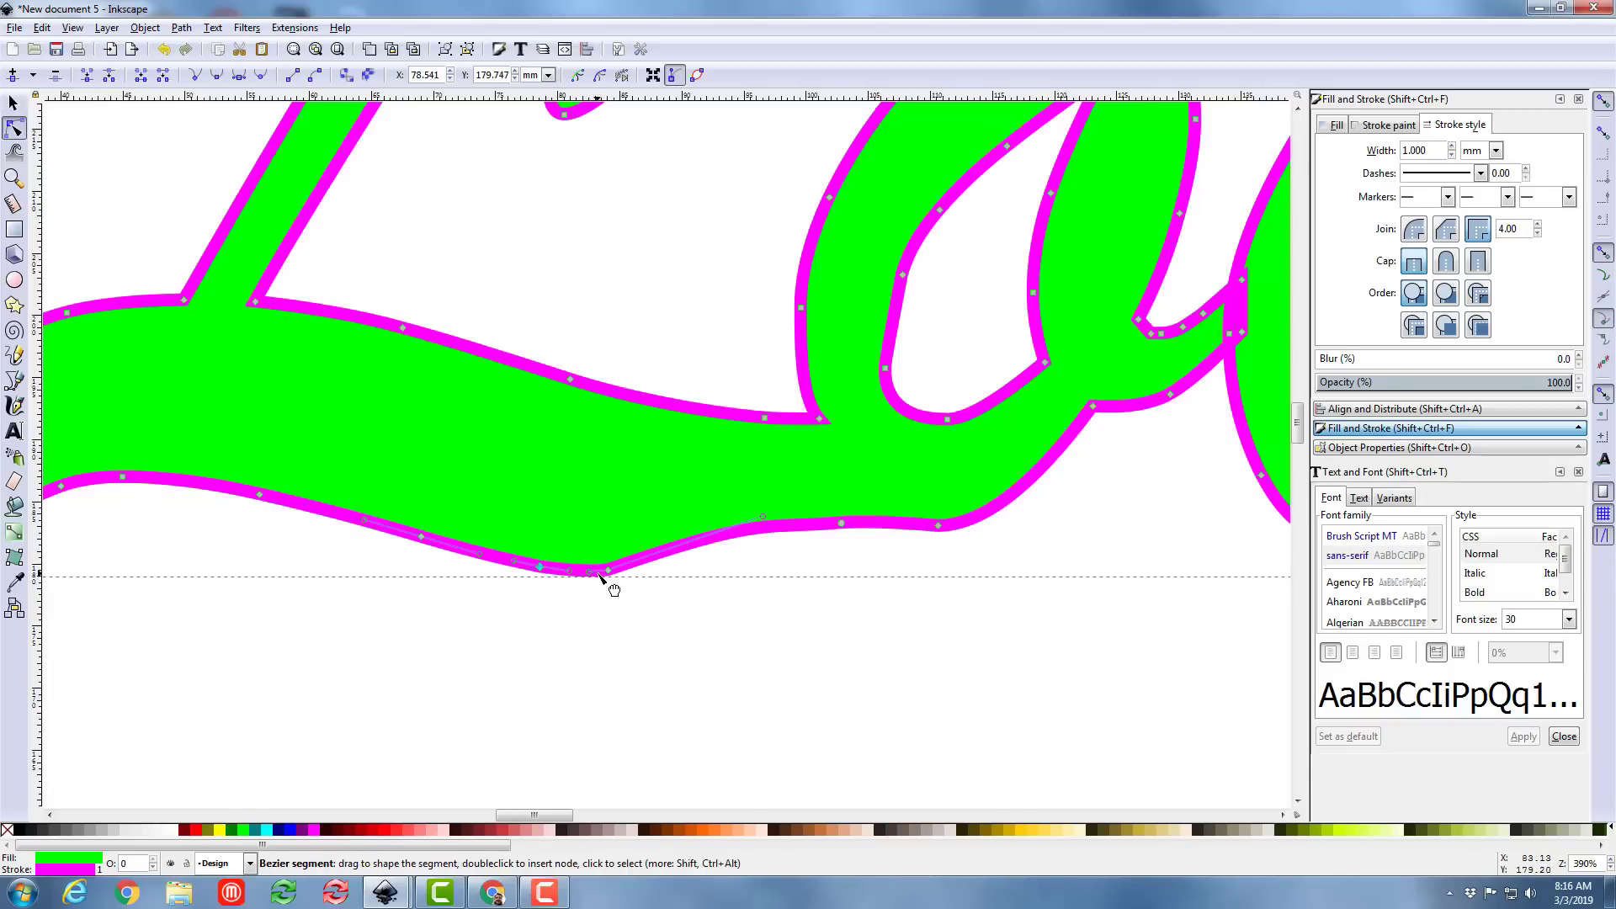
click(603, 571)
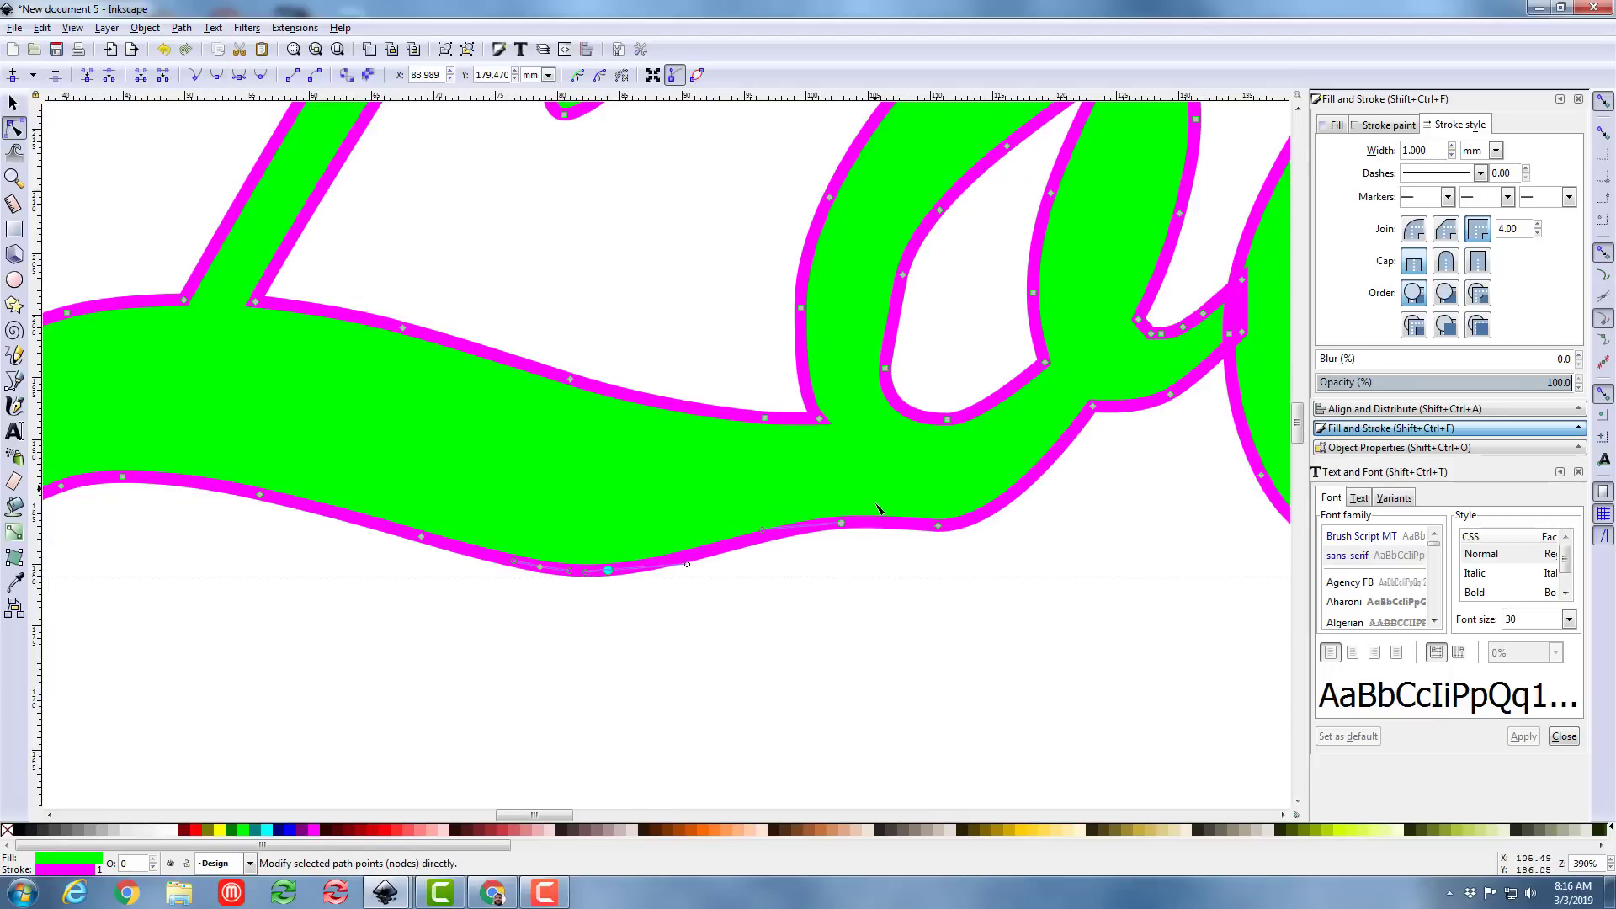
mouse_move(851, 388)
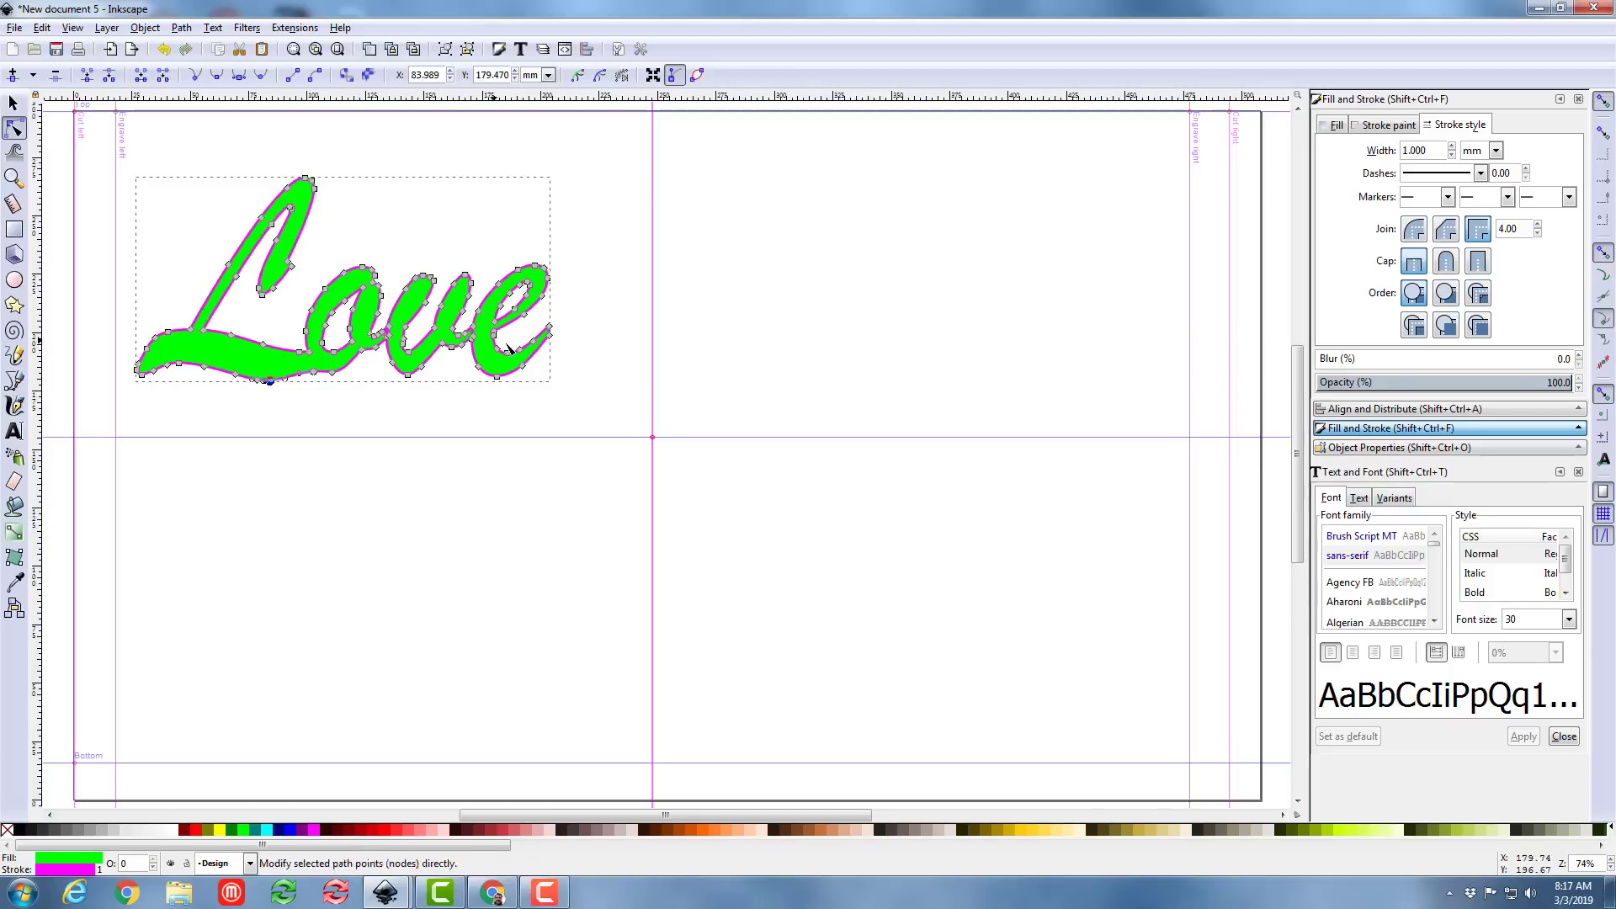
click(513, 343)
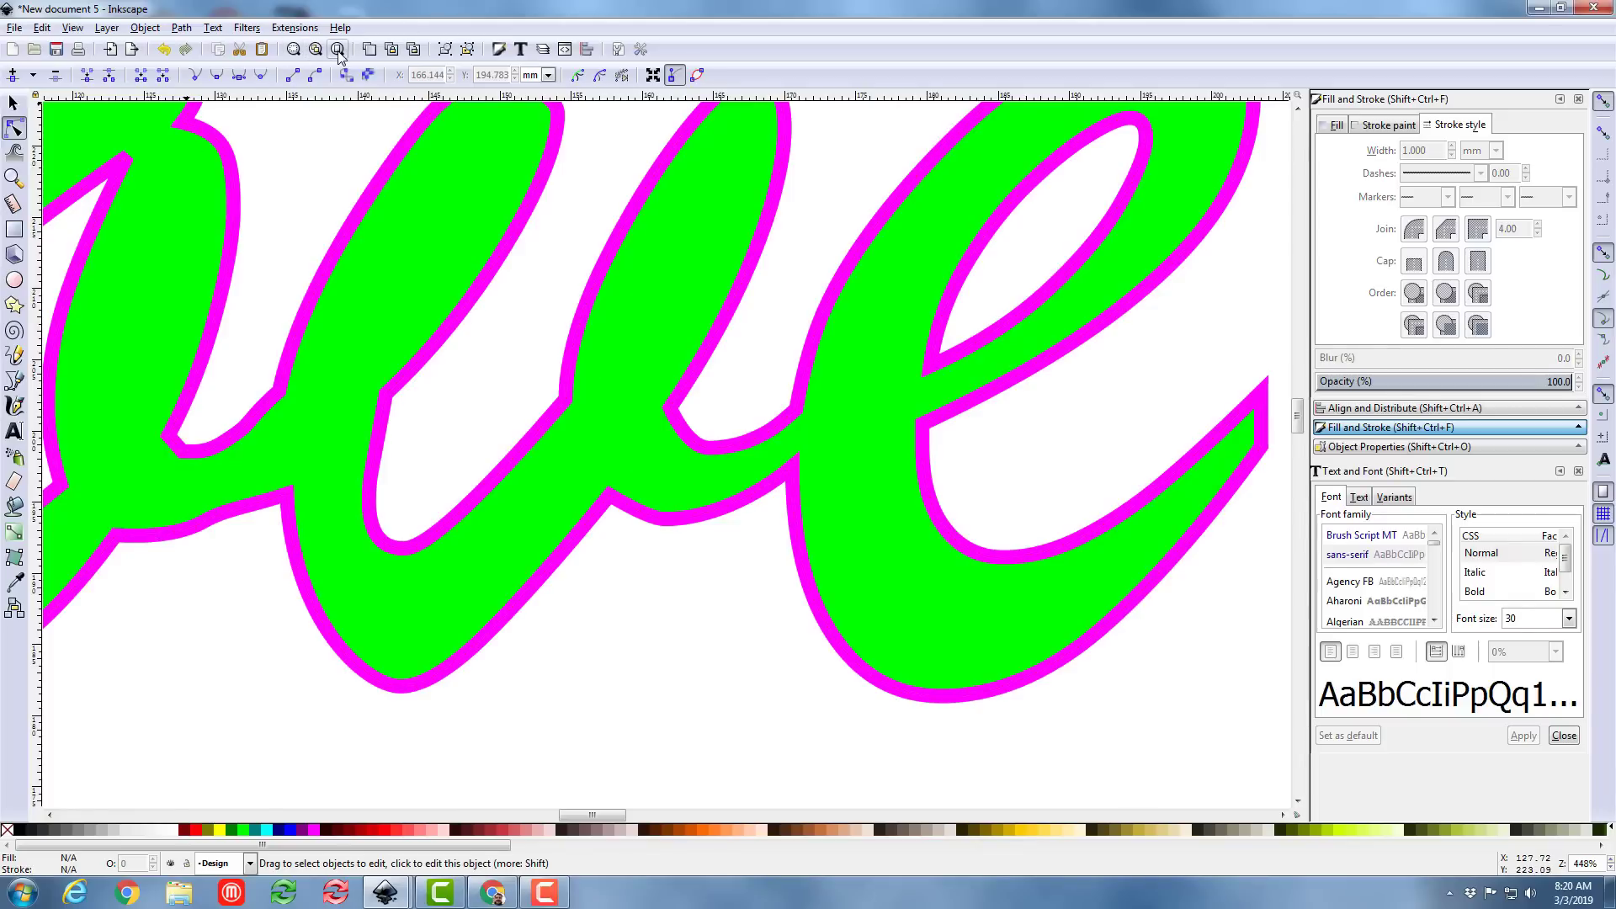
click(337, 48)
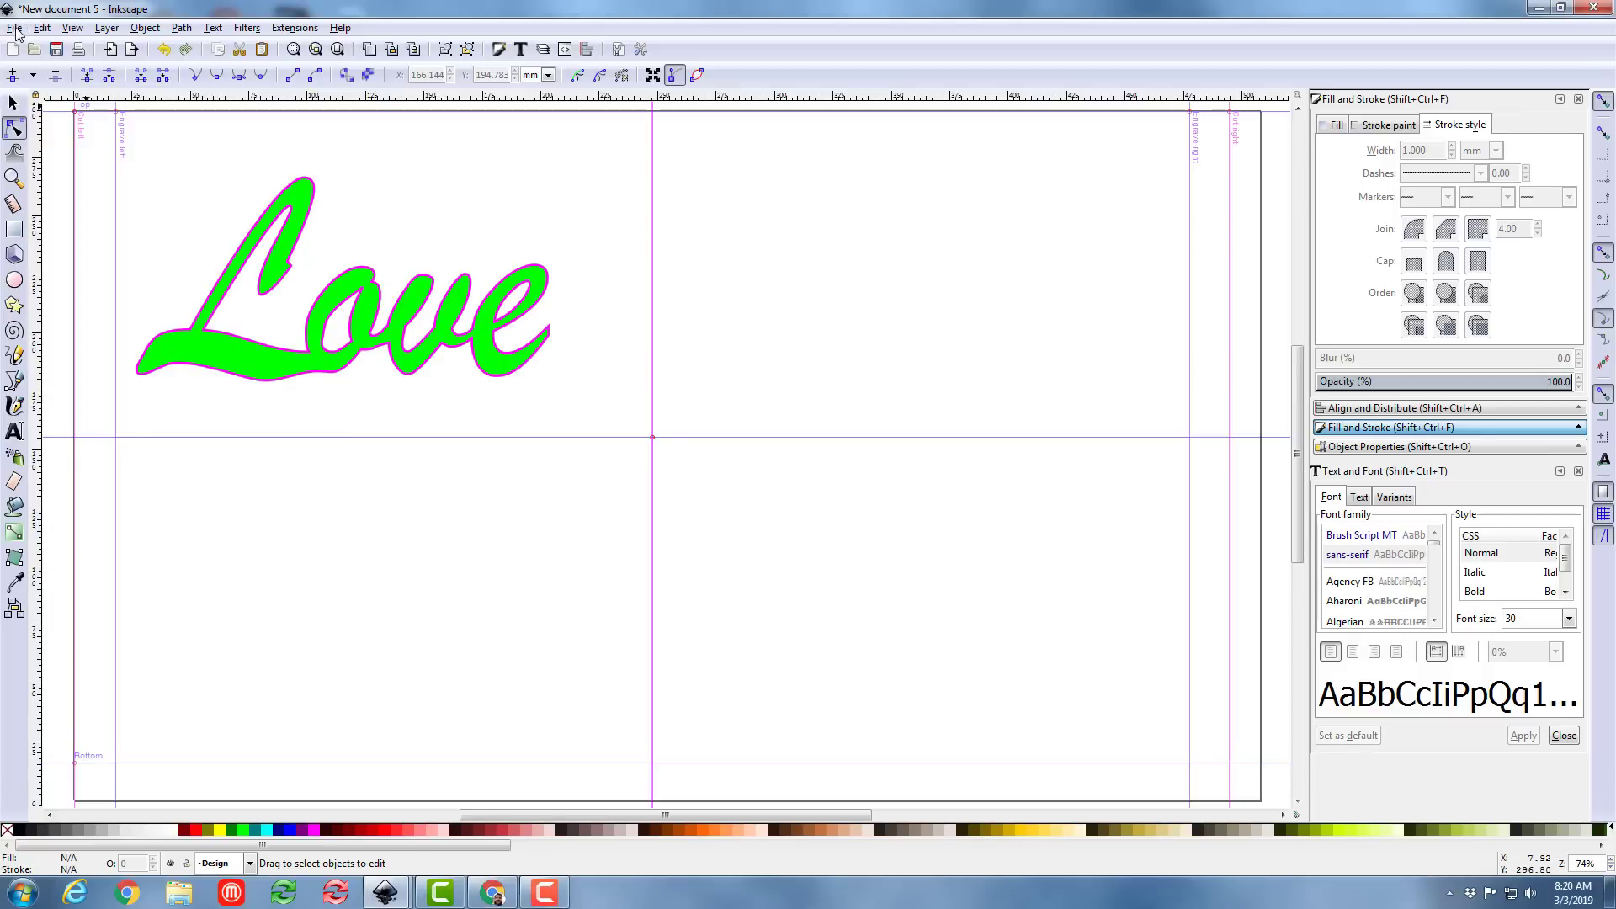
mouse_move(91, 201)
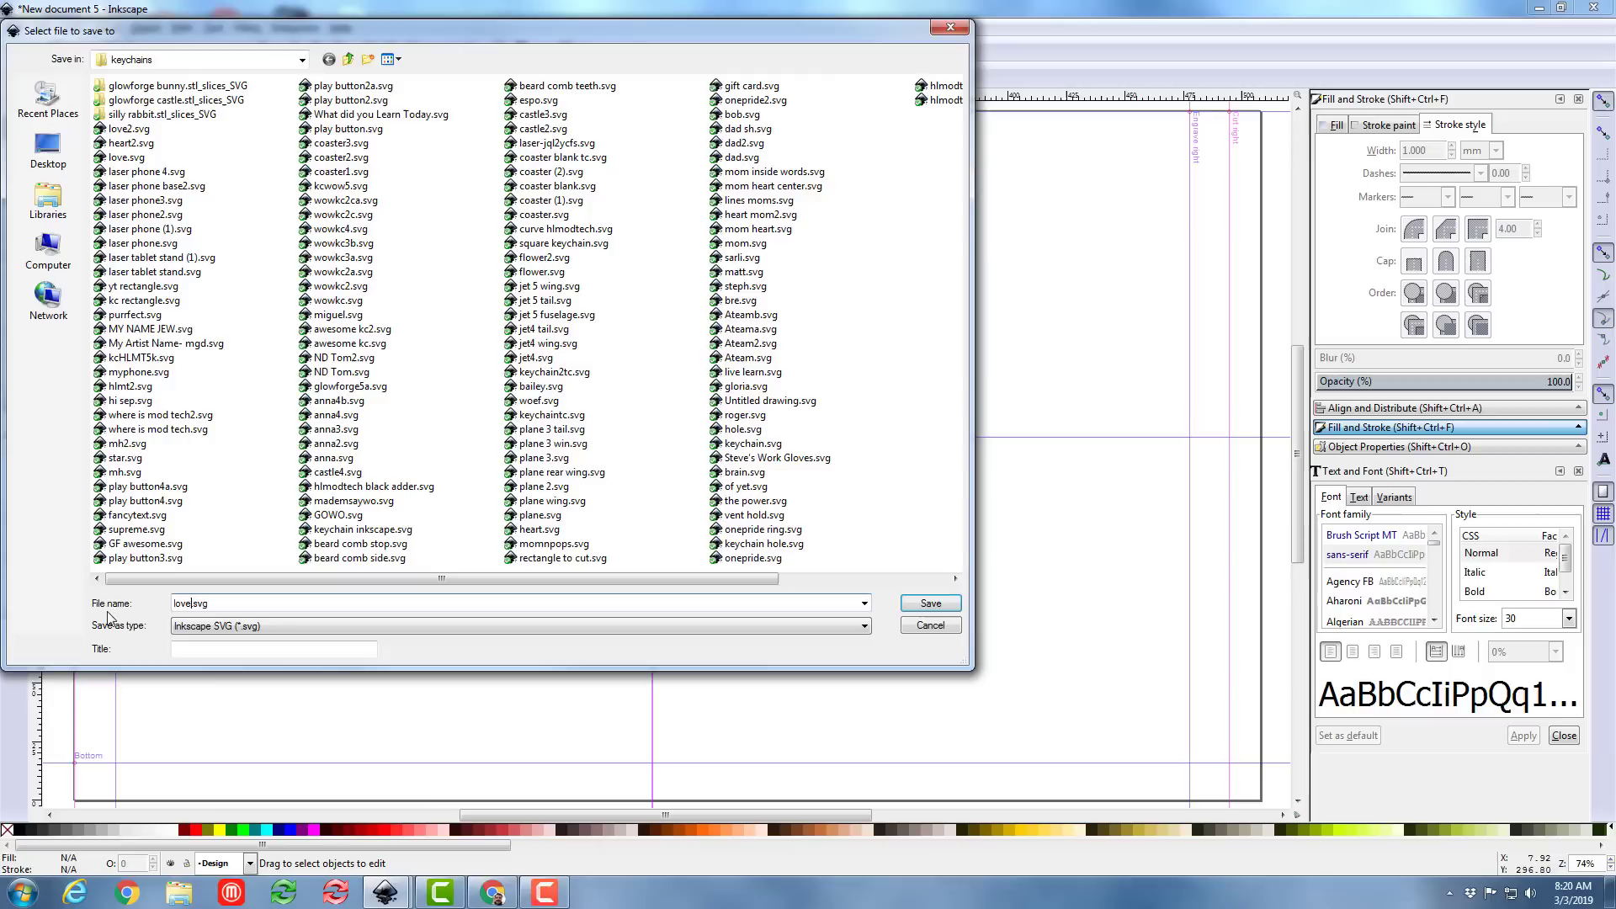
Save the drawing as love4.svg in Inkscape SVG format
text(4)
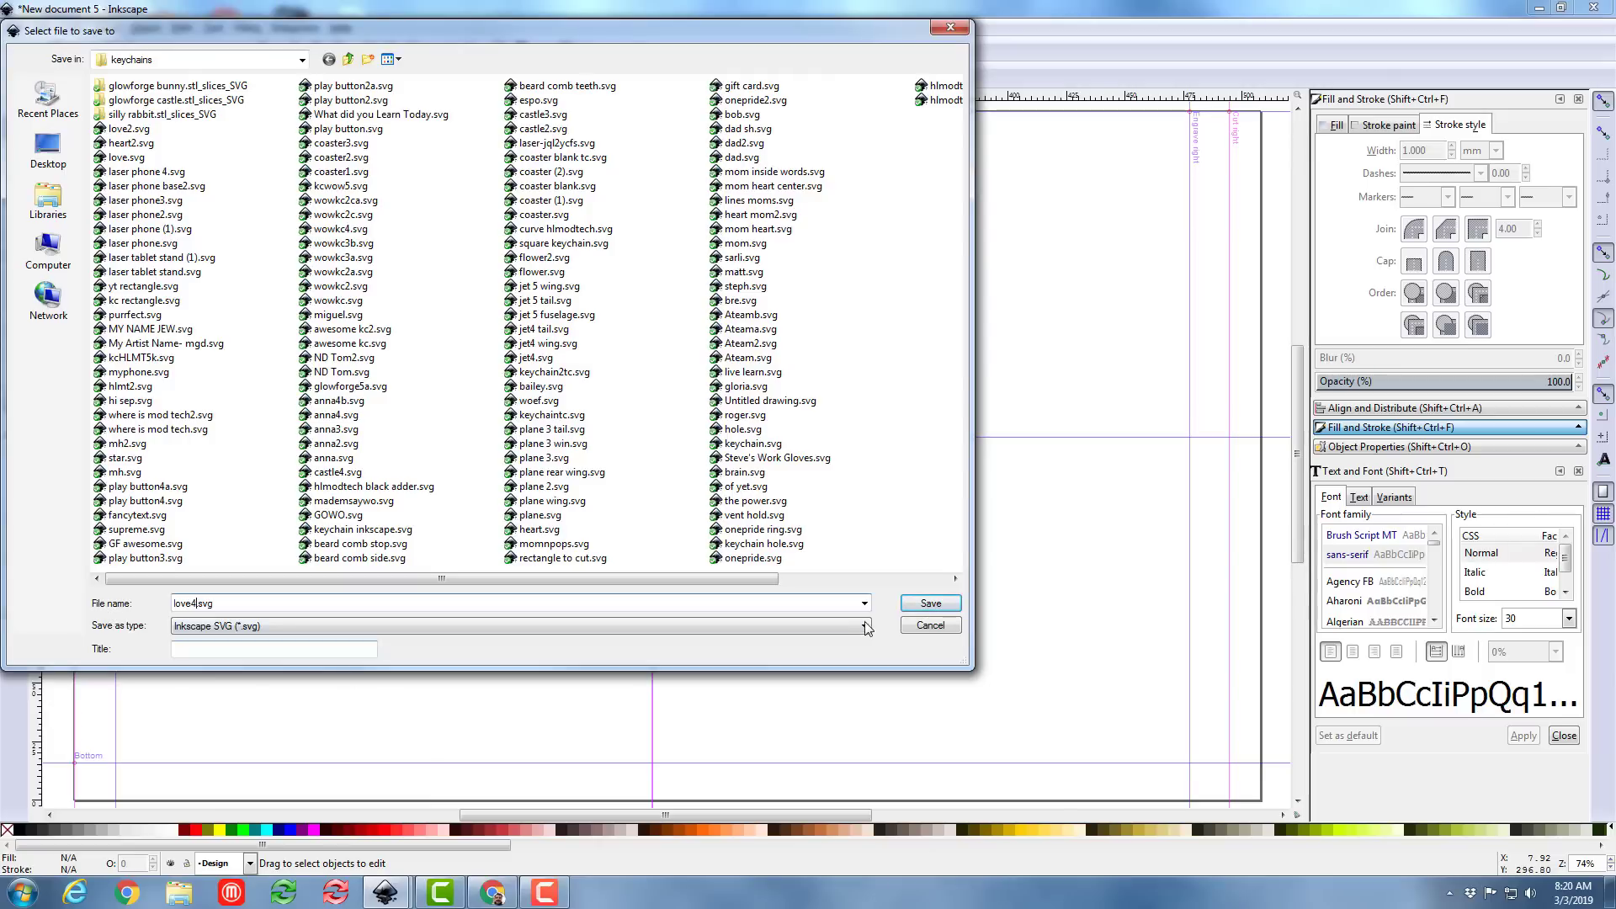
click(928, 603)
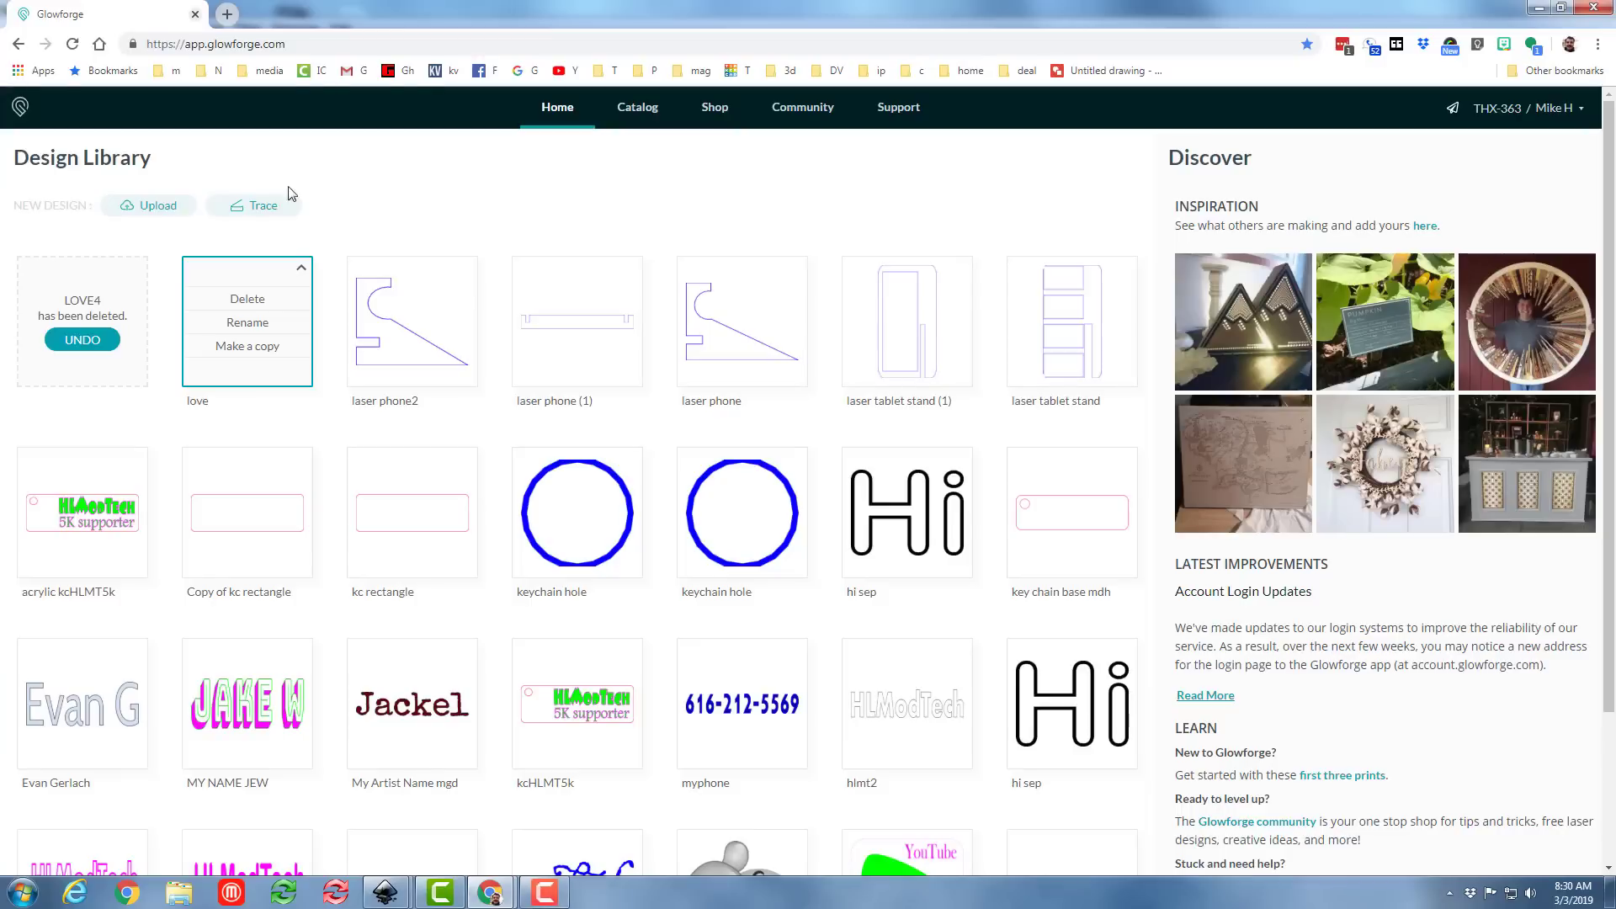
Upload the Love design and resize it over the top of the acrylic piece
click(150, 205)
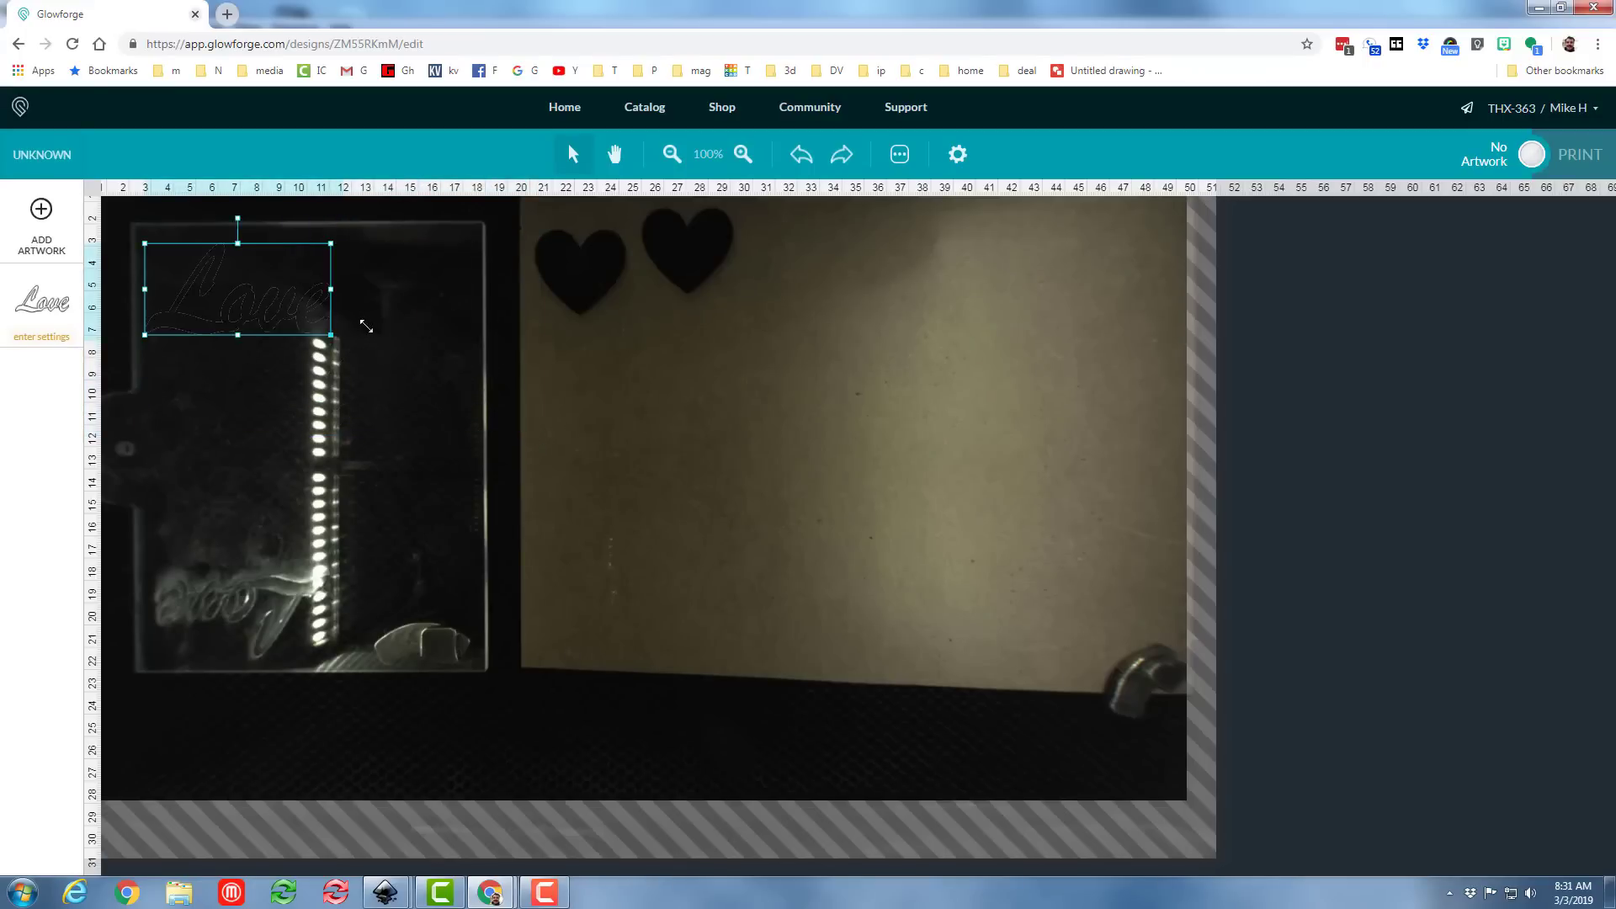
drag(237, 287, 360, 270)
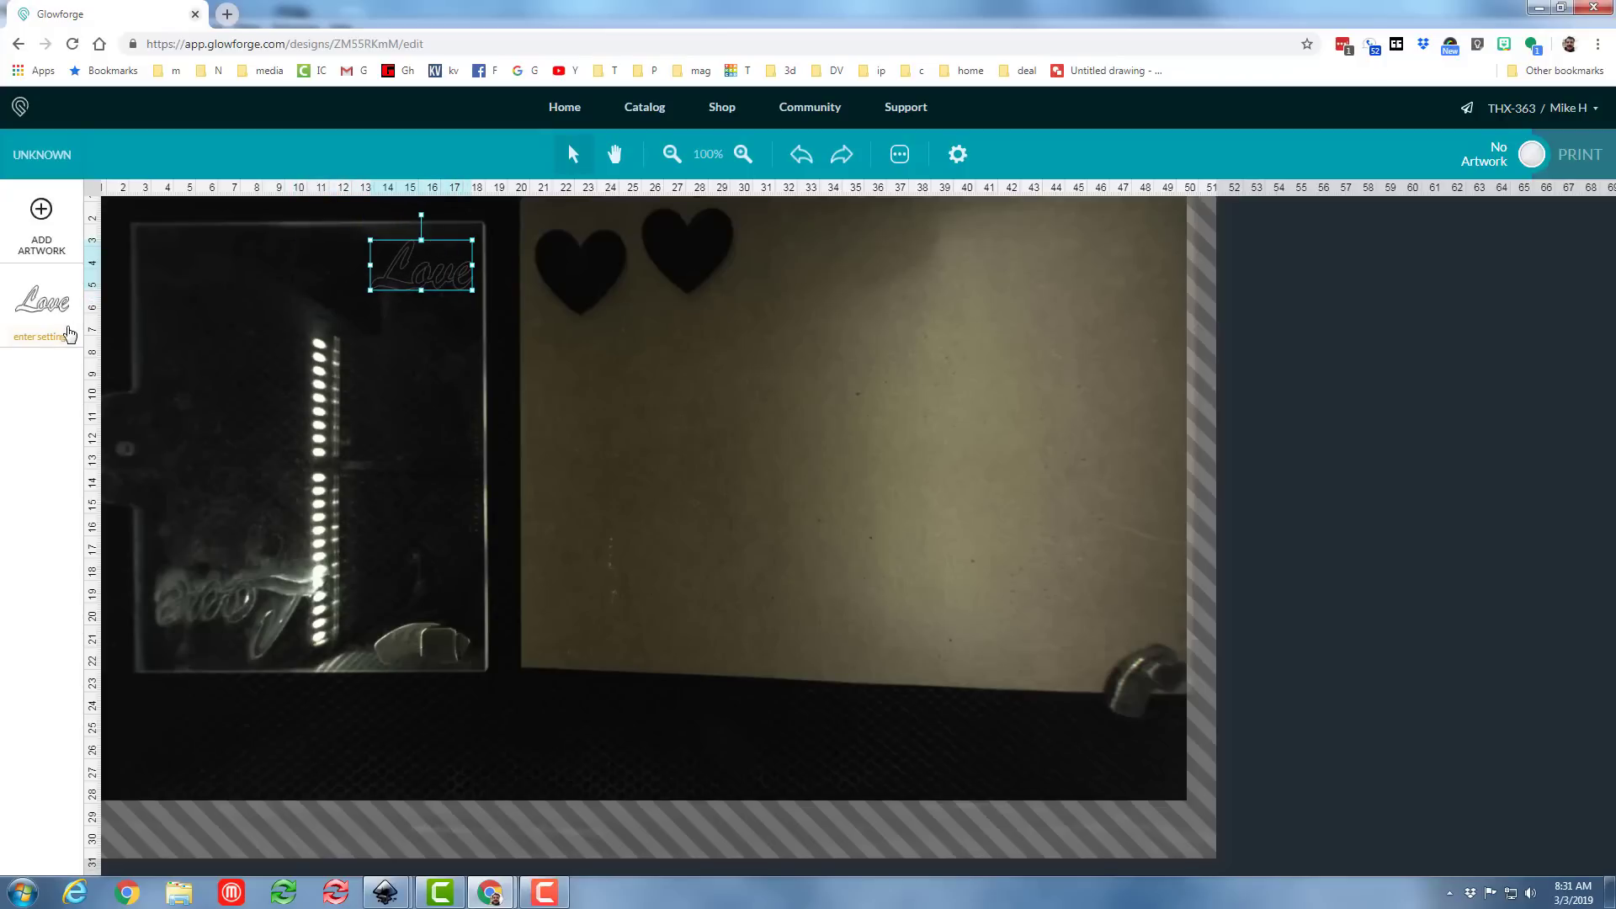
Apply the 03.155.75 custom cut setting to Love and change its speed to 200
click(40, 337)
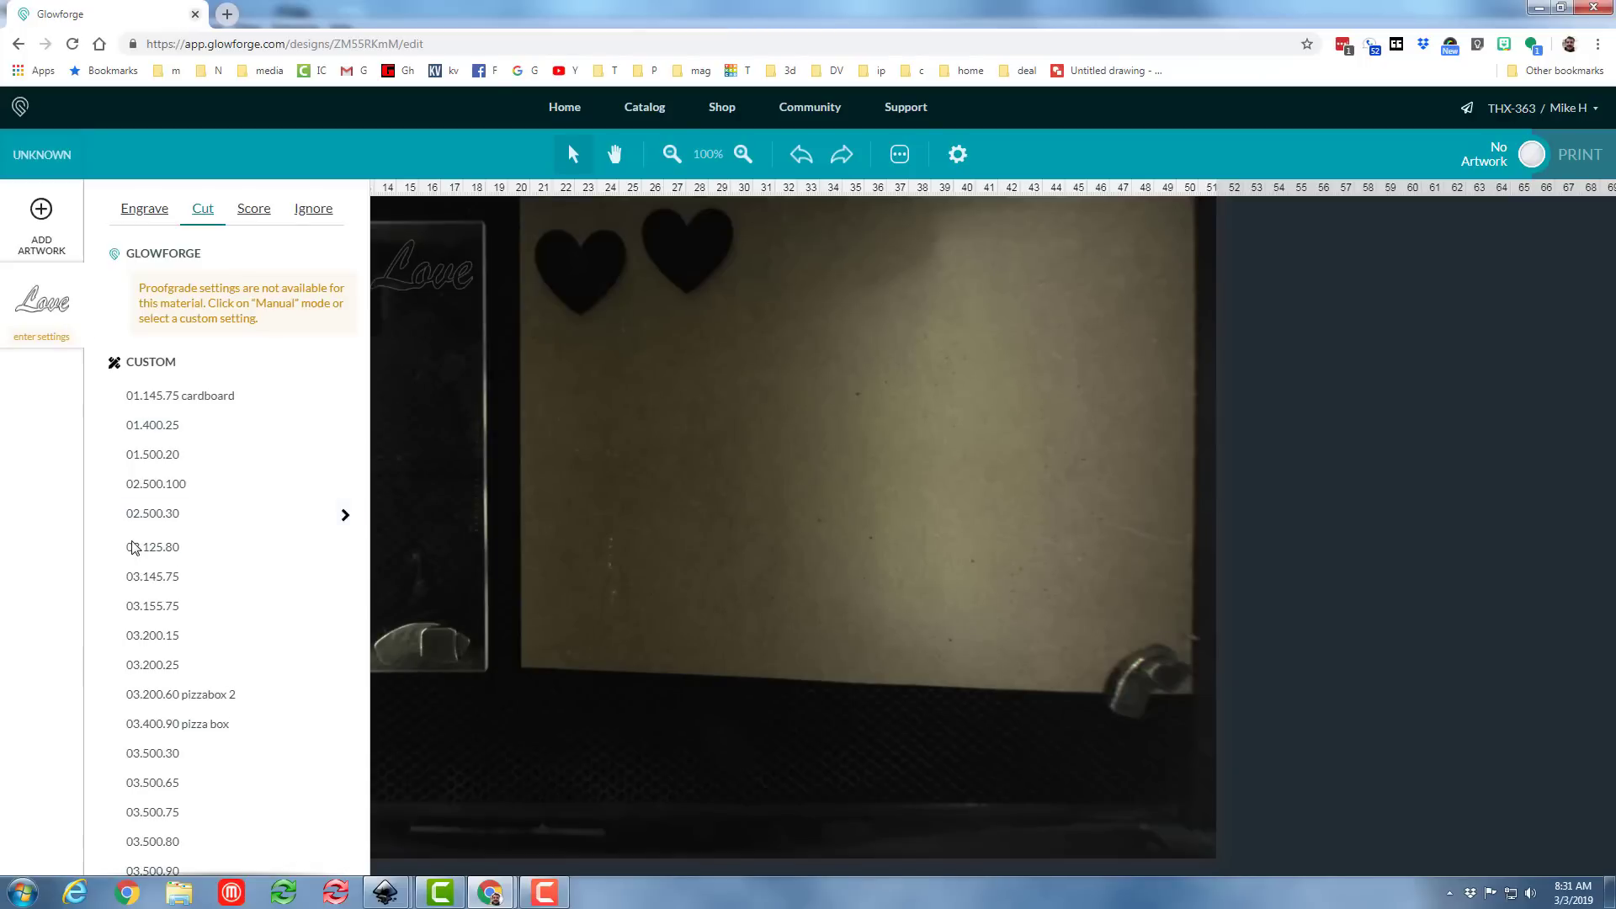
mouse_move(146, 604)
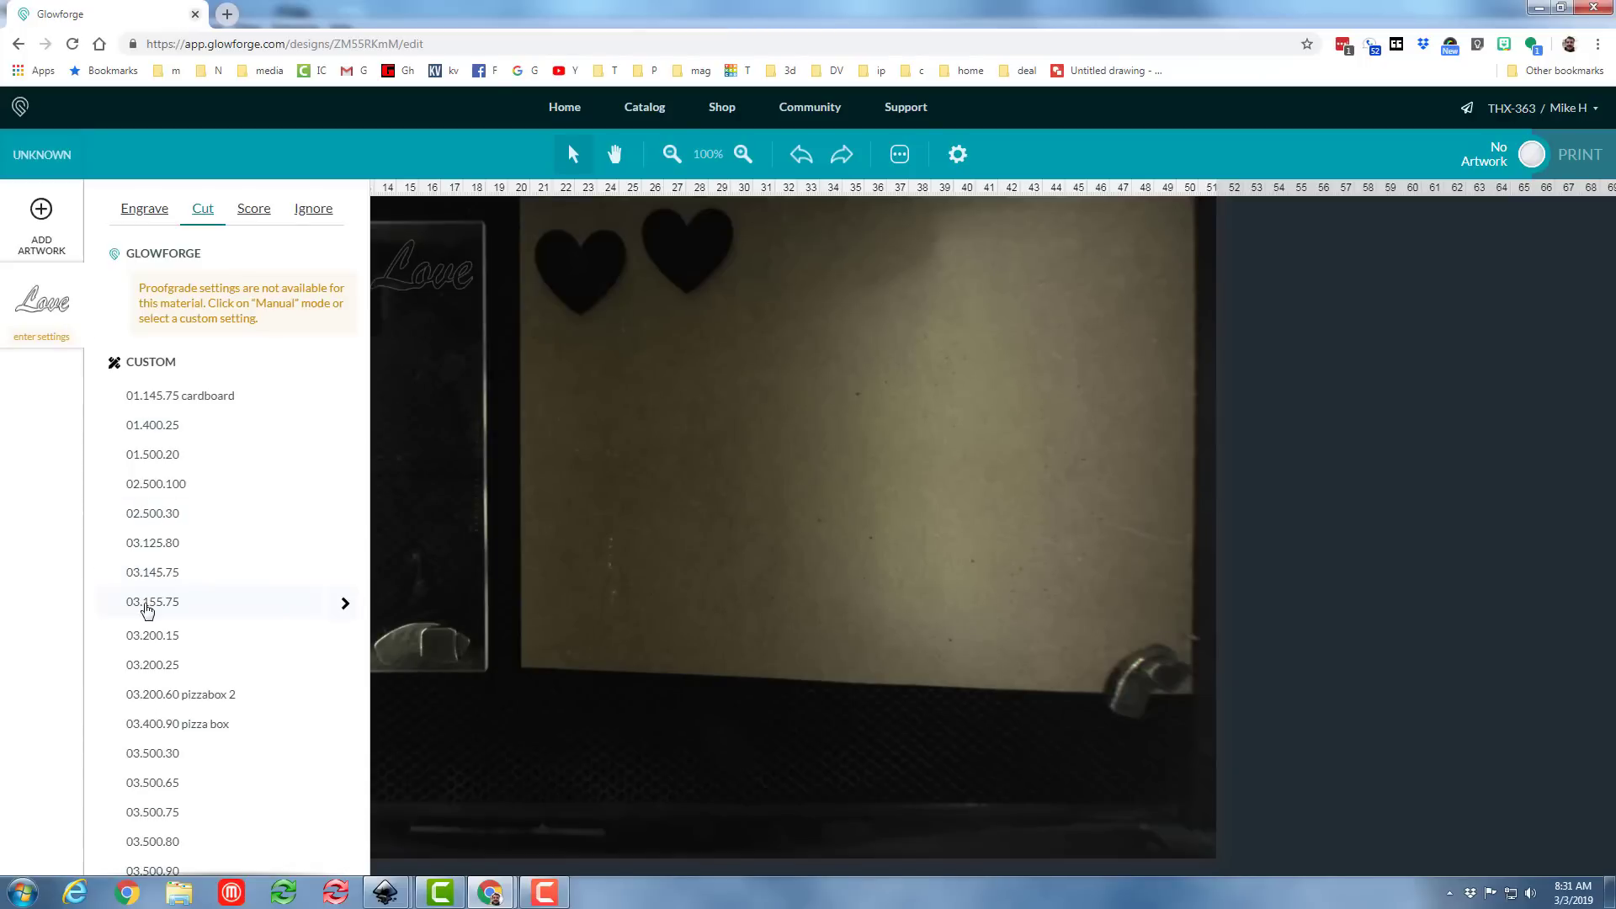
click(153, 608)
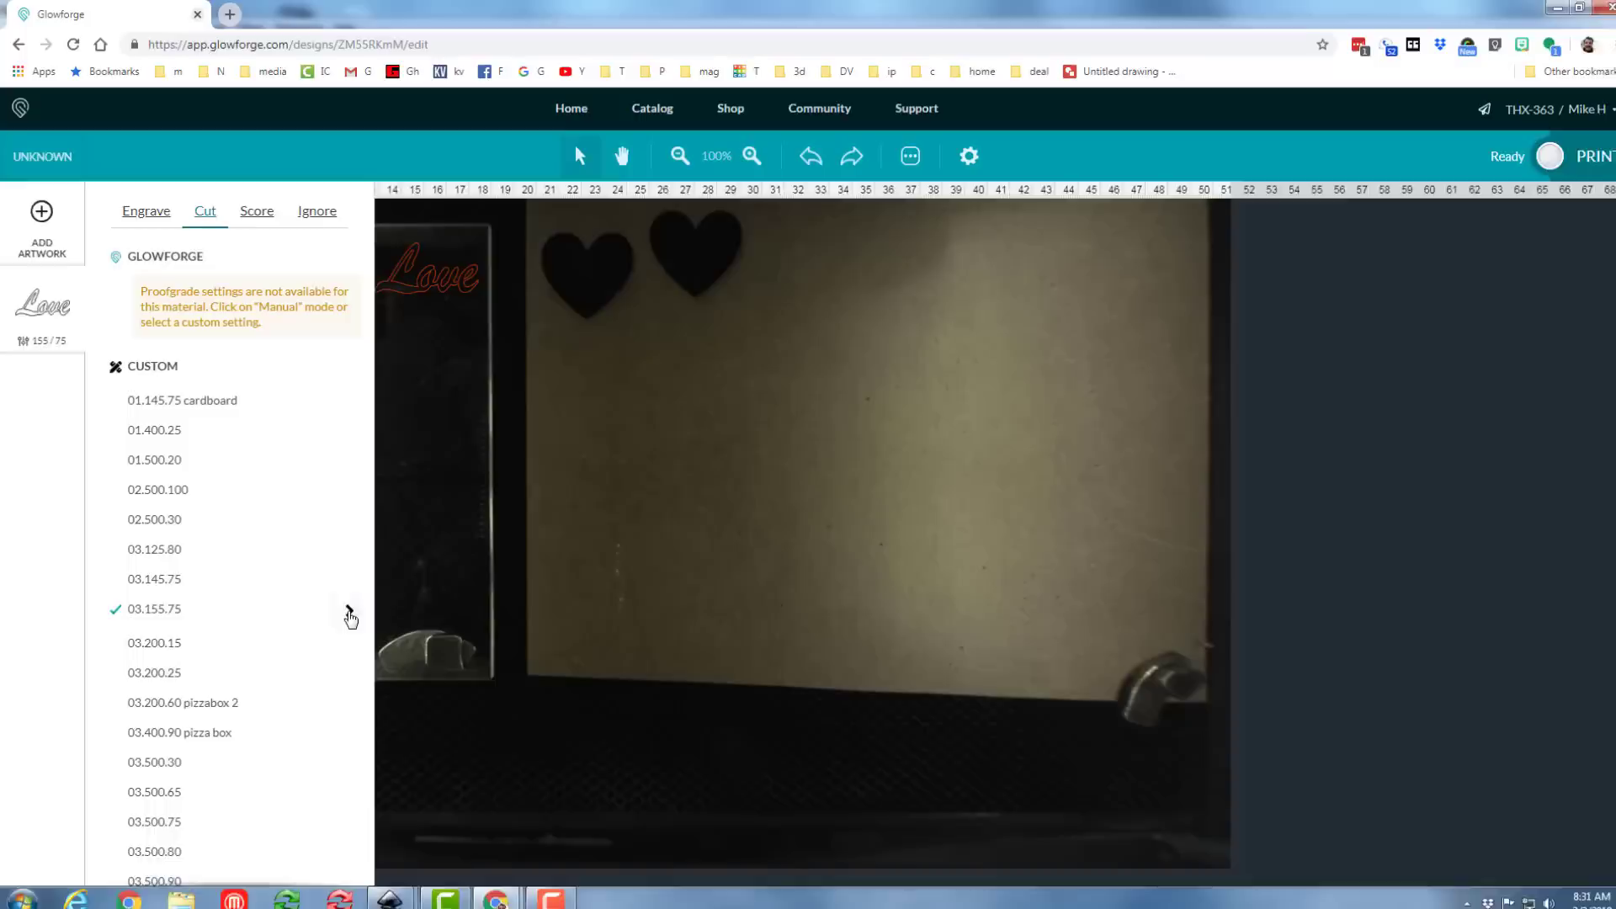
click(153, 608)
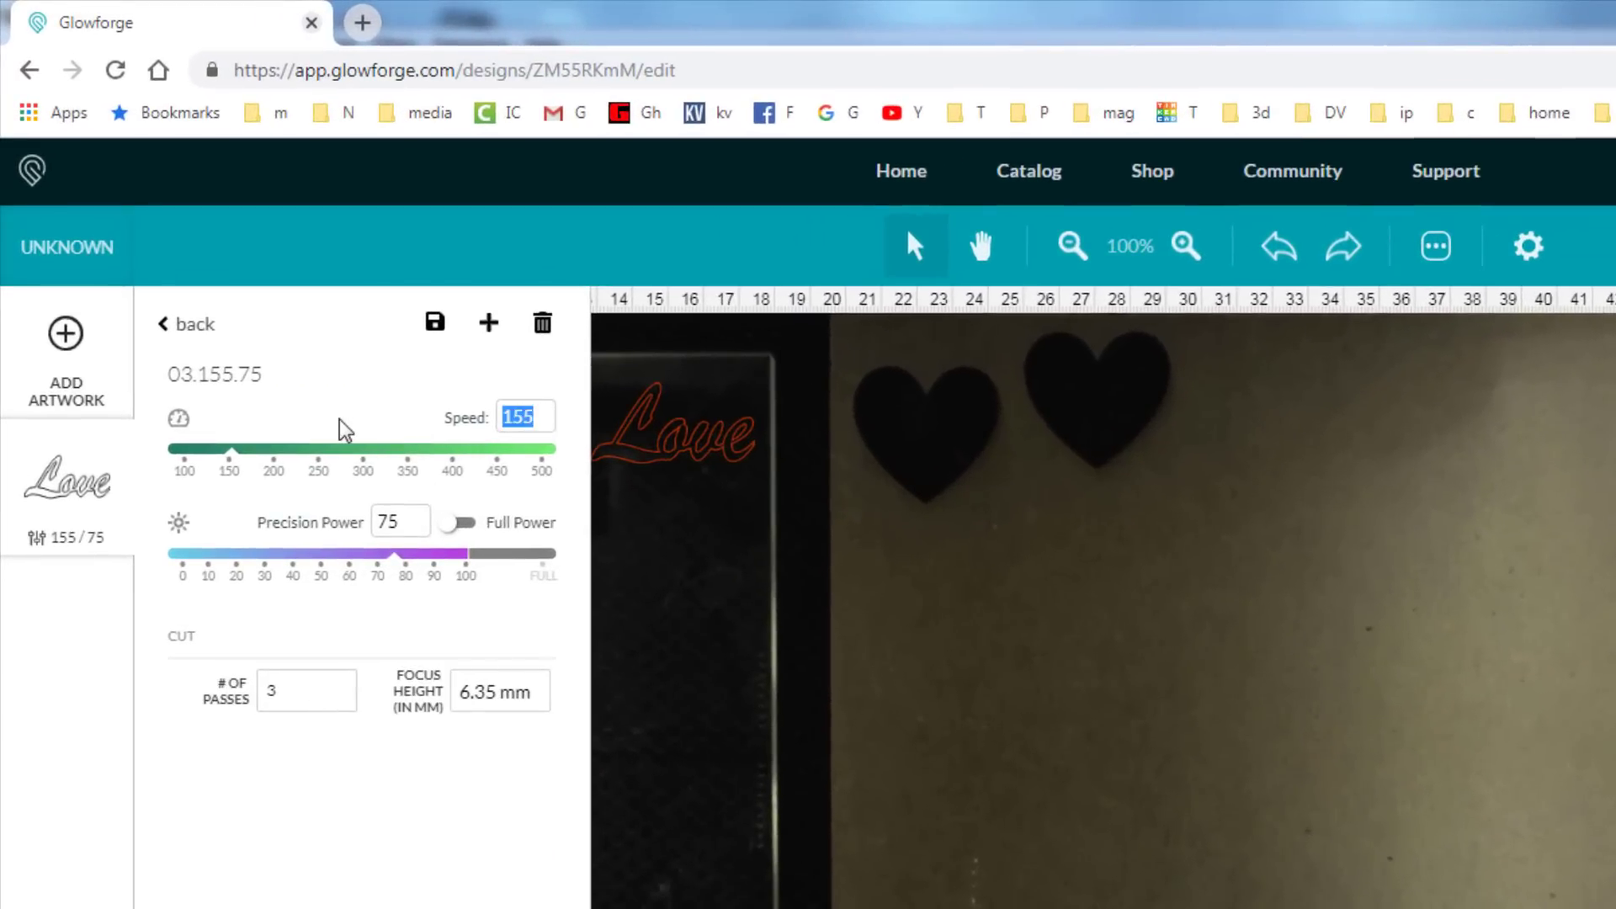
text(200)
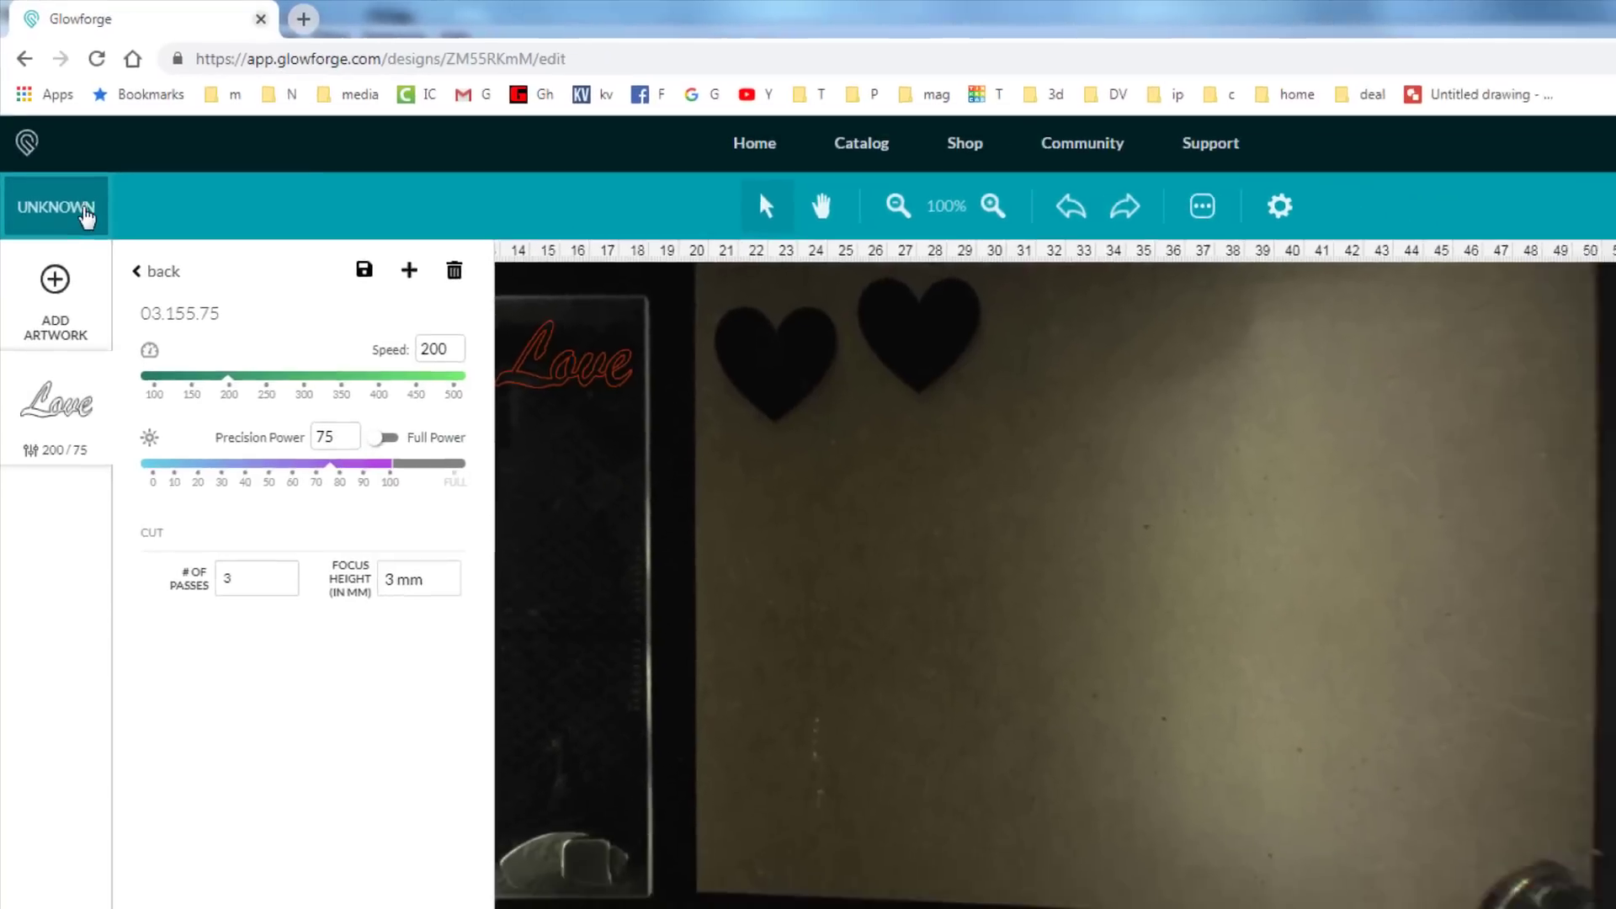
Use a 3 mm uncertified material and start cutting the red Love outline
click(58, 206)
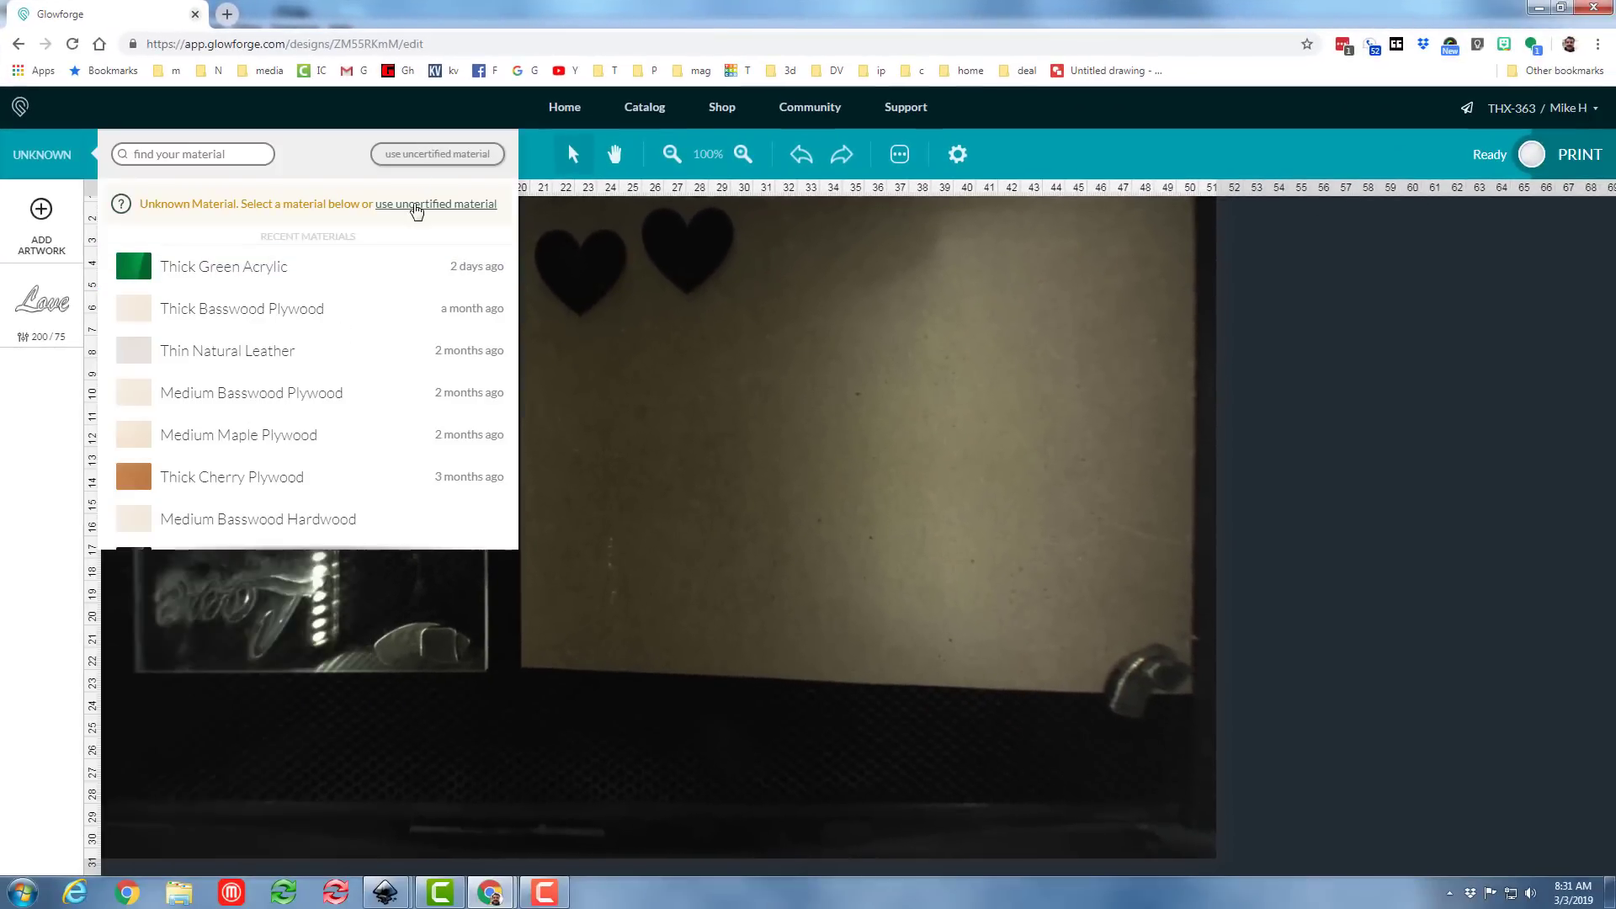
click(438, 153)
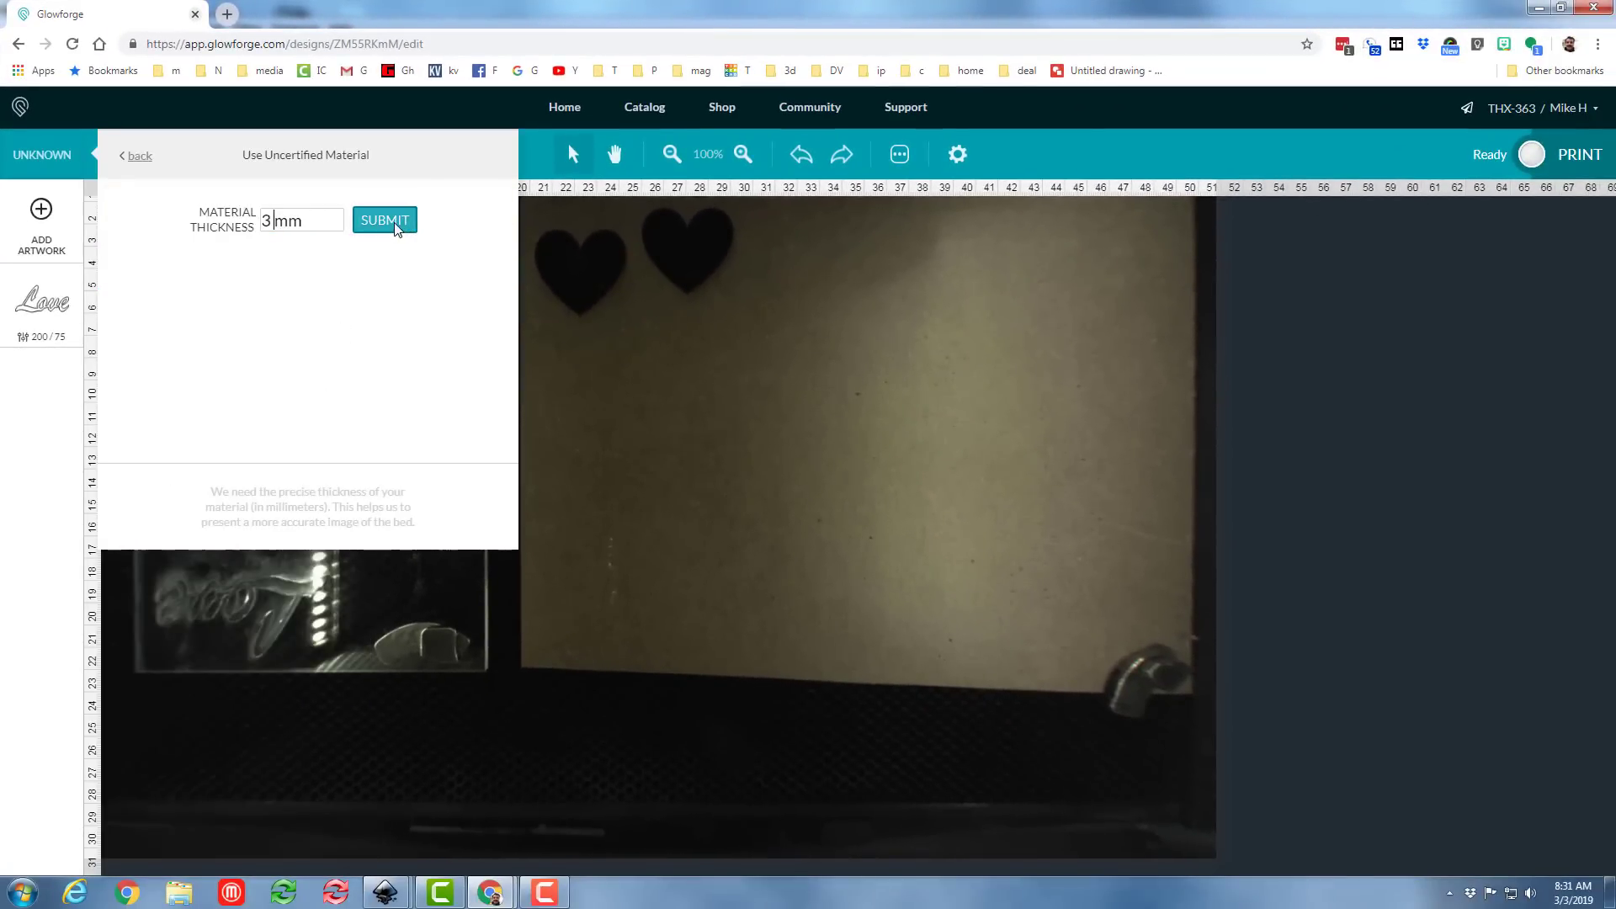
click(383, 219)
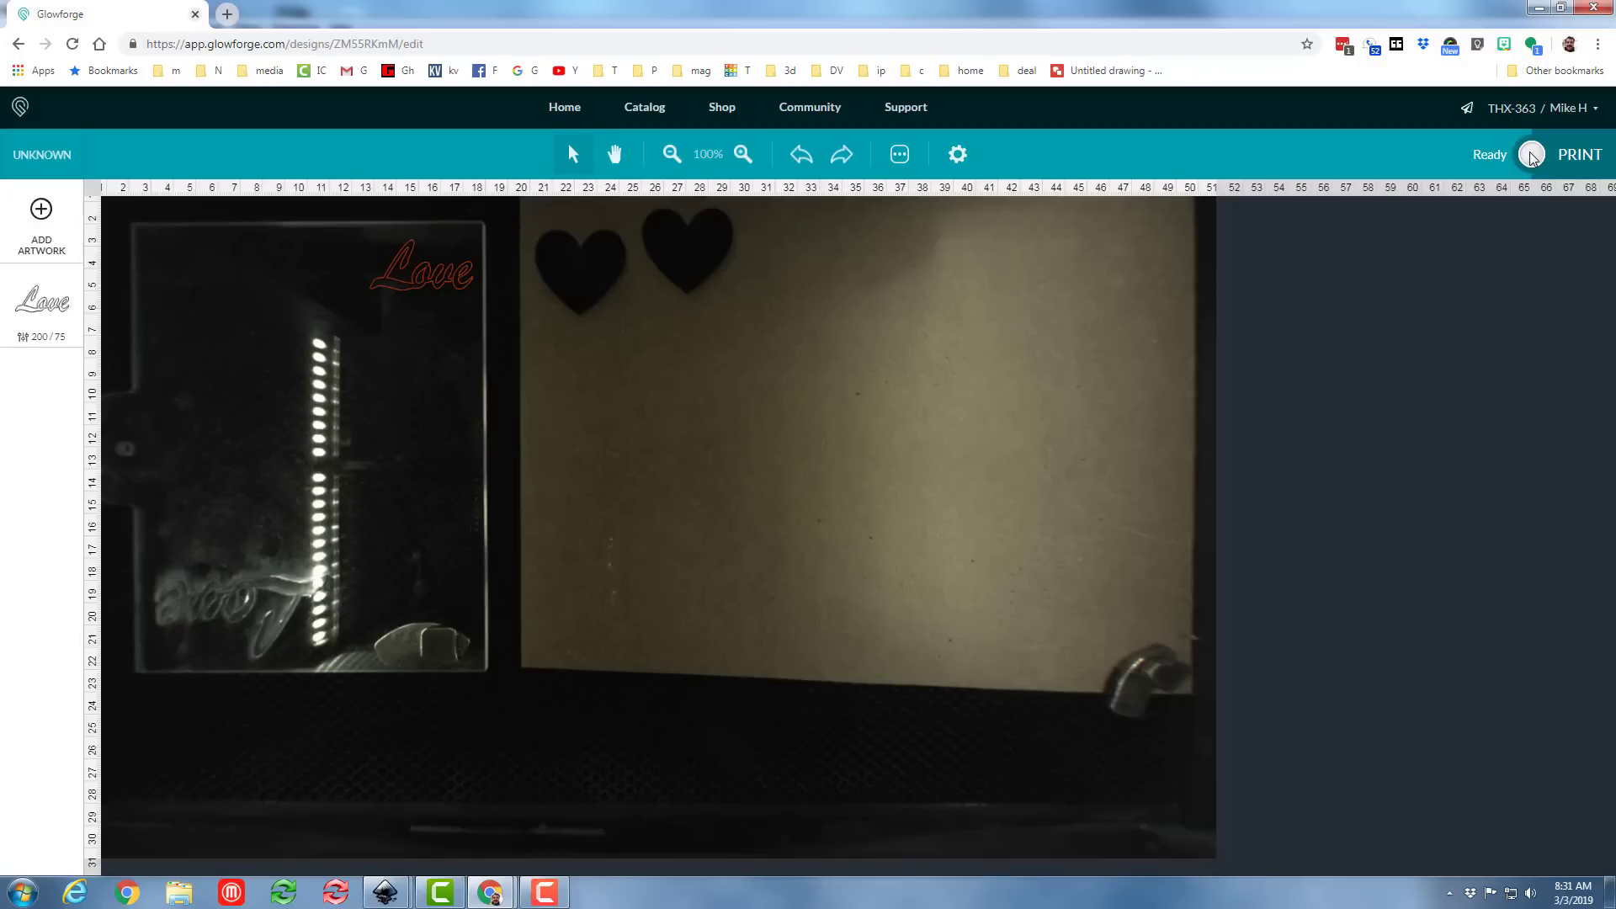
click(1579, 155)
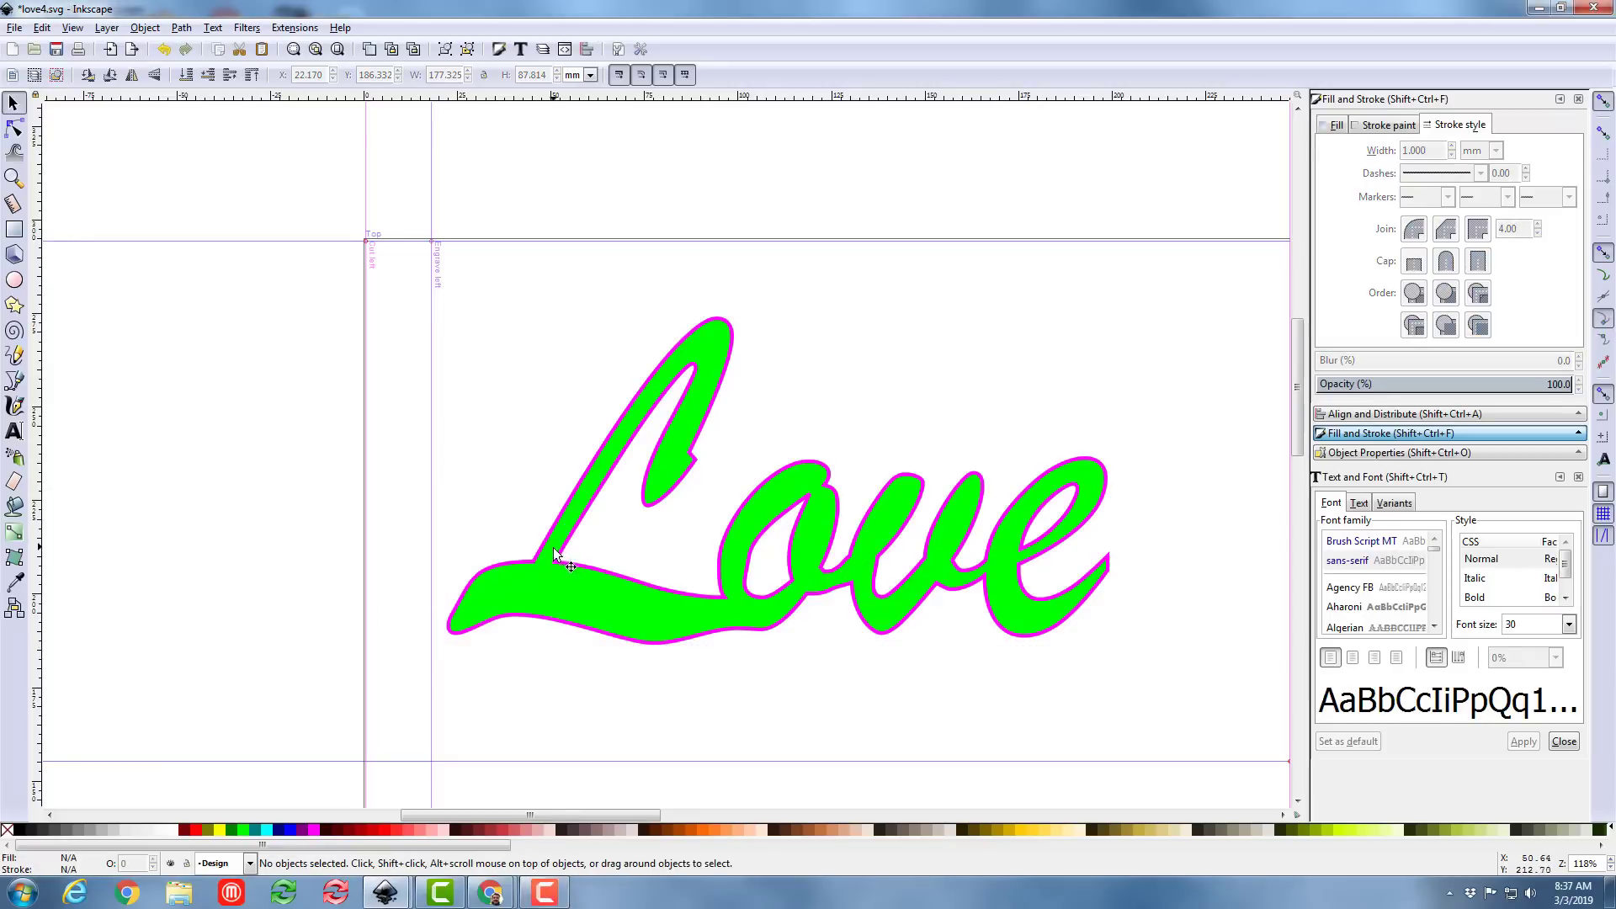
Make a lower Love copy filled lime green with no stroke, leaving the original outline-only
click(554, 553)
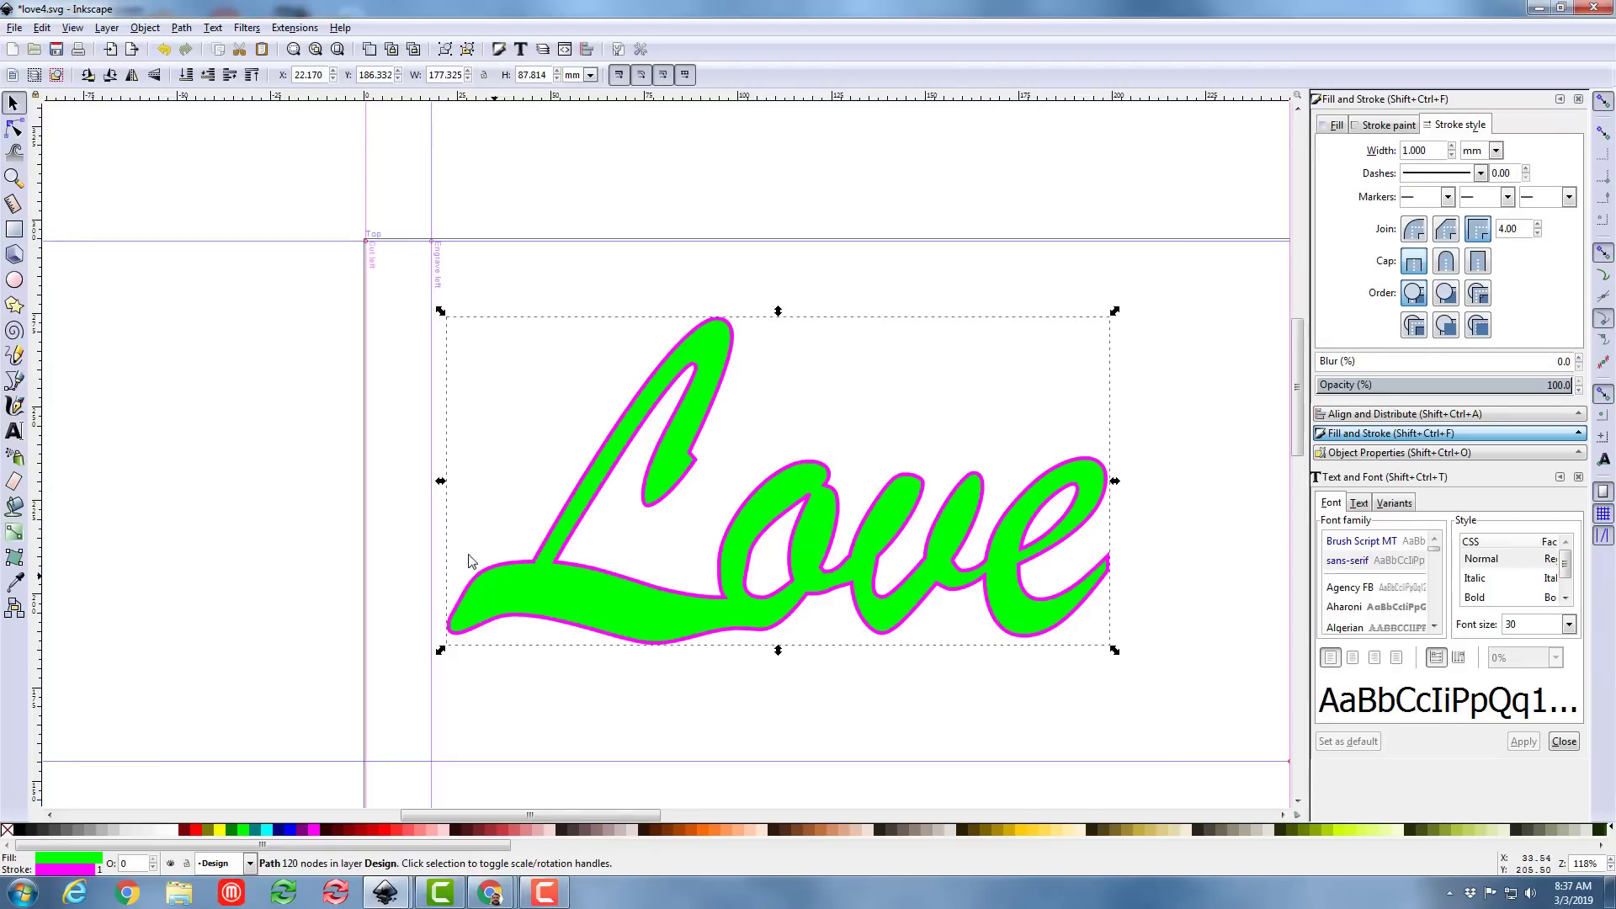
mouse_move(593, 603)
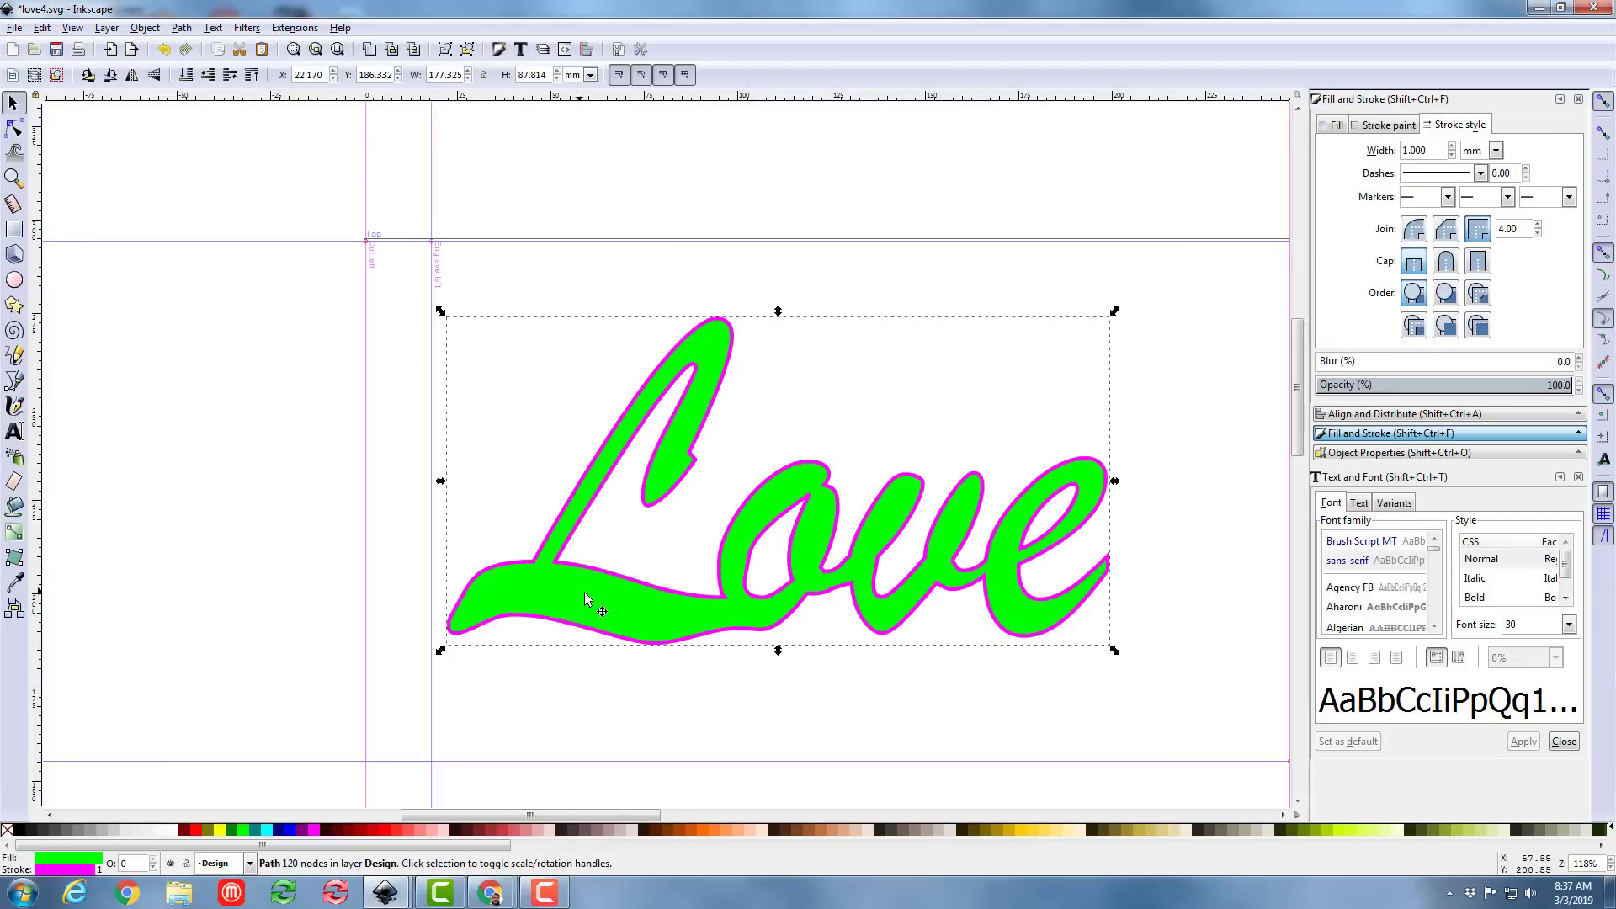
mouse_move(490, 583)
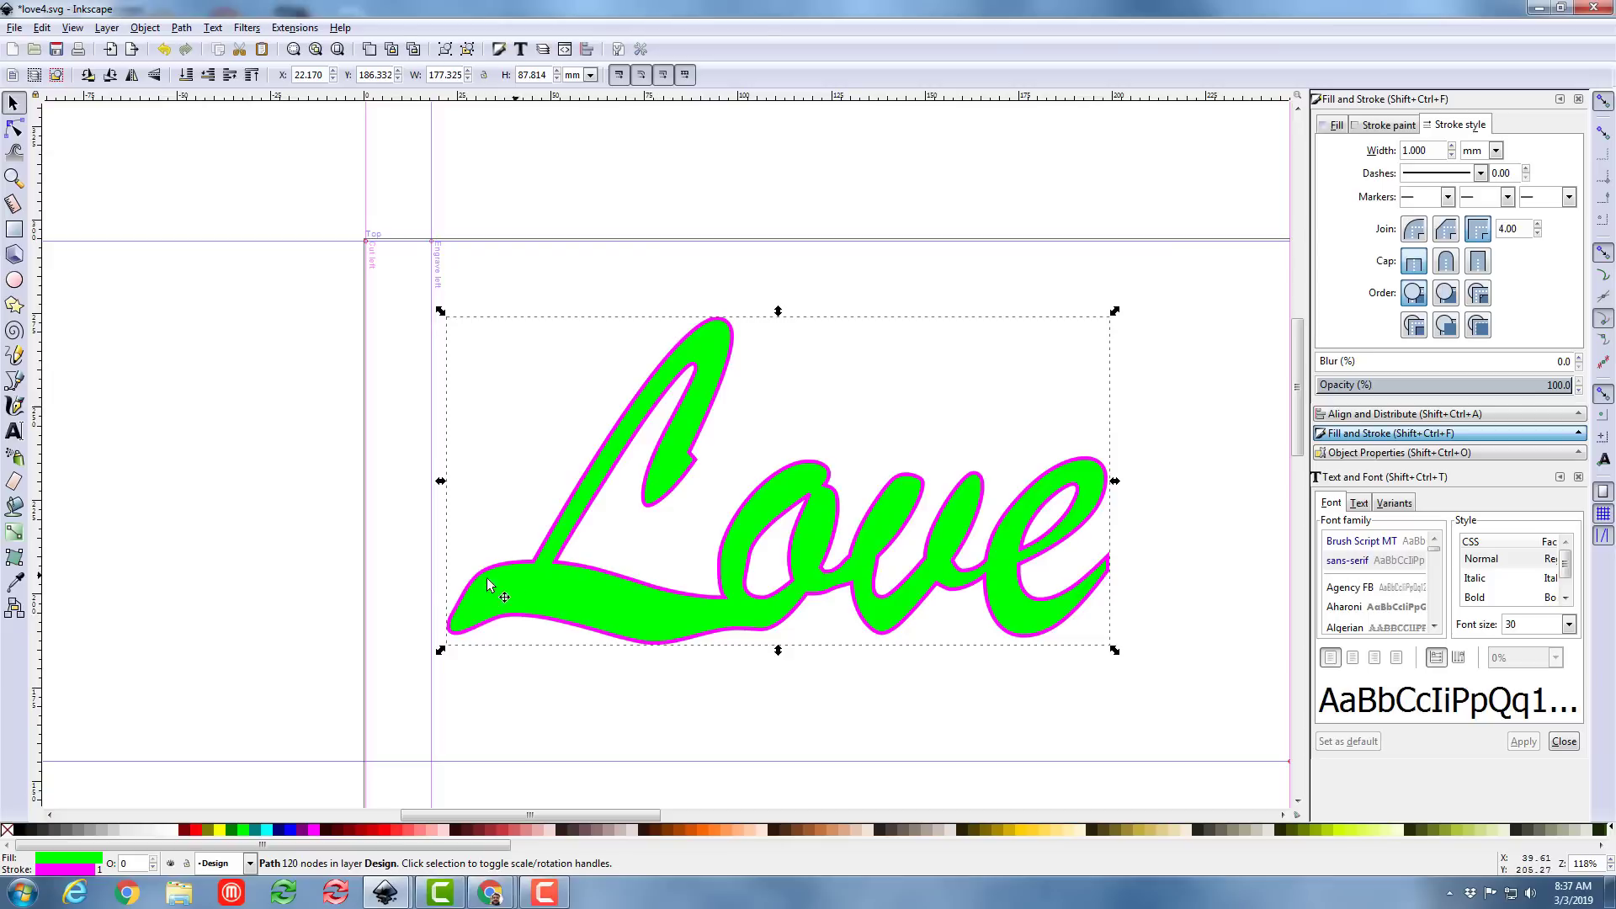
mouse_move(552, 601)
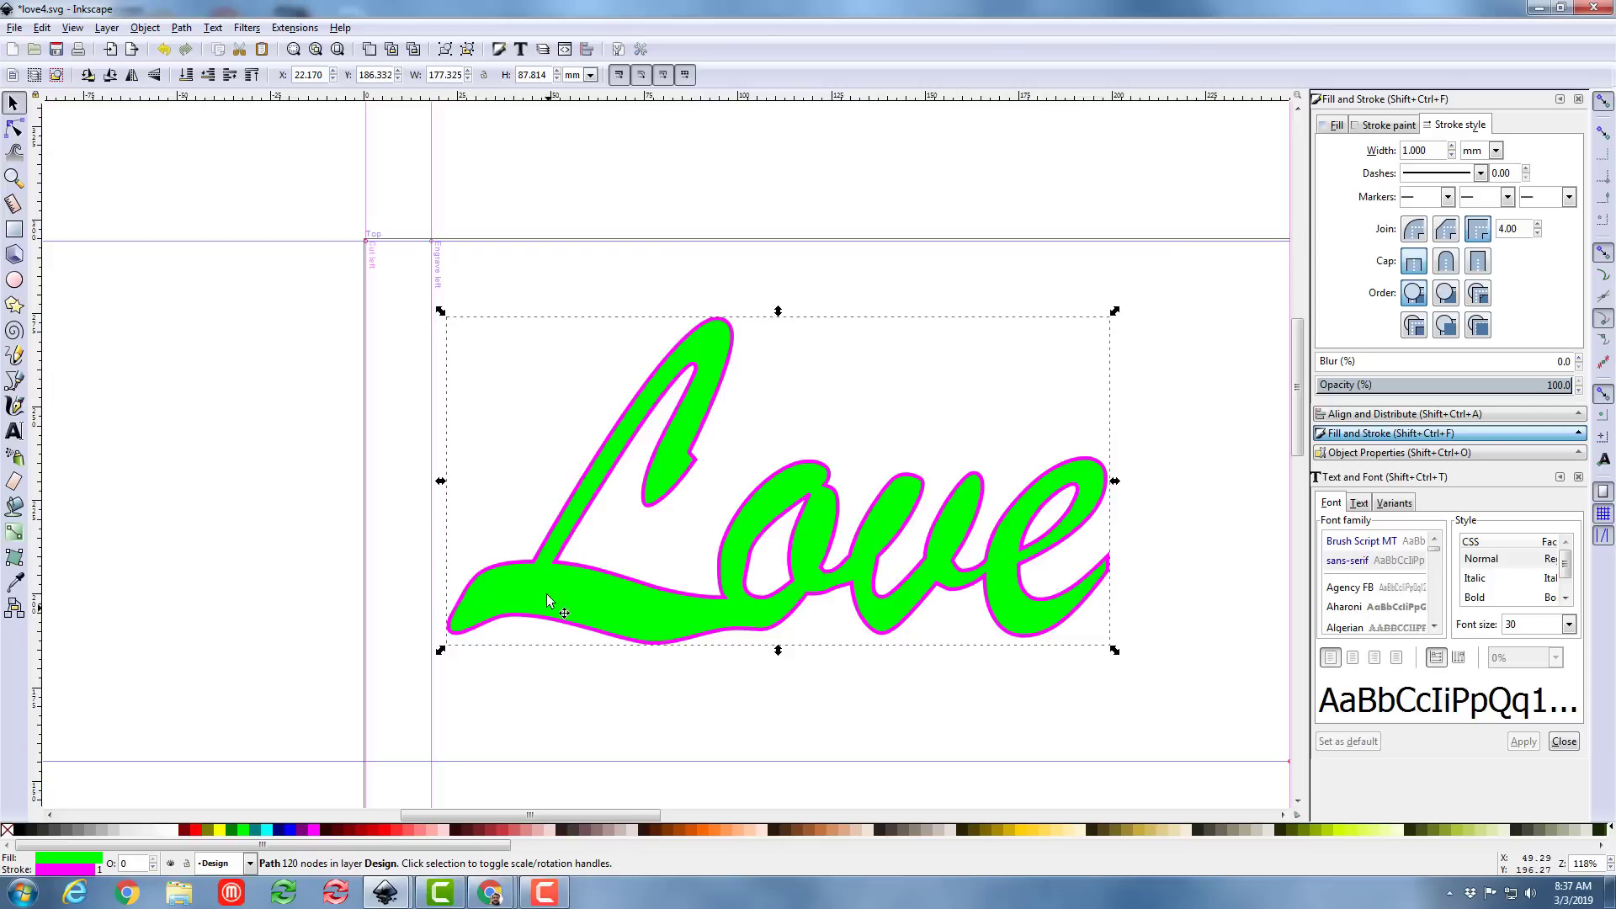
click(8, 832)
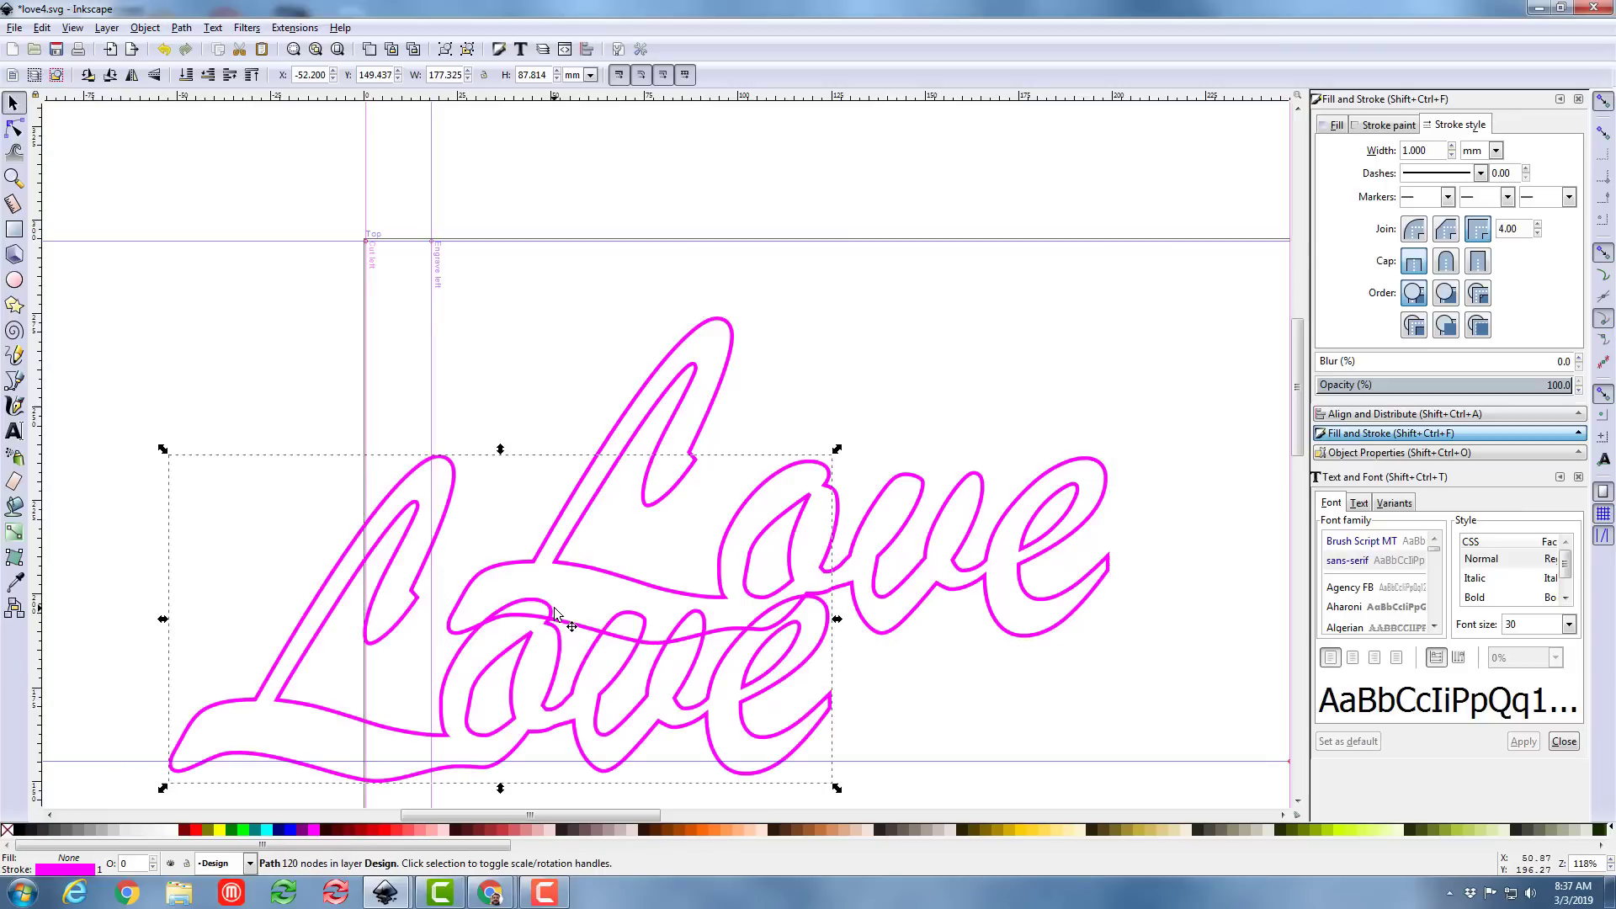
mouse_move(421, 529)
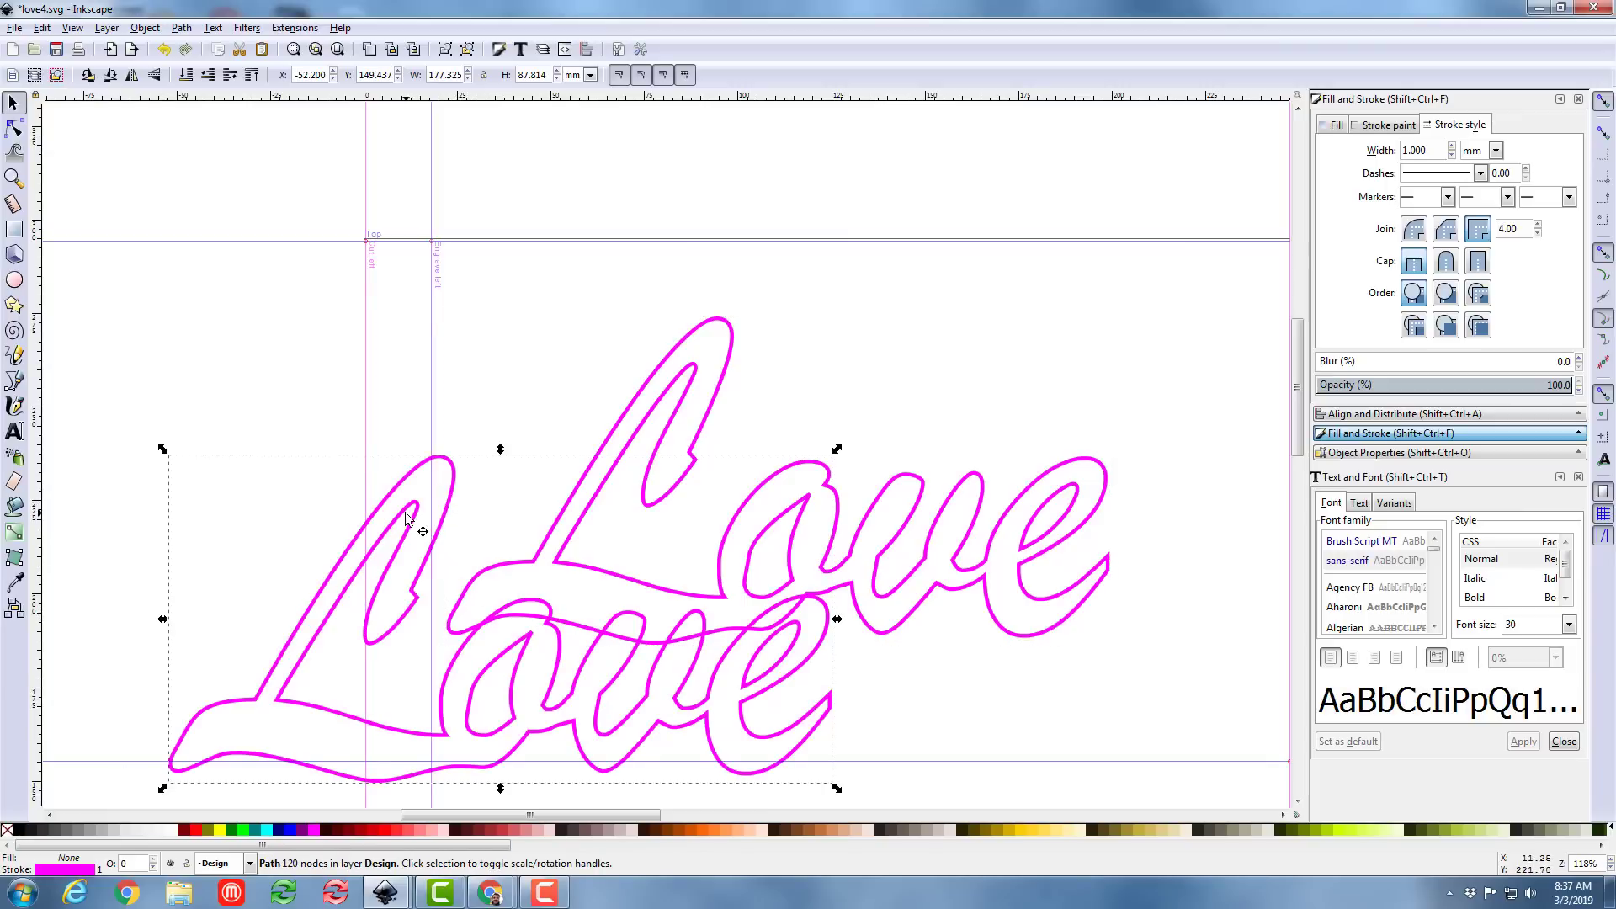
mouse_move(266, 831)
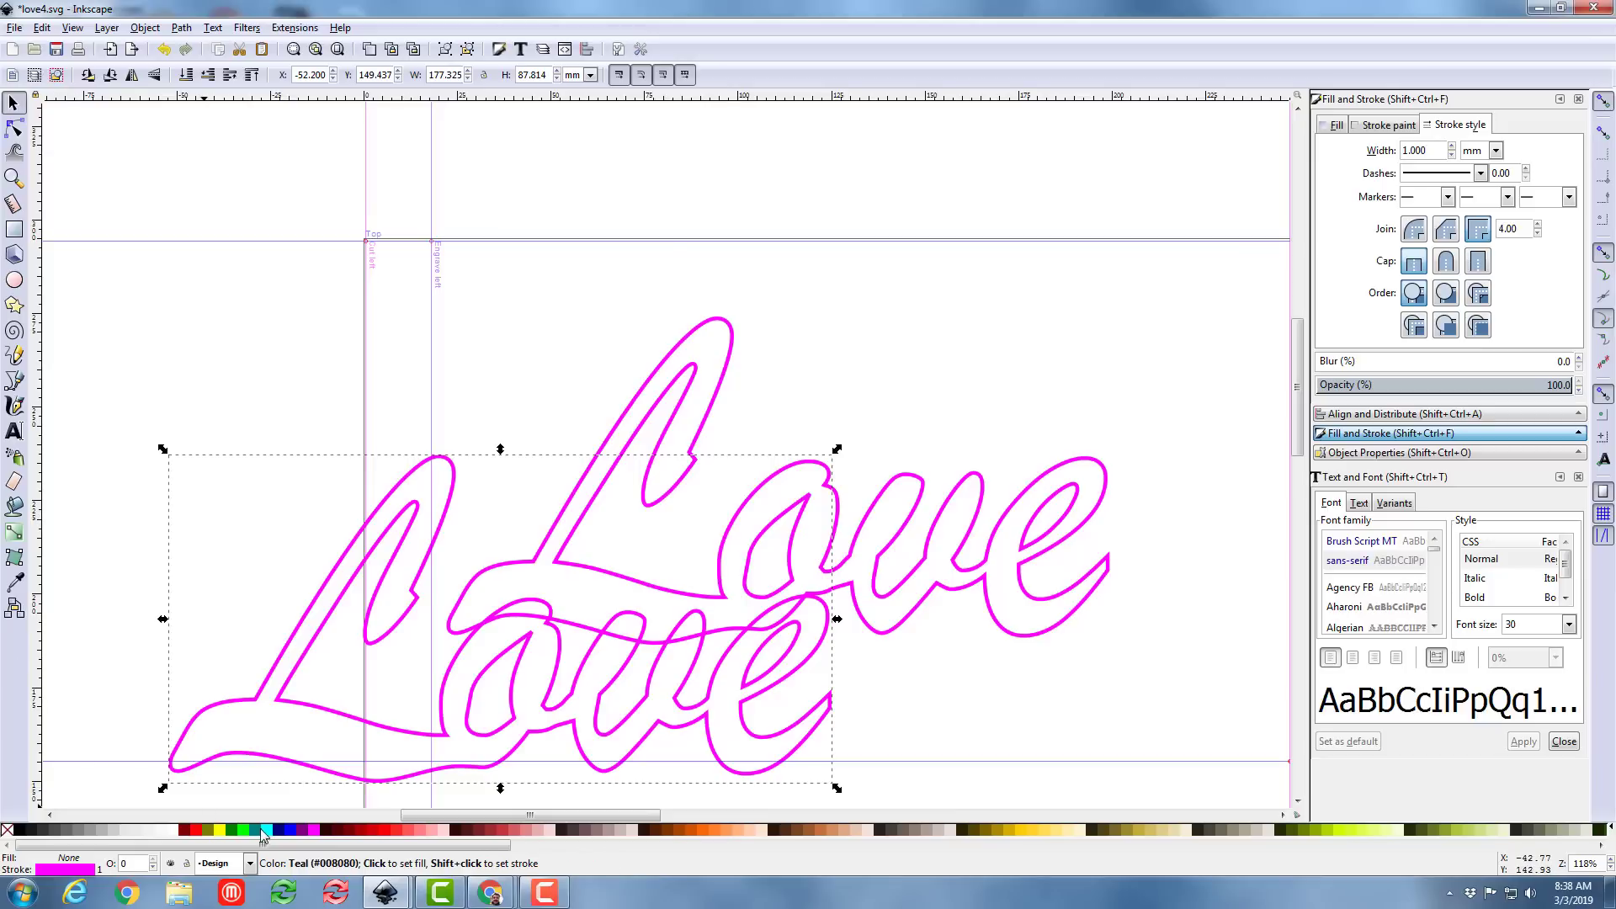
click(266, 830)
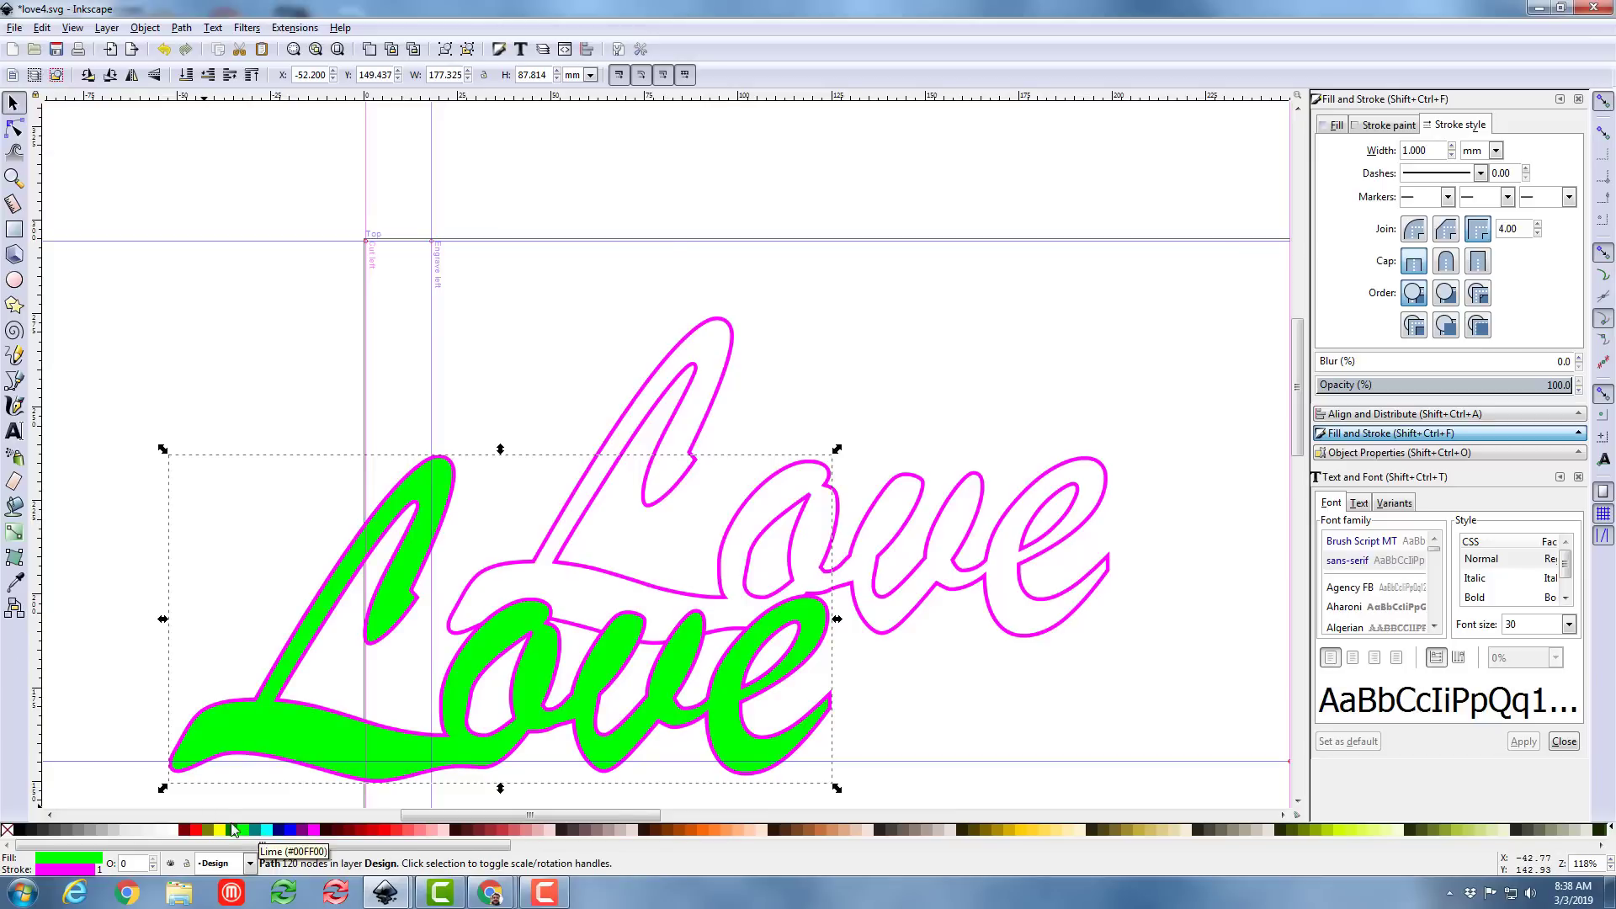
right_click(10, 830)
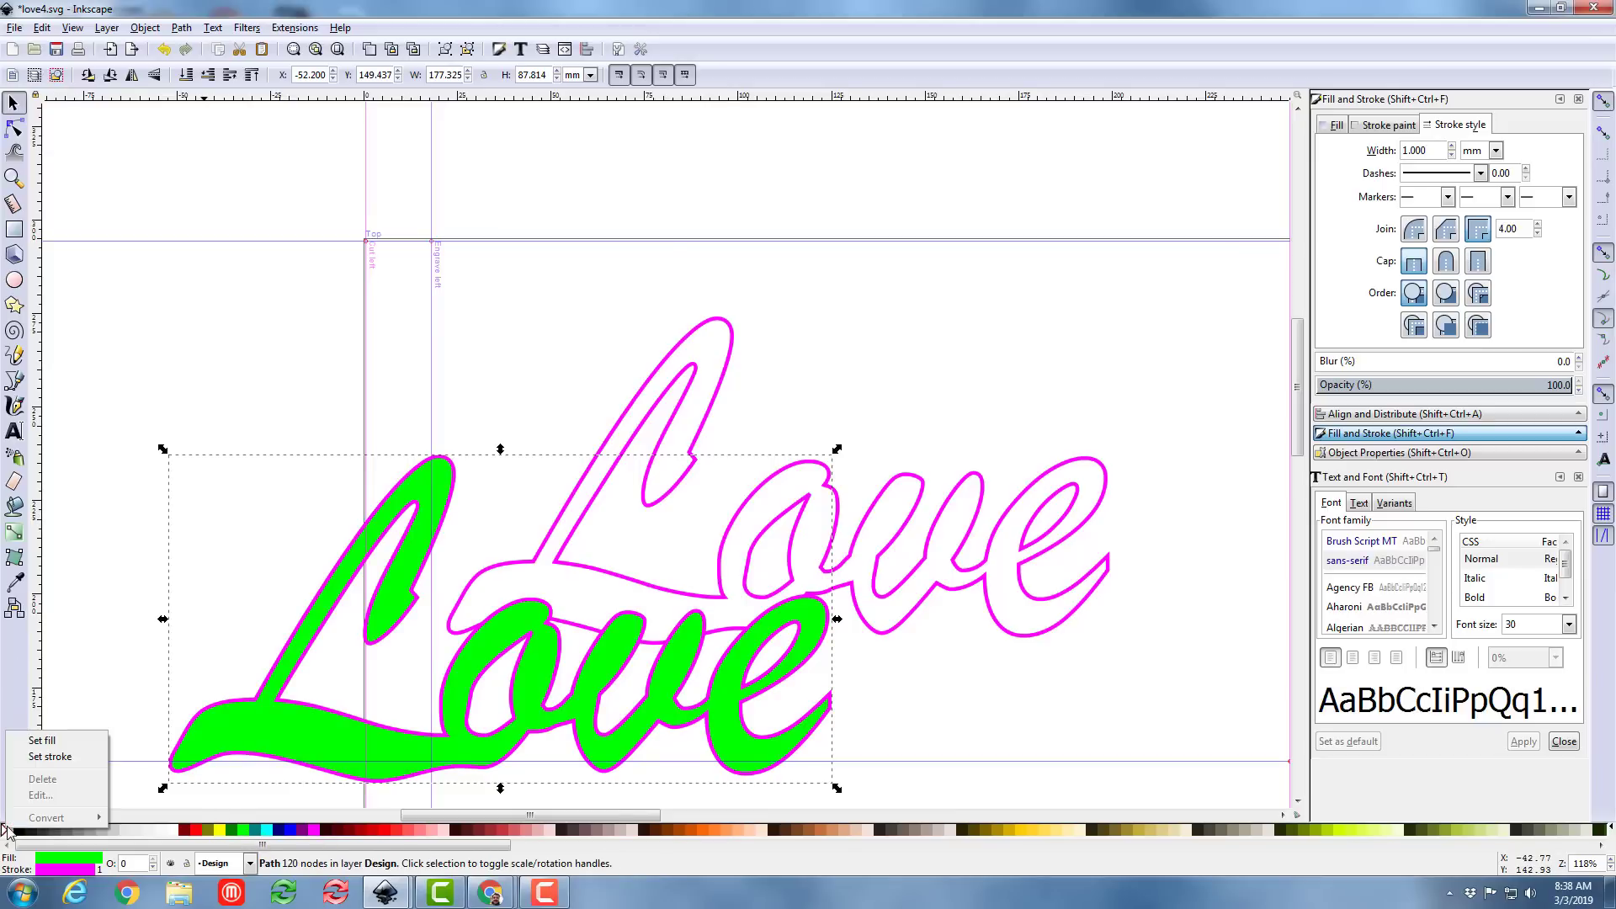
mouse_move(49, 756)
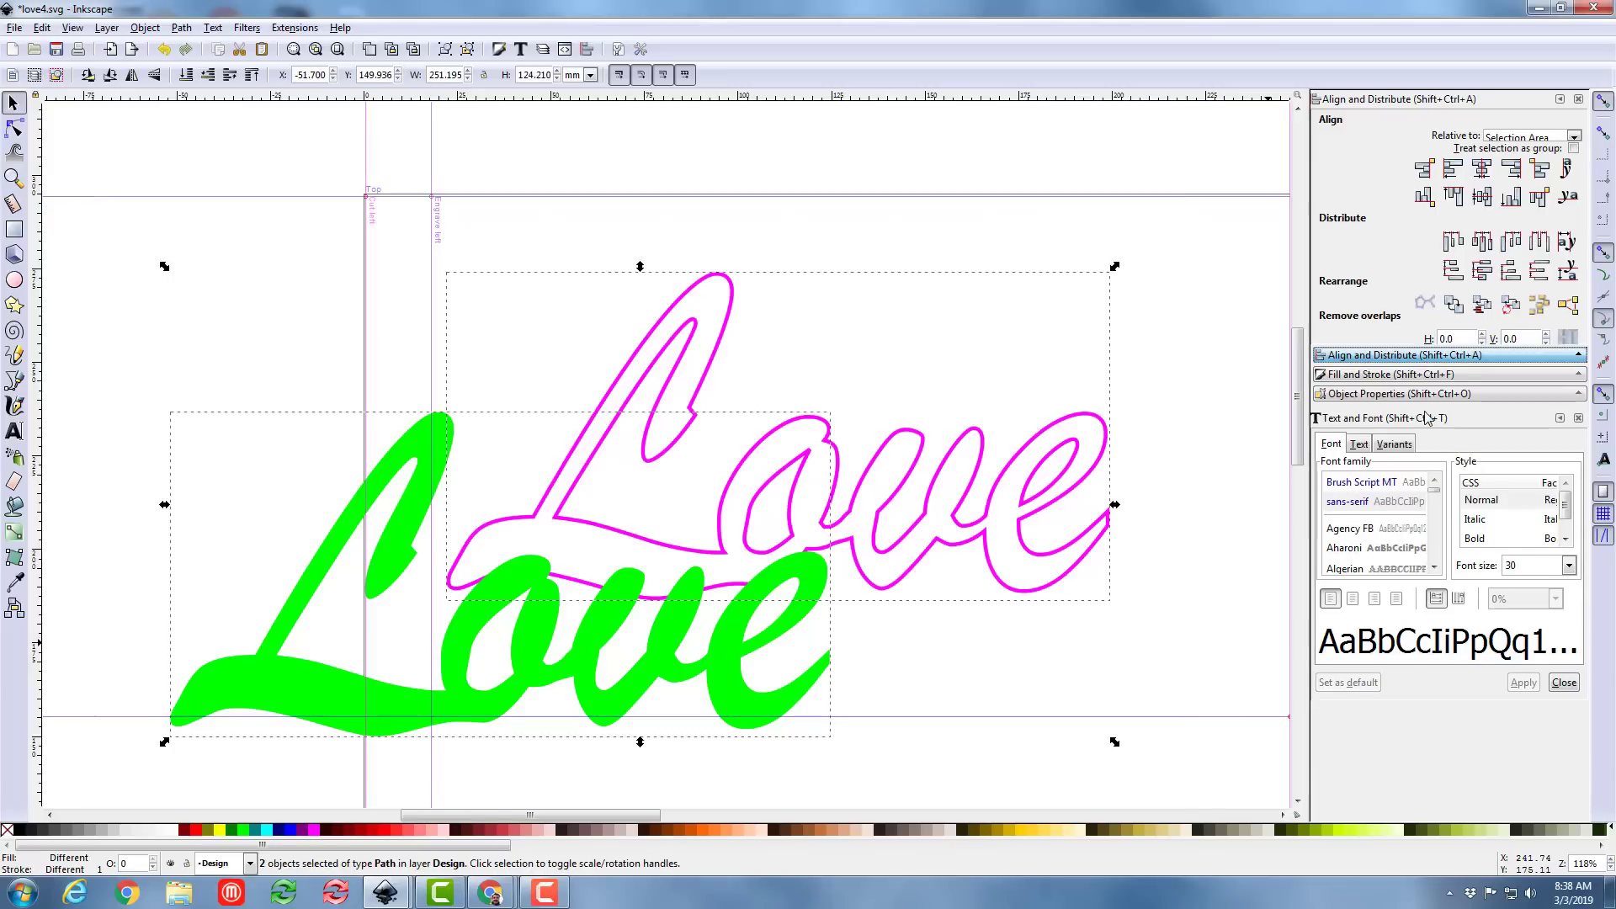
Center the lime-filled and outline Love copies on each other vertically and horizontally
click(1482, 177)
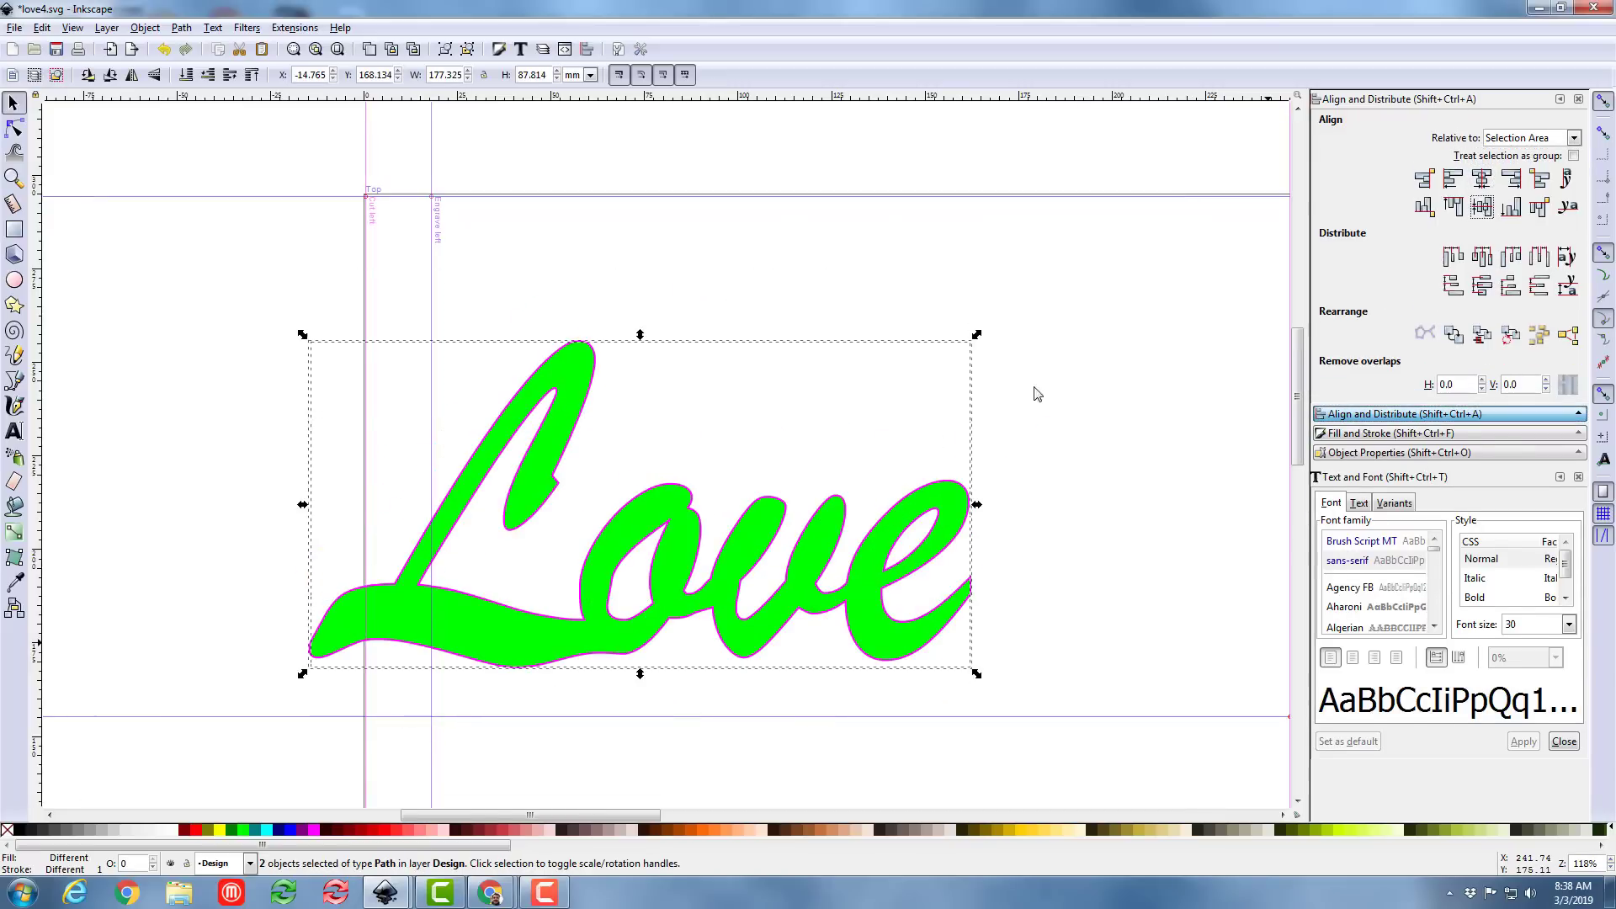
click(474, 488)
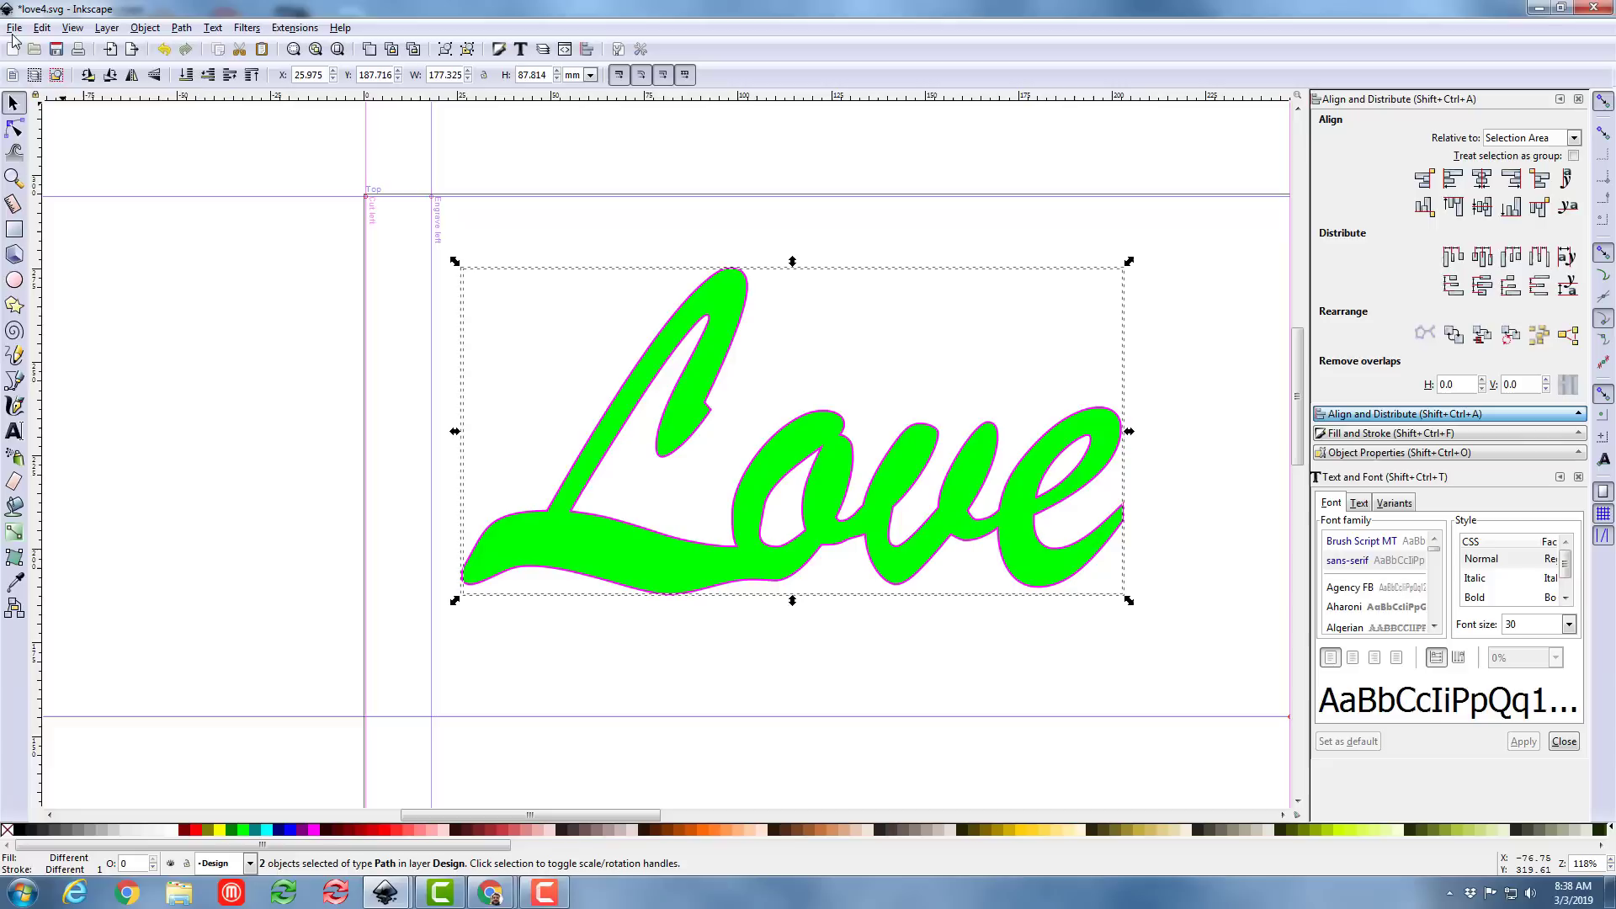
Save the stacked Love design as love4a.svg in the keychains folder
click(15, 27)
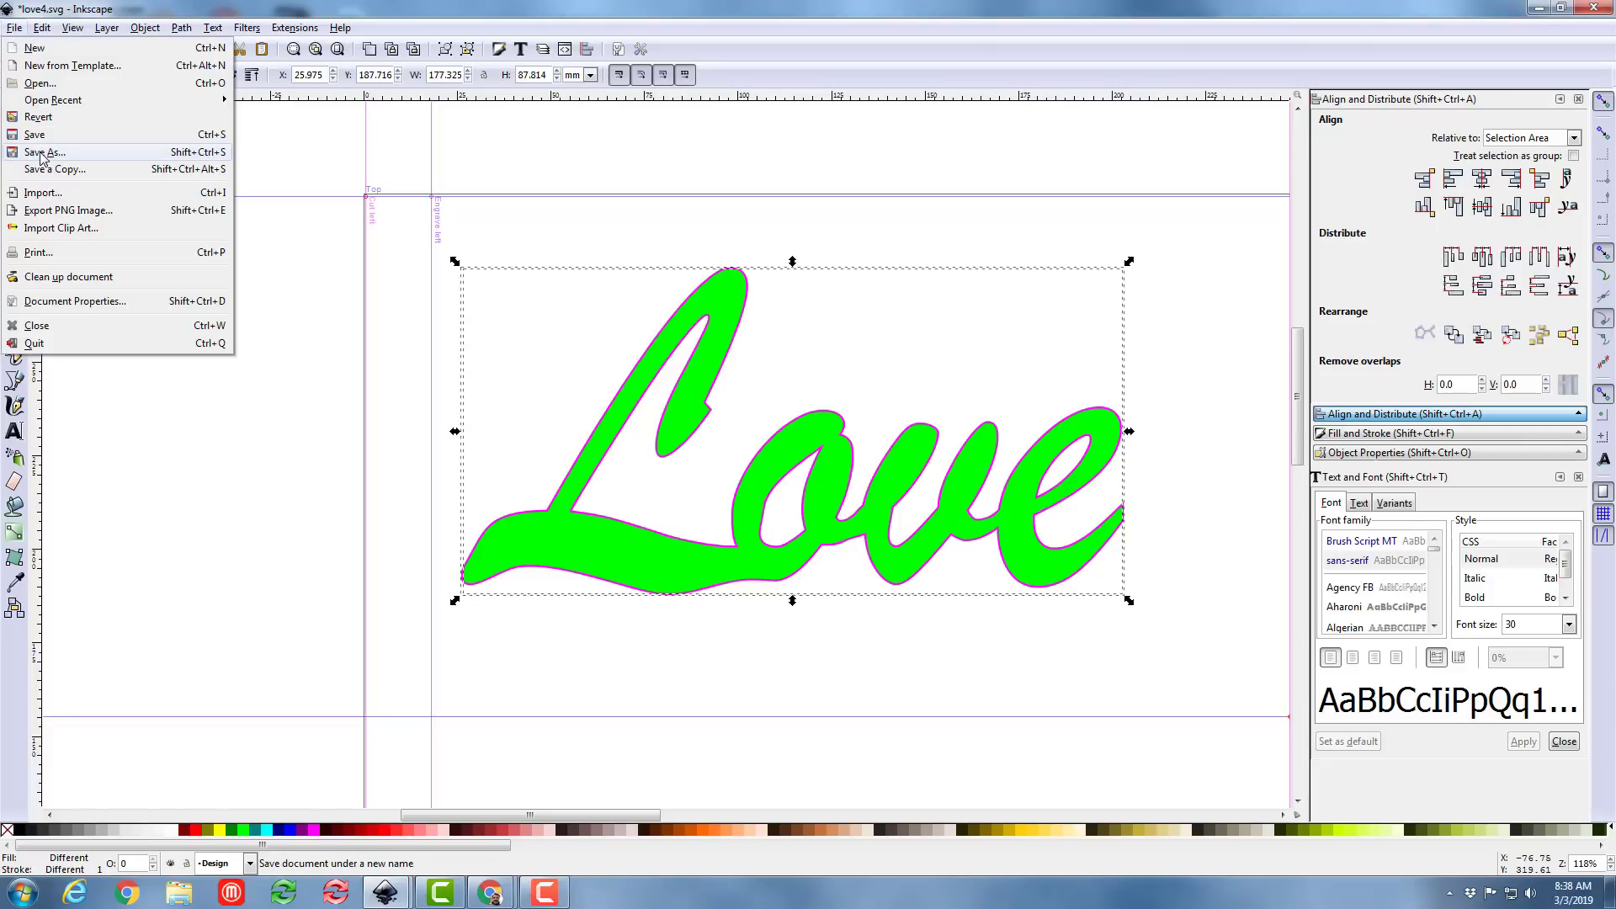
click(46, 154)
text(love4a.svg)
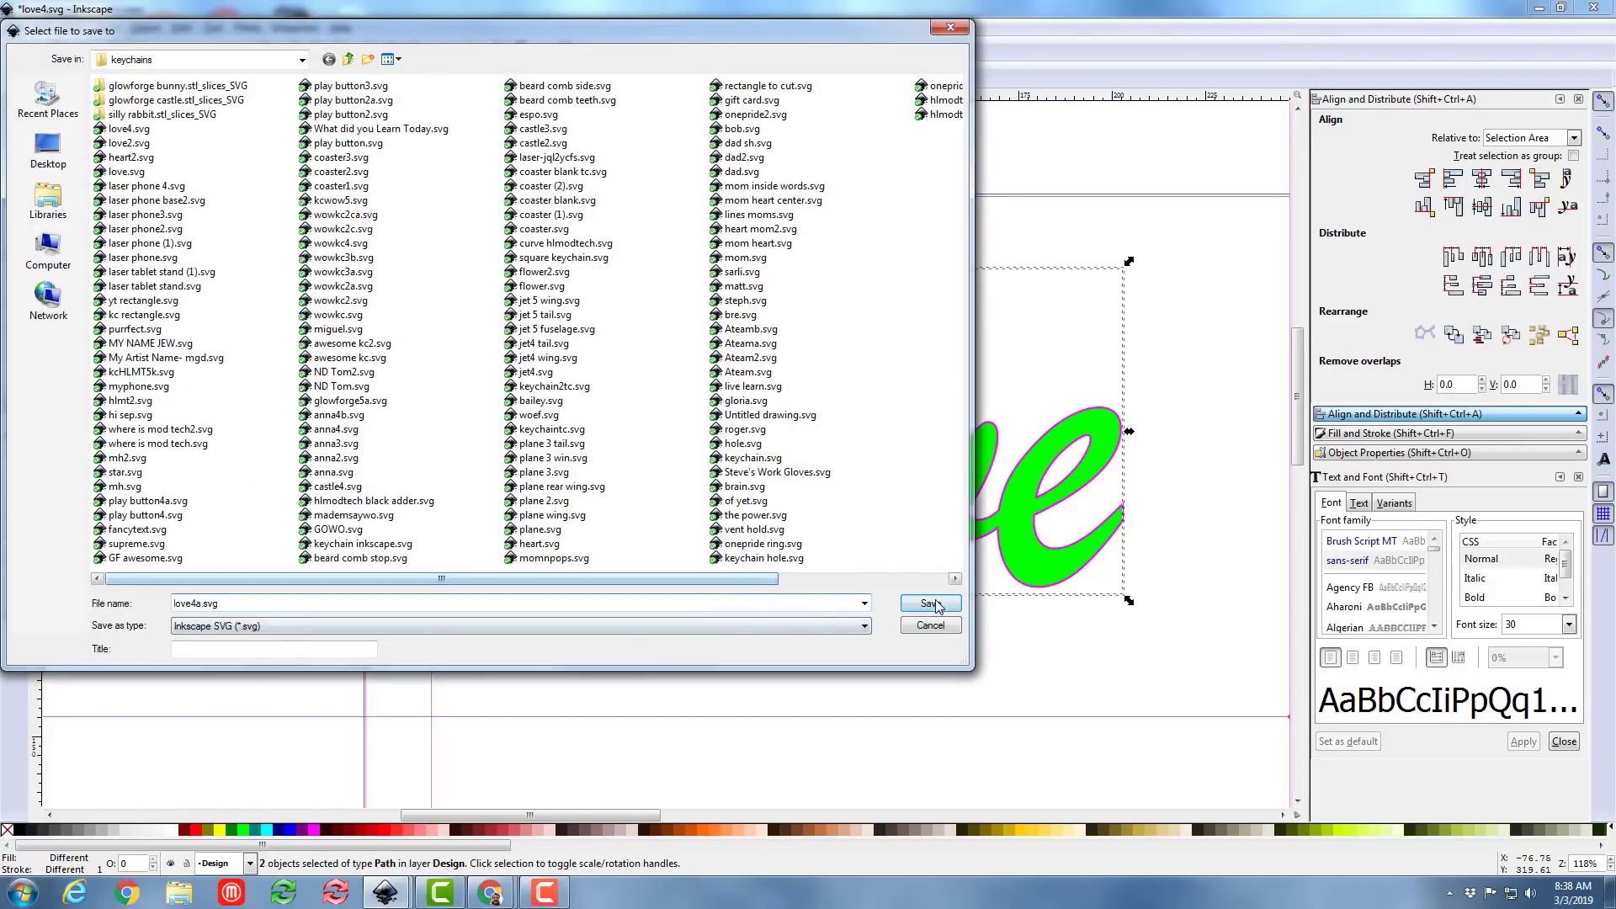
click(926, 603)
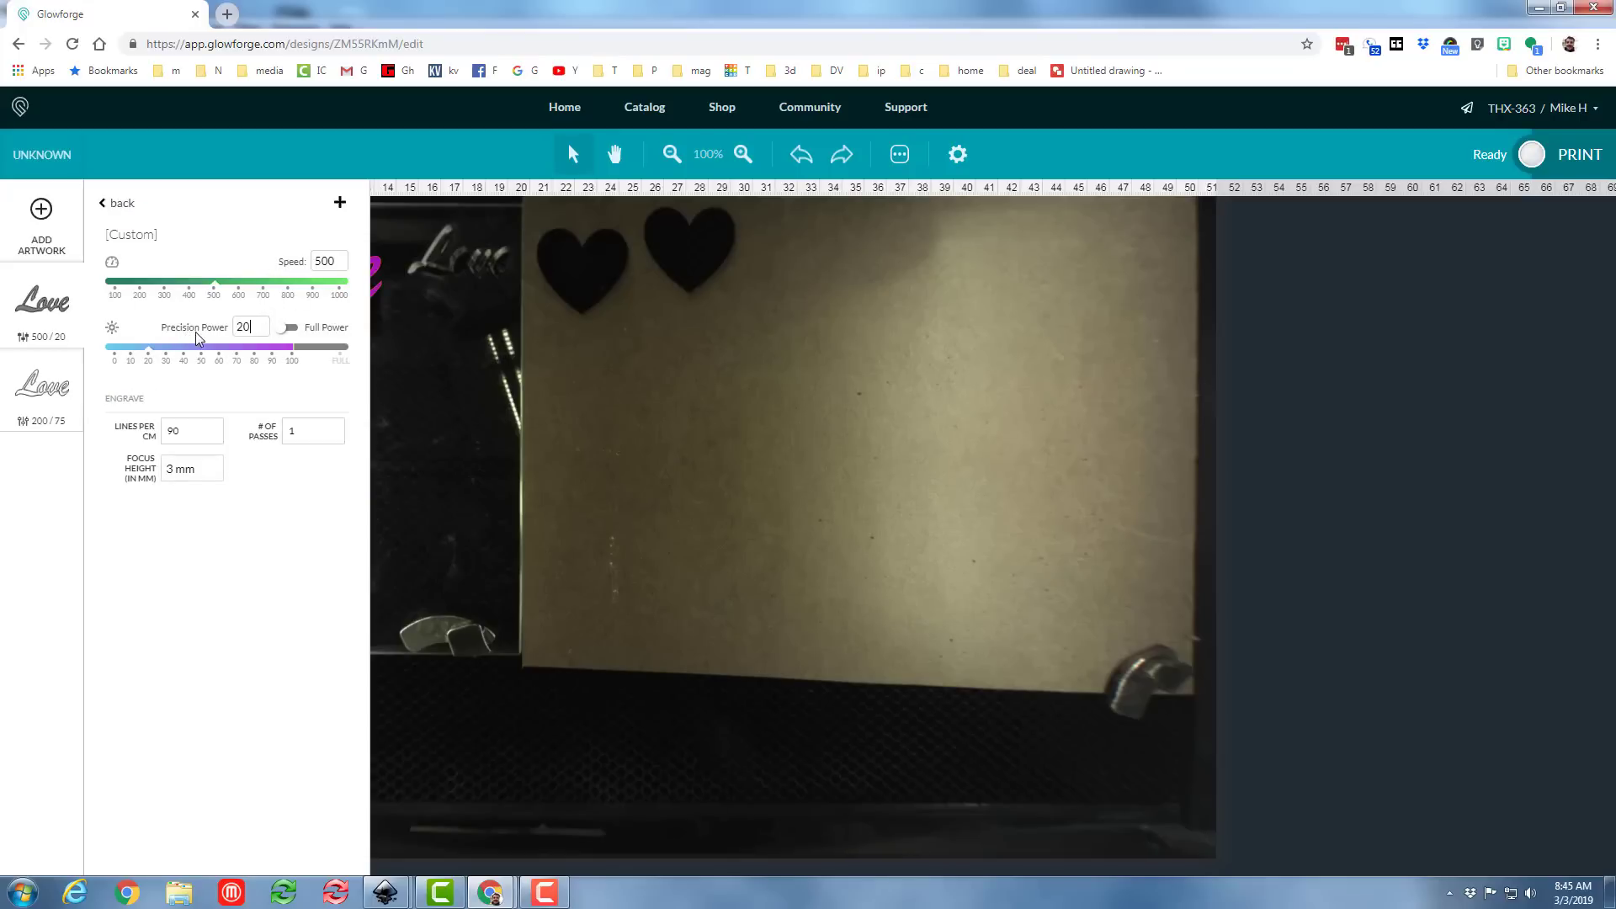
mouse_move(89, 451)
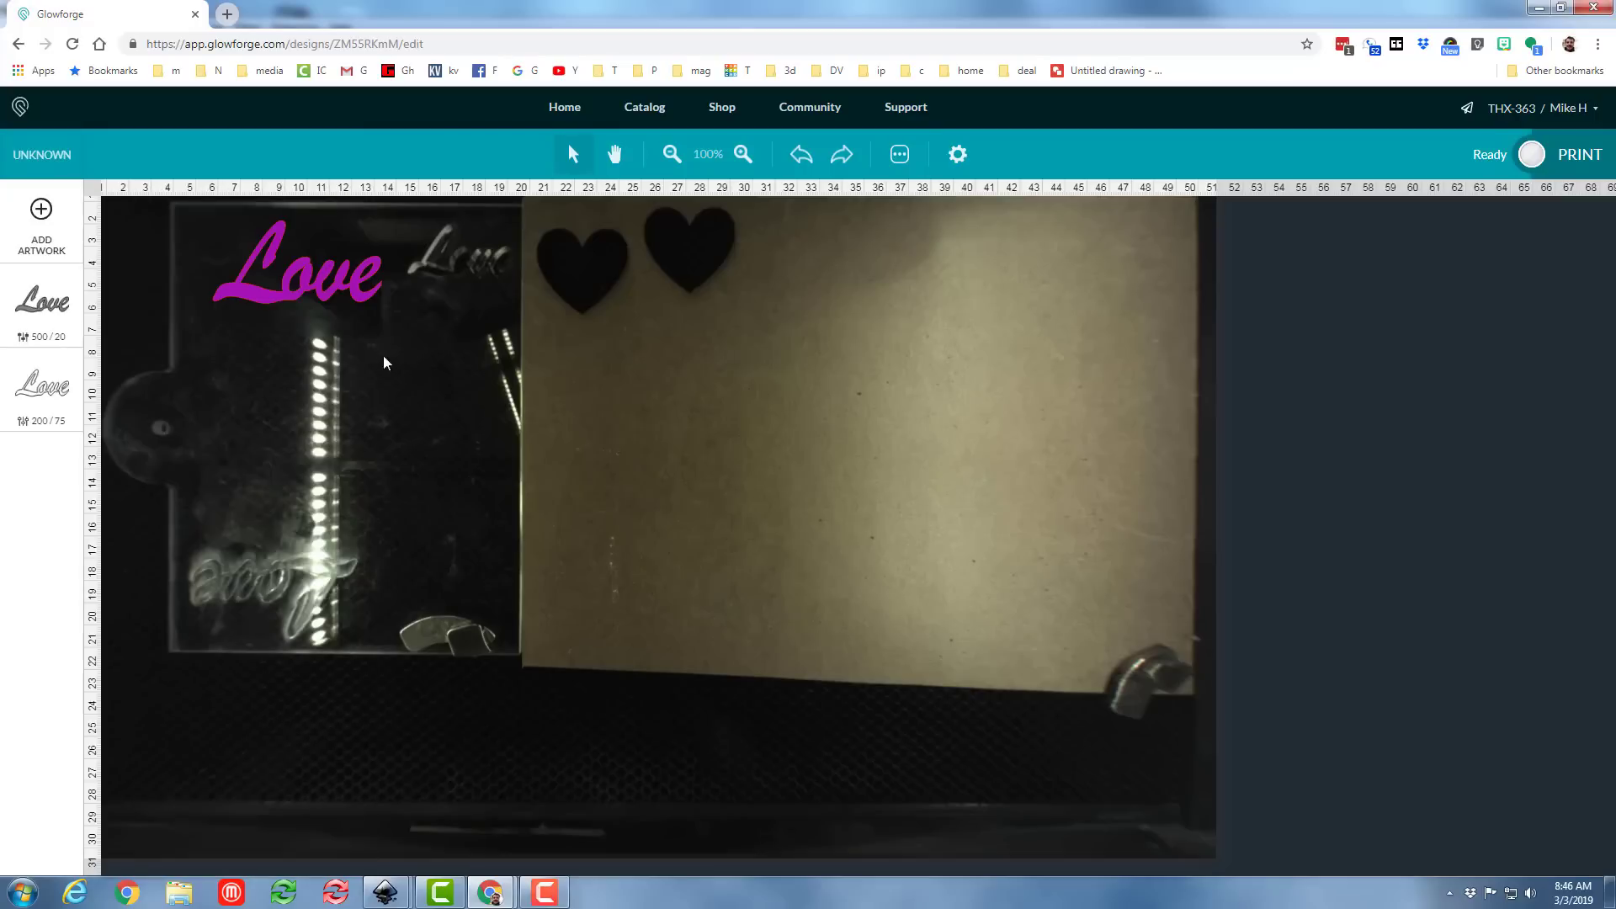
Move the filled Love artwork toward the acrylic's top-left corner in the bed view
click(300, 263)
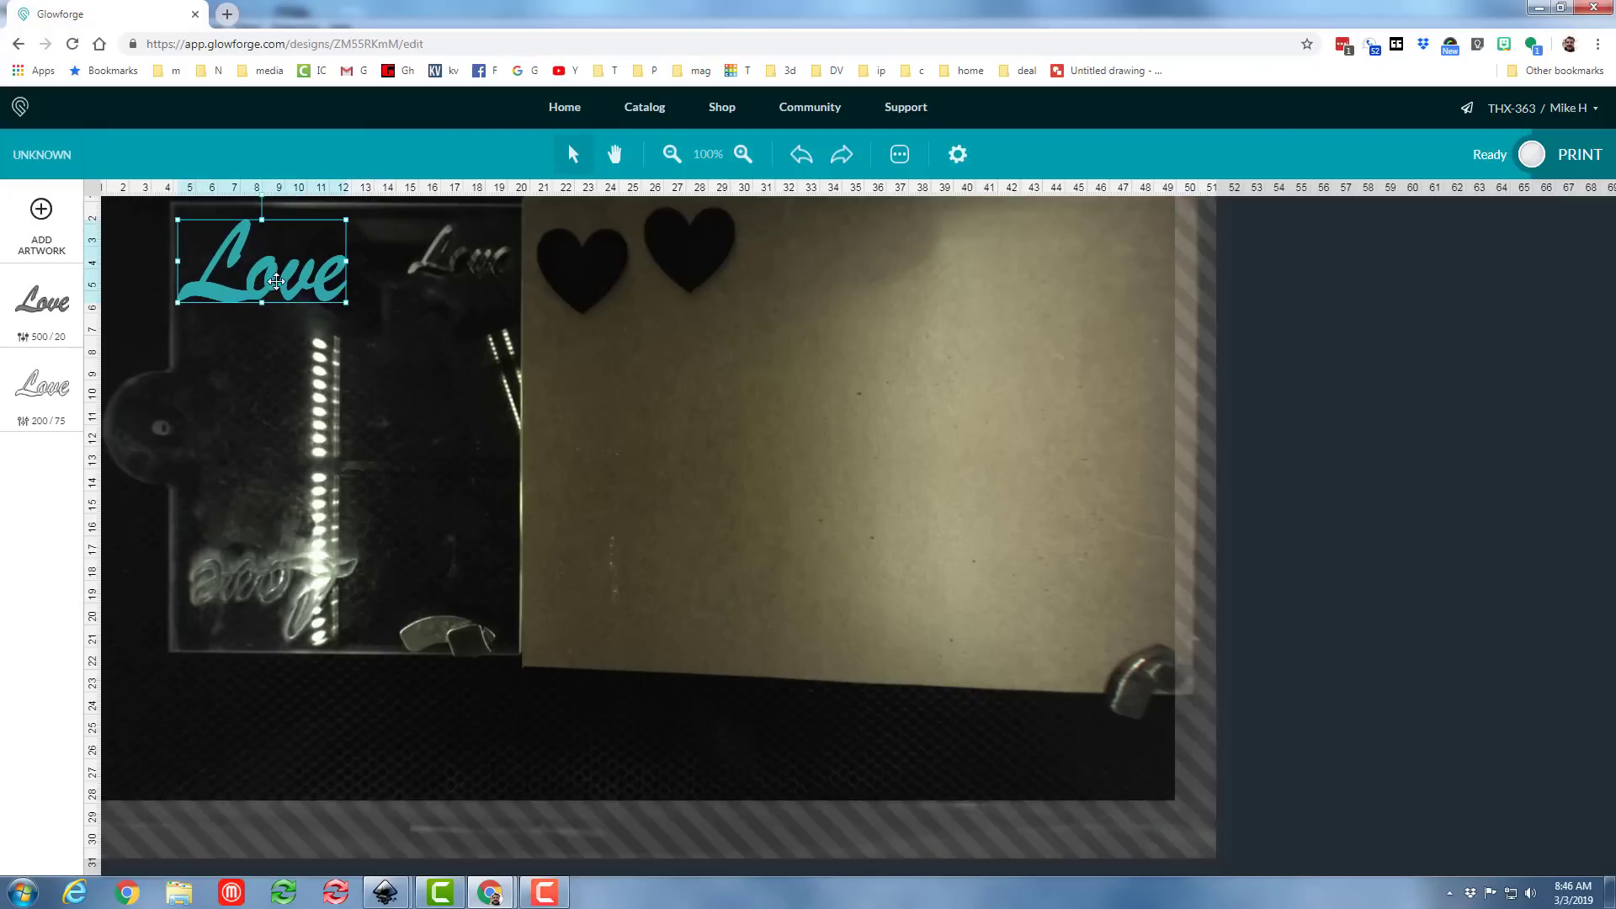
drag(263, 258, 275, 259)
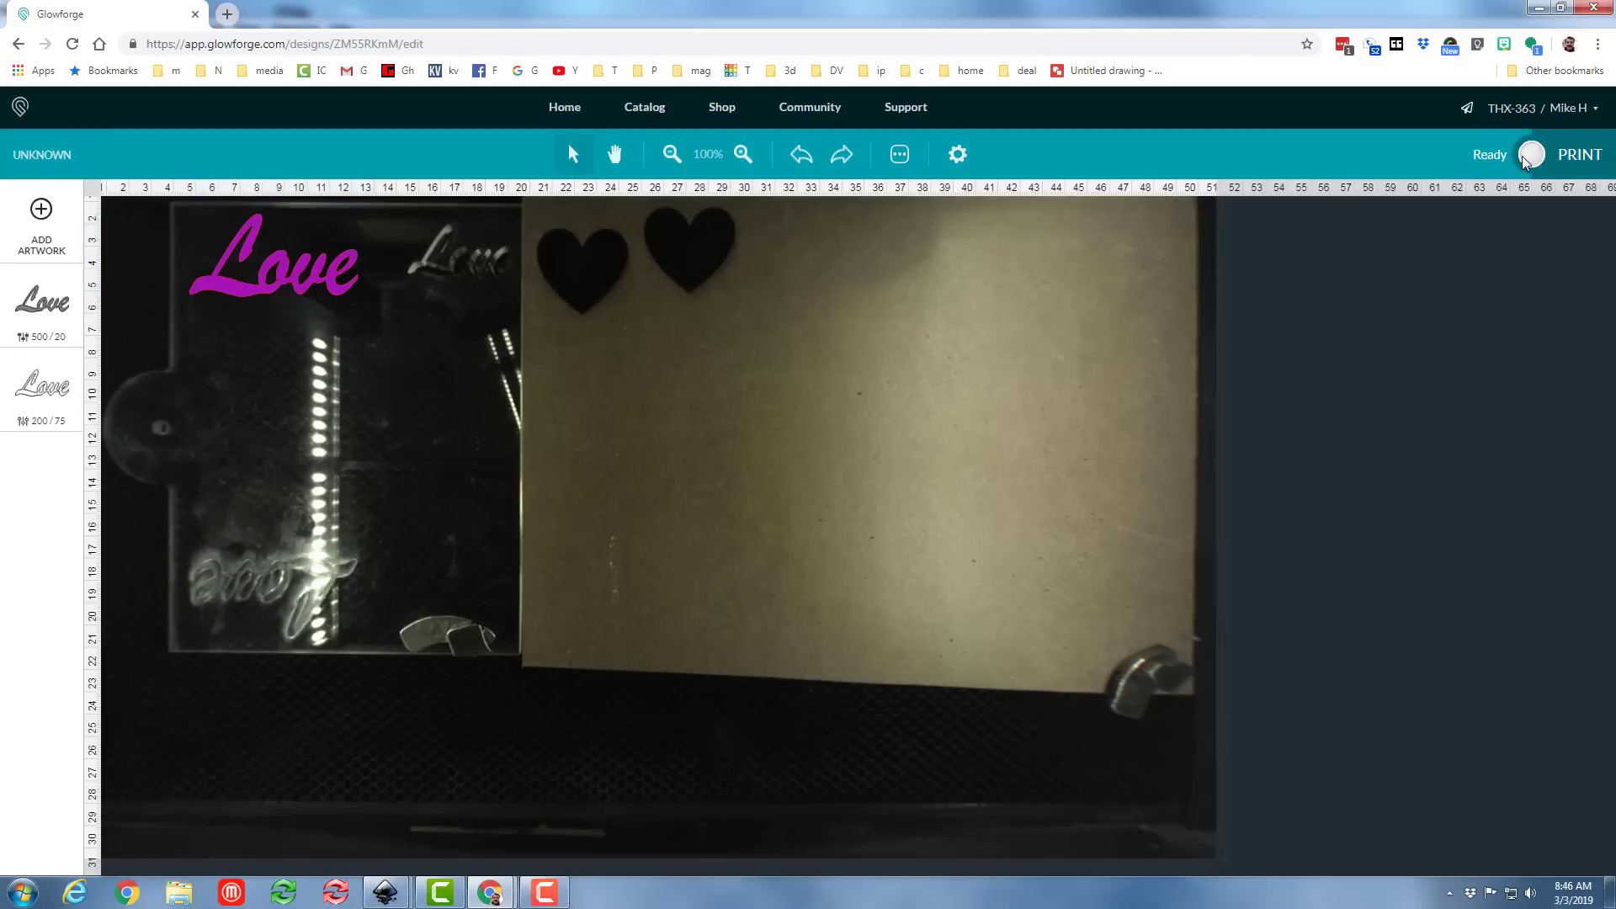
mouse_move(1536, 167)
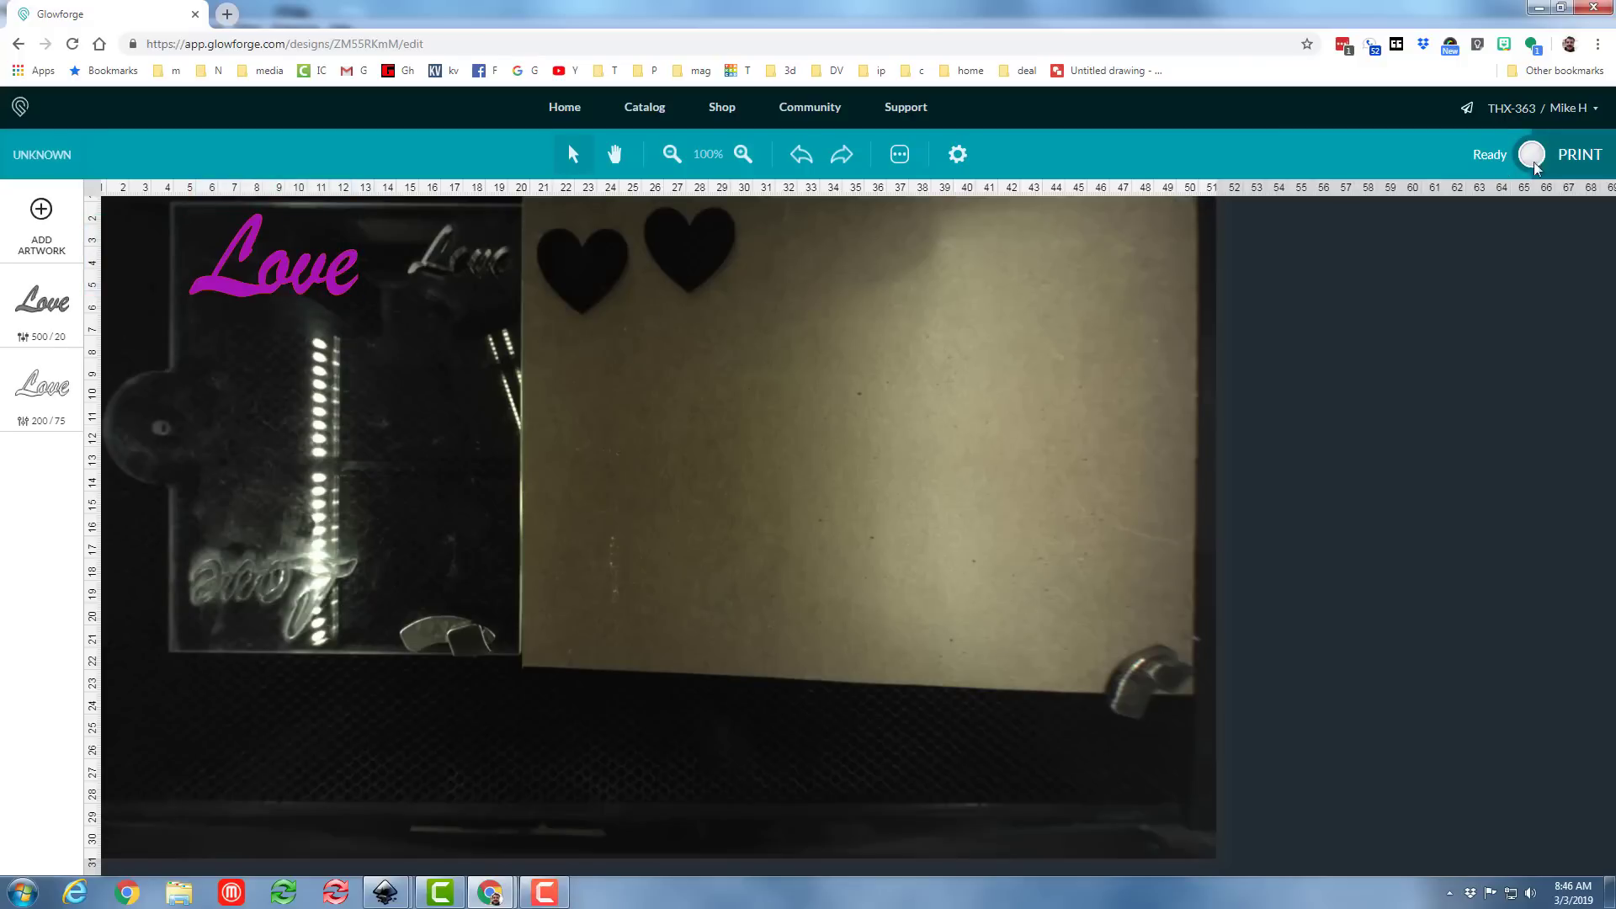